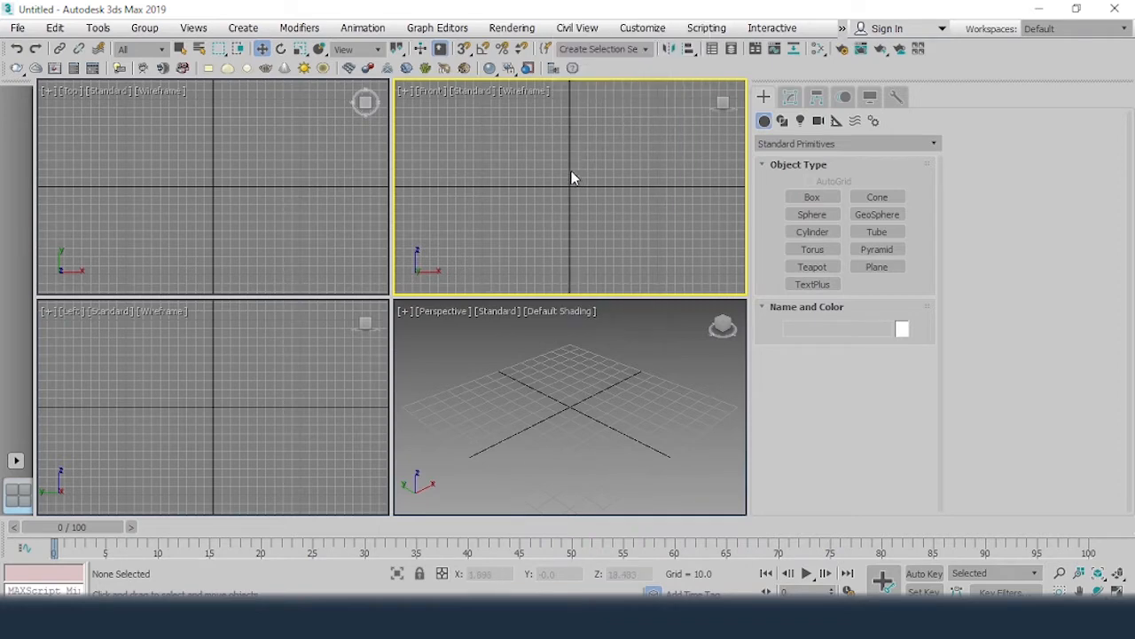
Bring in the ice cream cone model: a white soft-serve swirl on a waffle cone.
click(17, 27)
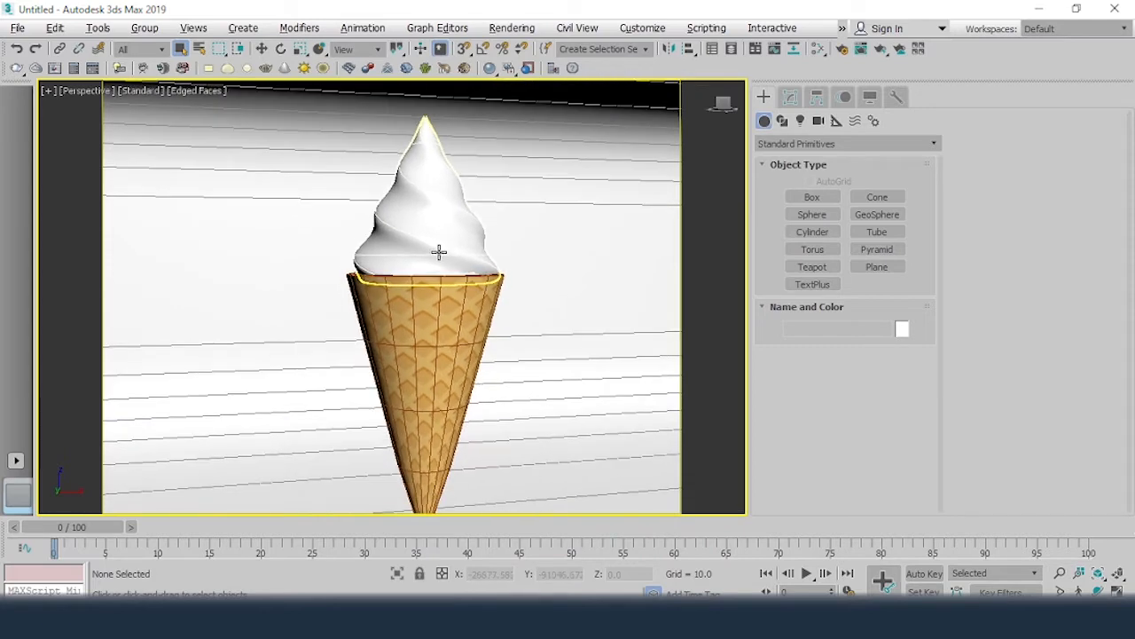
mouse_move(434, 257)
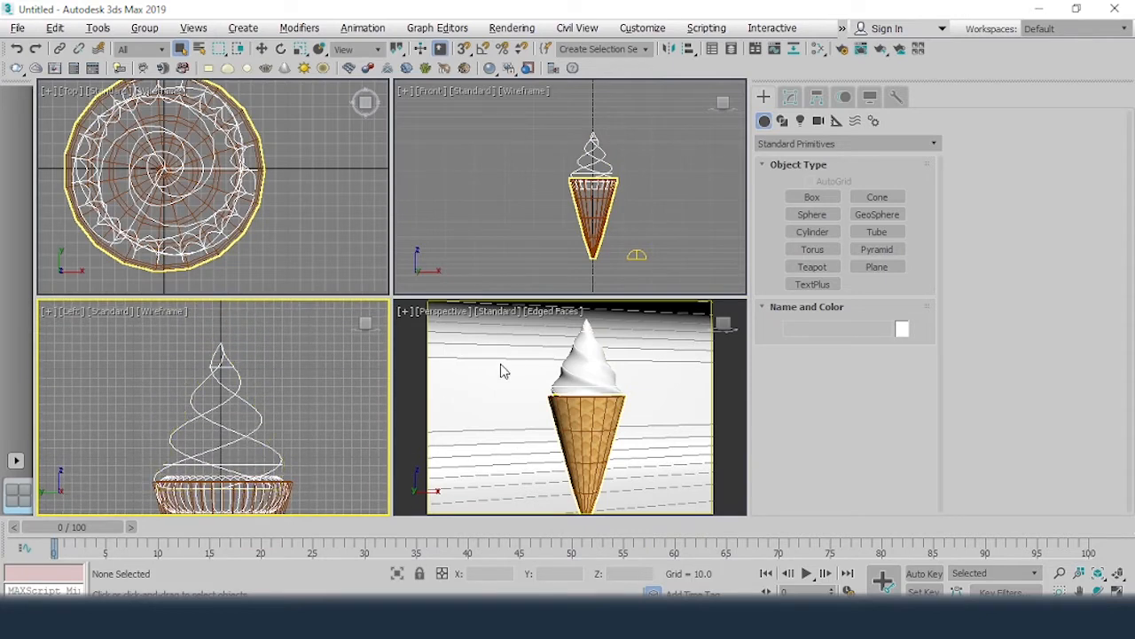
mouse_move(510, 367)
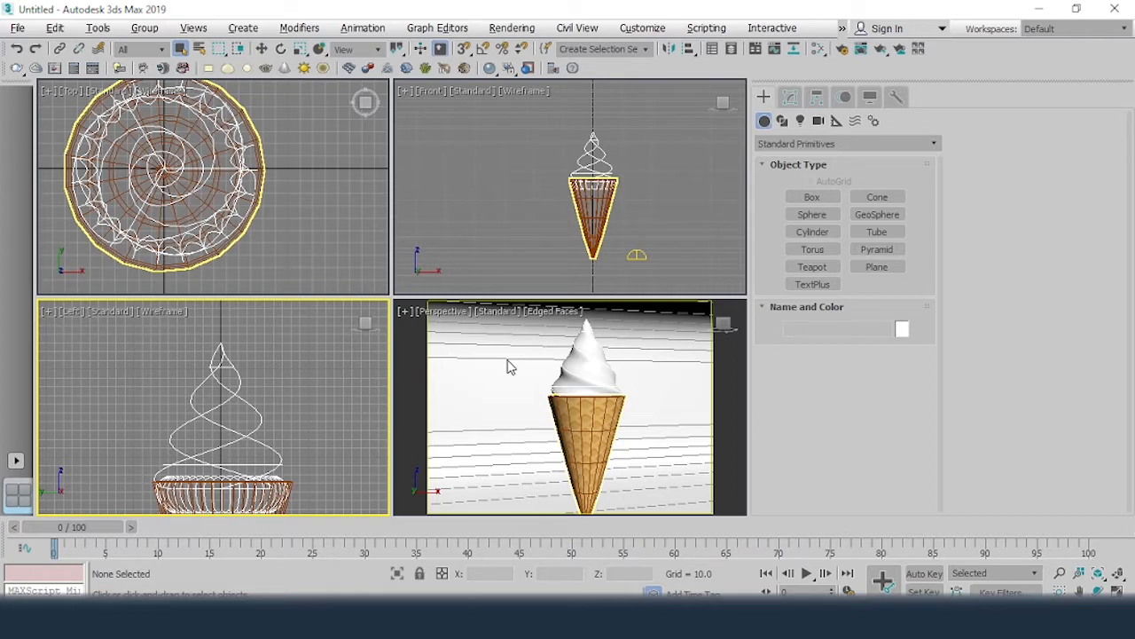
mouse_move(595, 327)
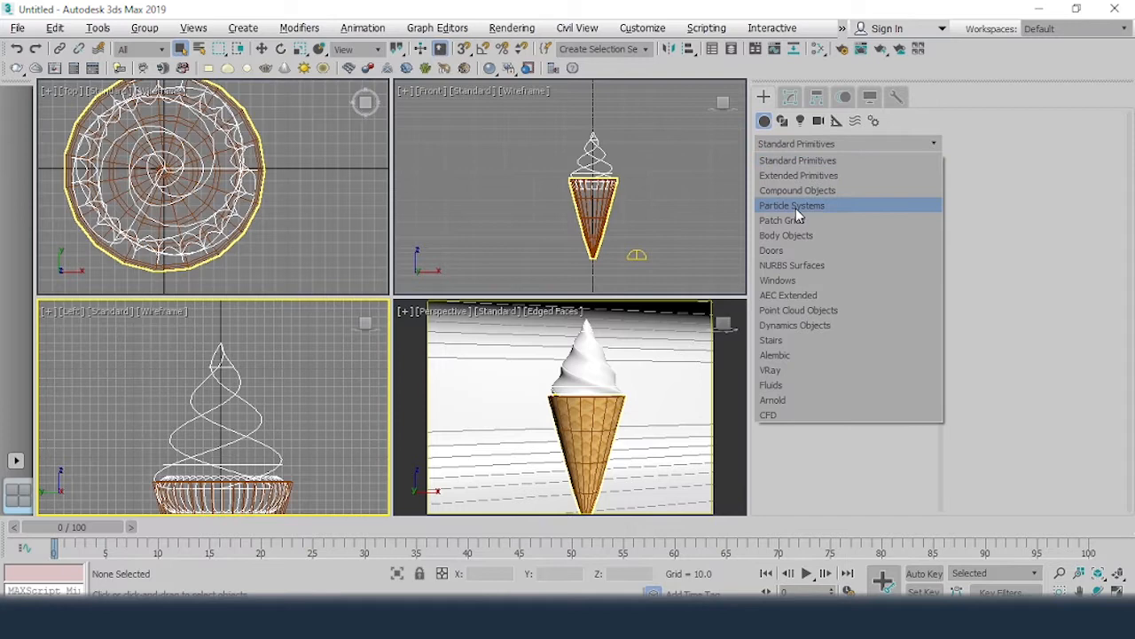
Create the SuperSpray001 emitter from the Particle Systems object types.
click(792, 205)
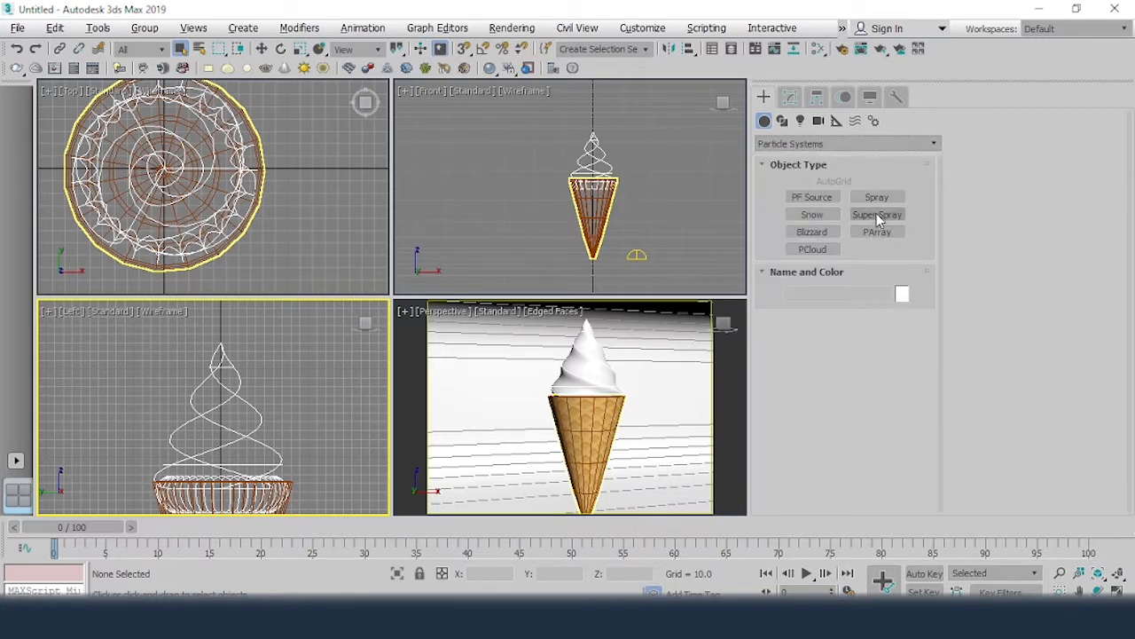
click(877, 214)
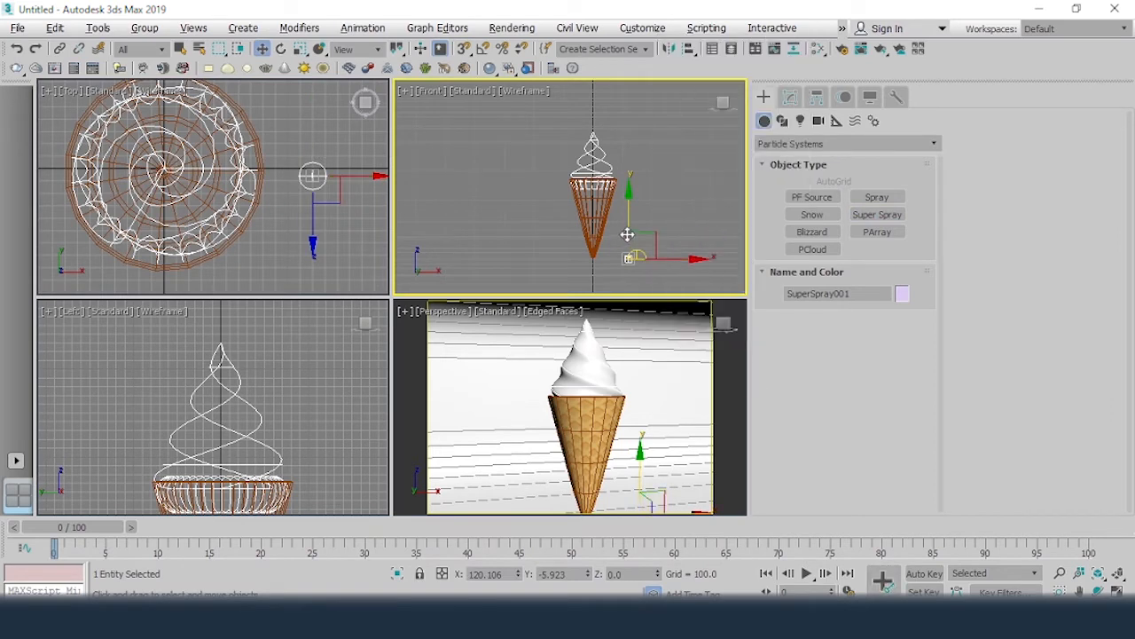
Lift the emitter high and centre it above the swirl.
drag(628, 235, 703, 158)
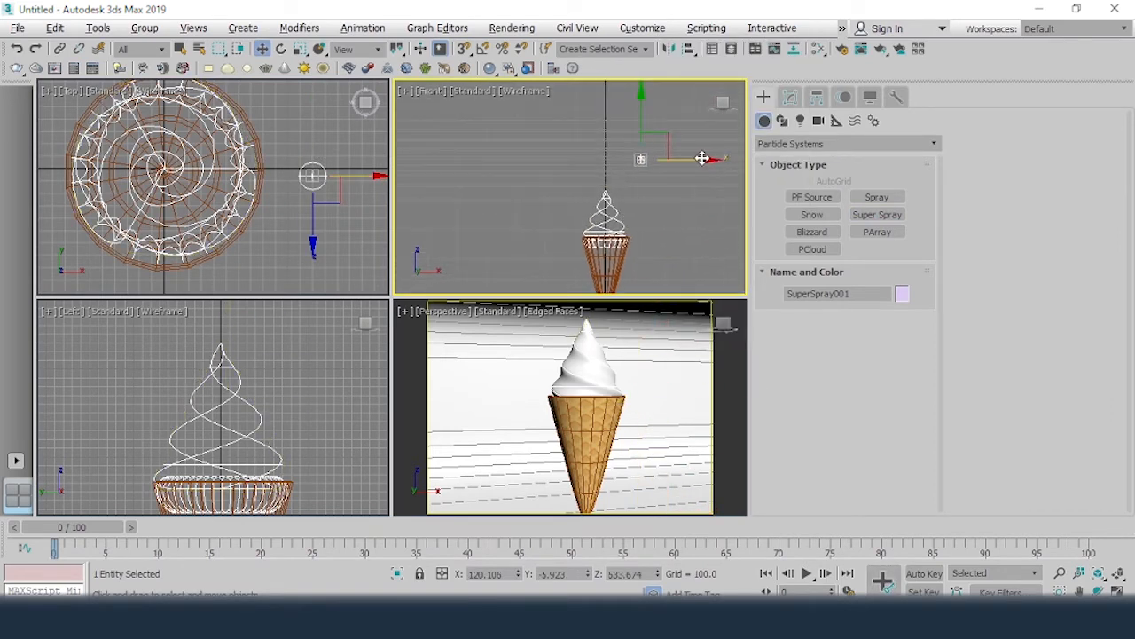
drag(700, 158, 655, 153)
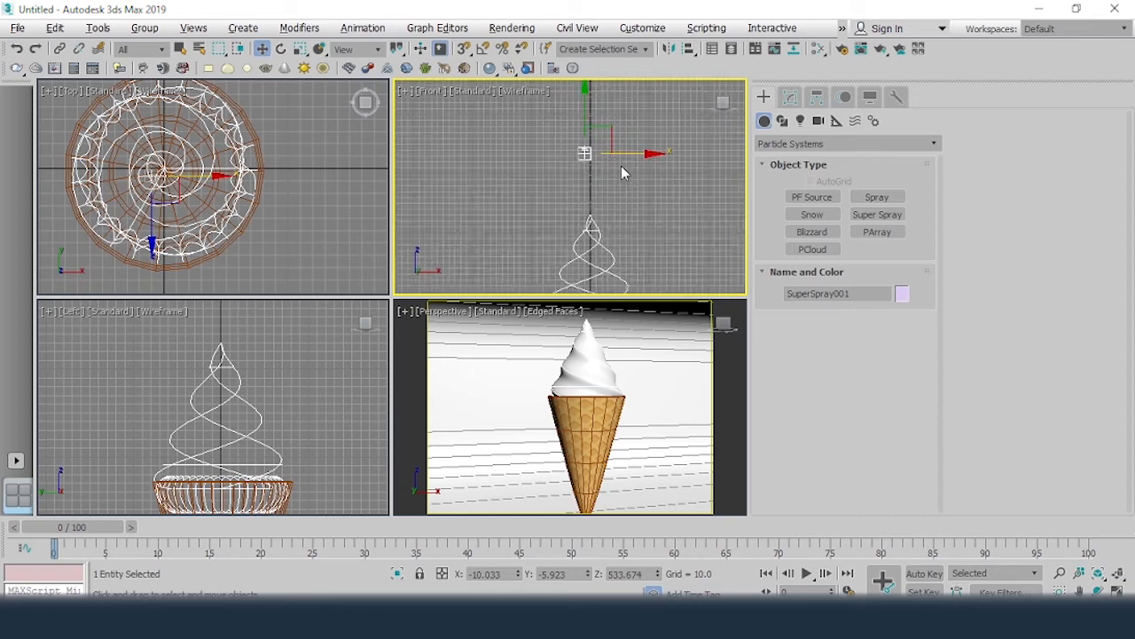
drag(585, 153, 563, 131)
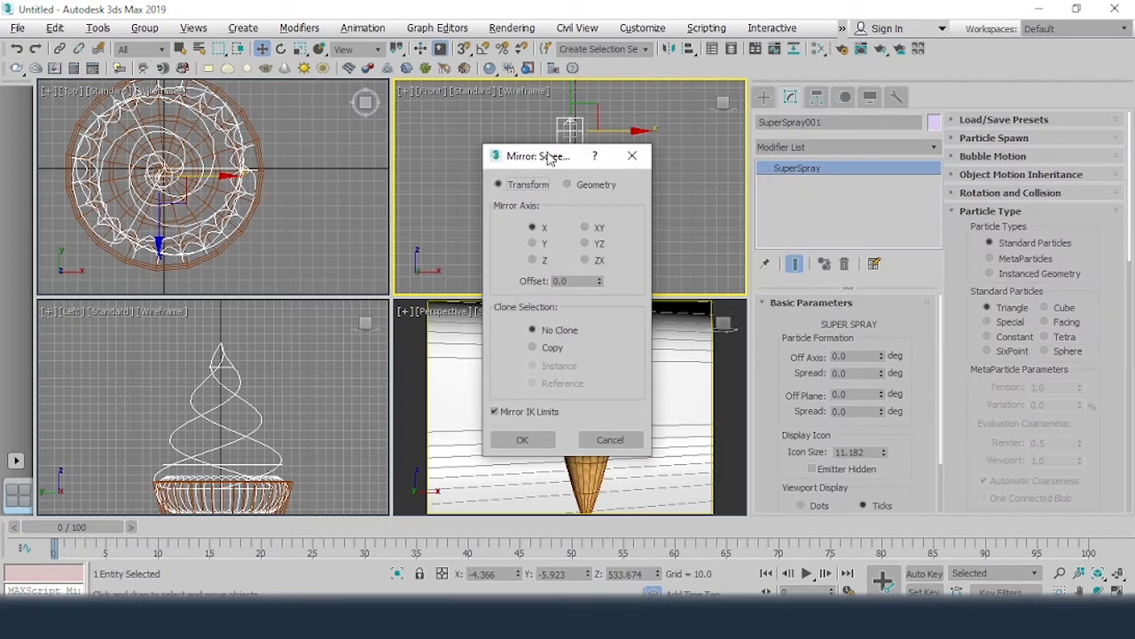
Mirror the emitter on the Y axis with No Clone so it sprays downward.
drag(537, 155, 766, 104)
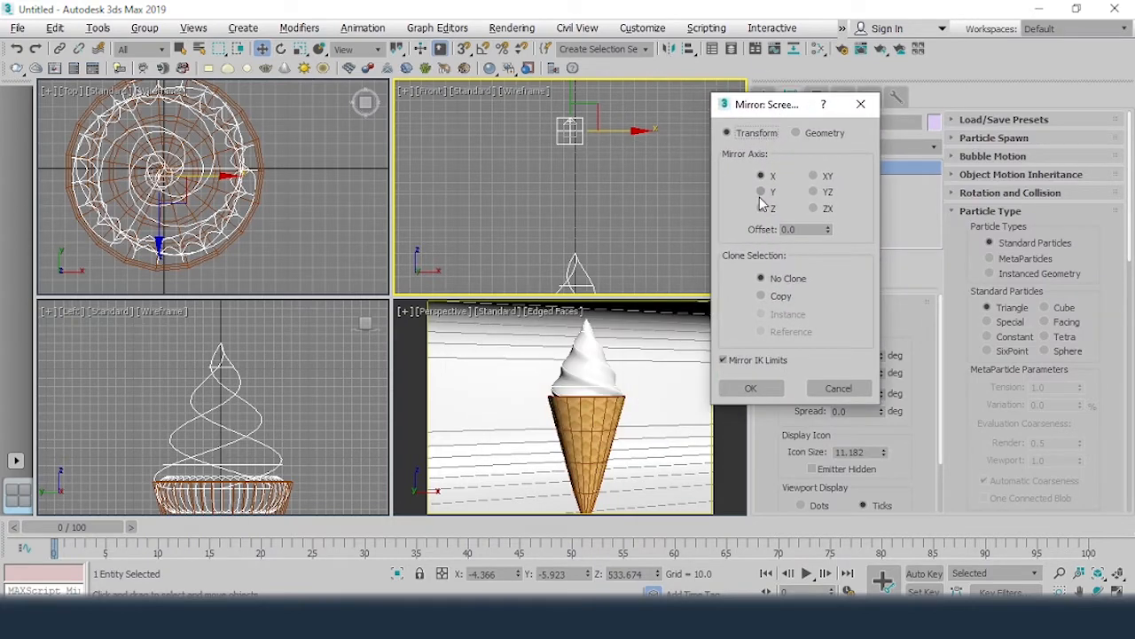
click(761, 192)
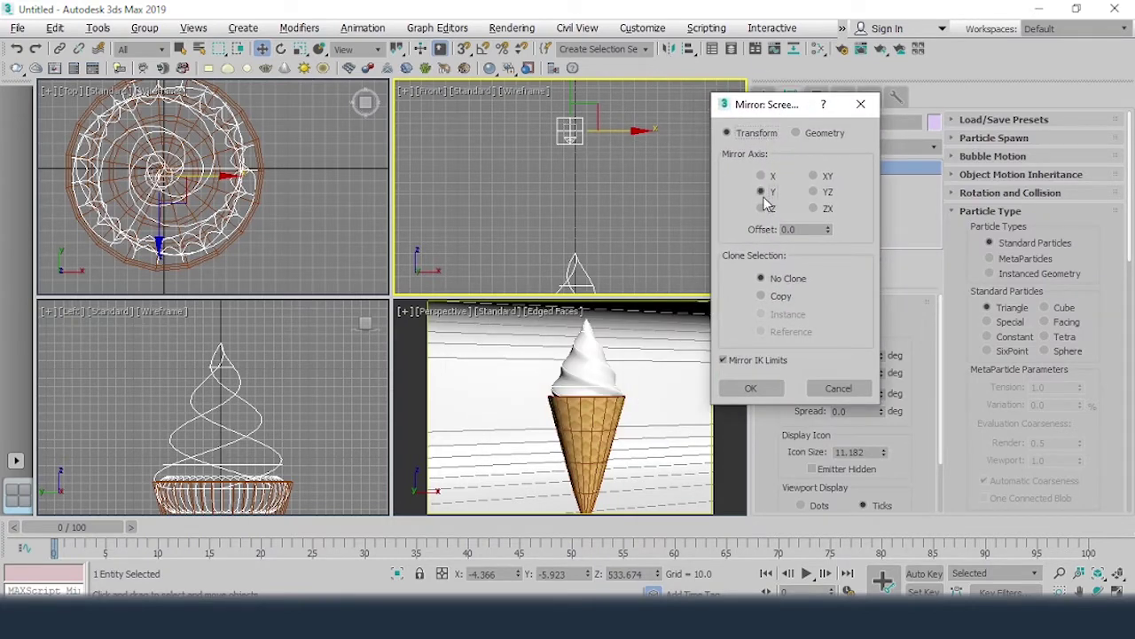
click(838, 388)
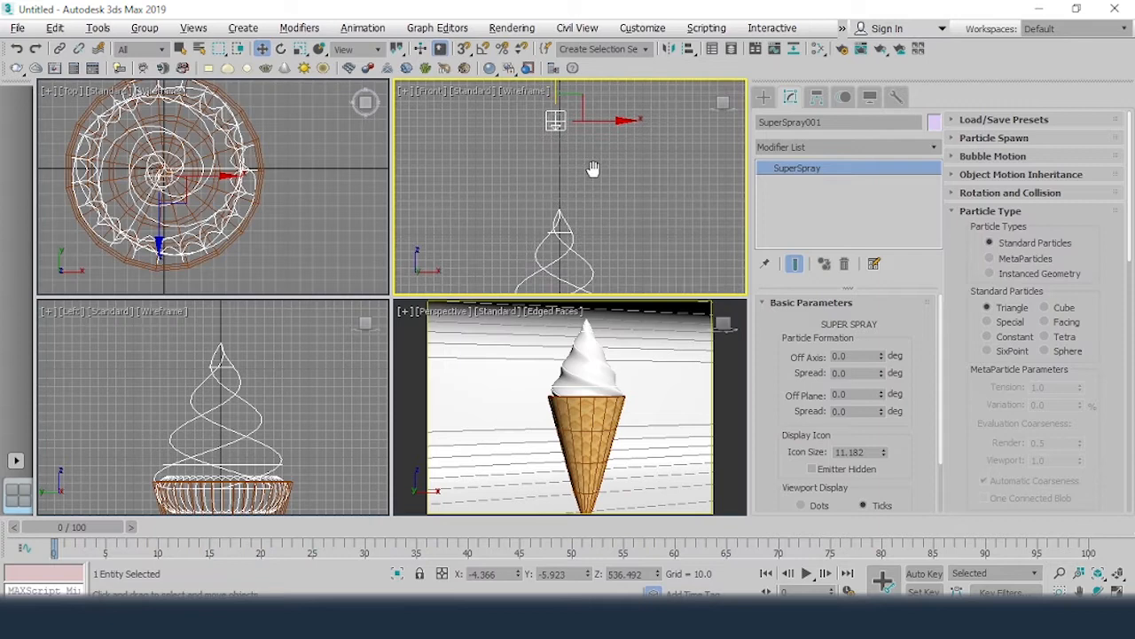
mouse_move(511, 271)
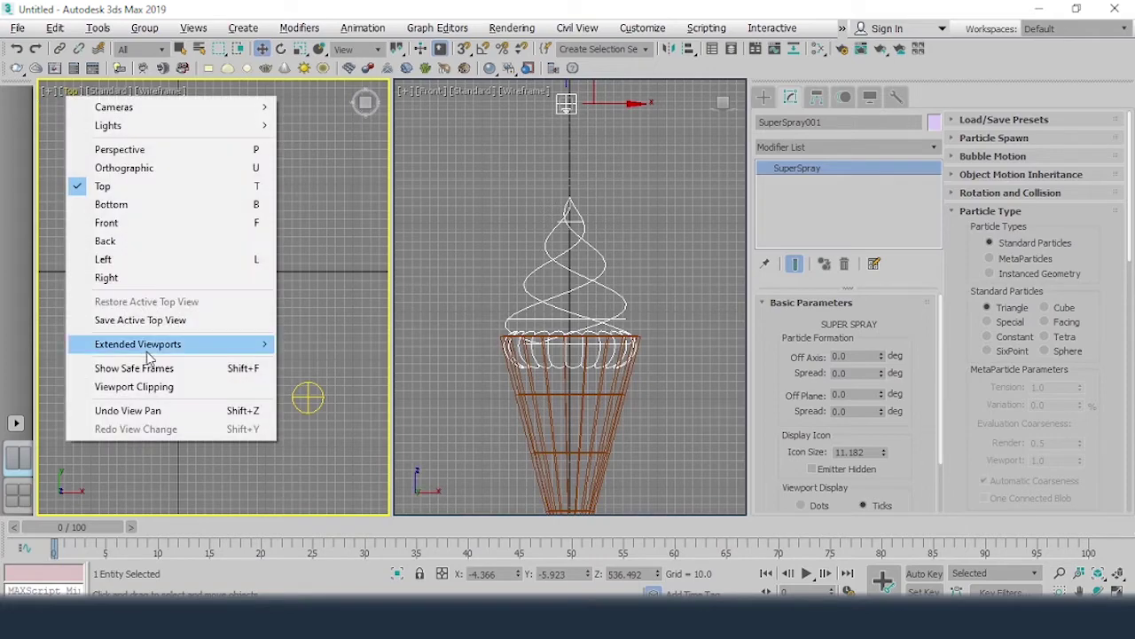
Change the left Top wireframe view to Perspective with Default Shading.
click(120, 149)
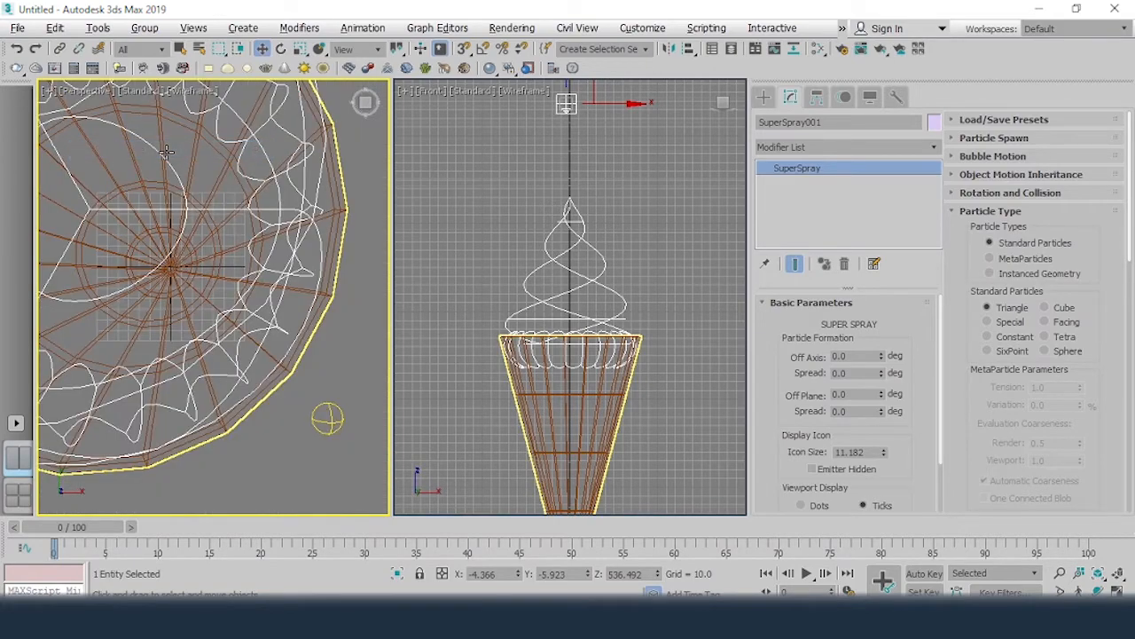
scroll(down, 3)
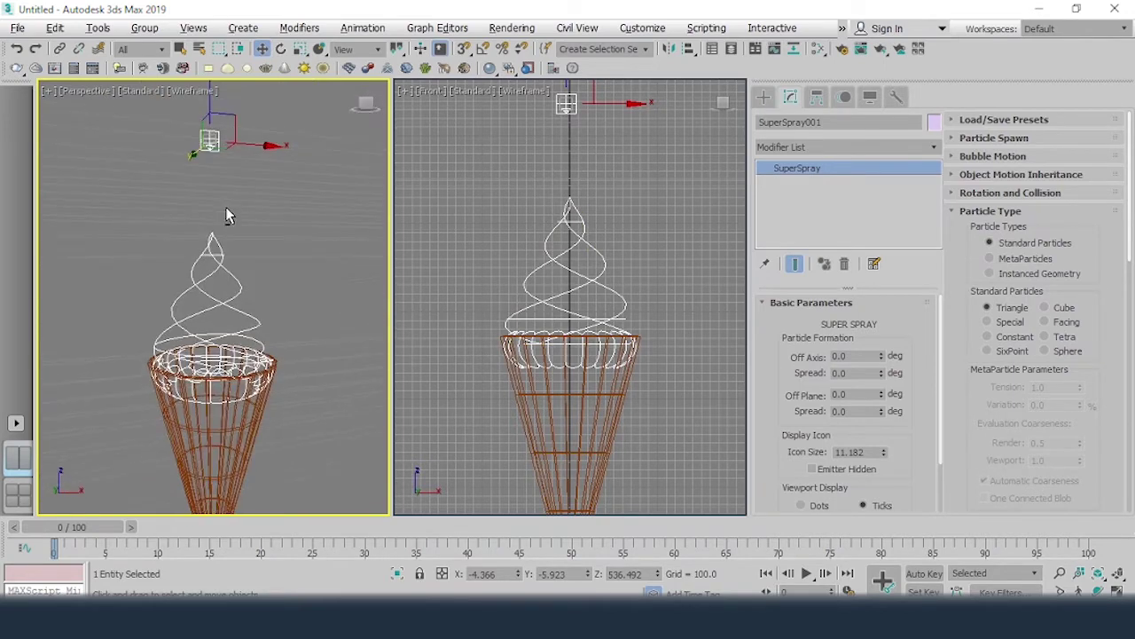
click(193, 90)
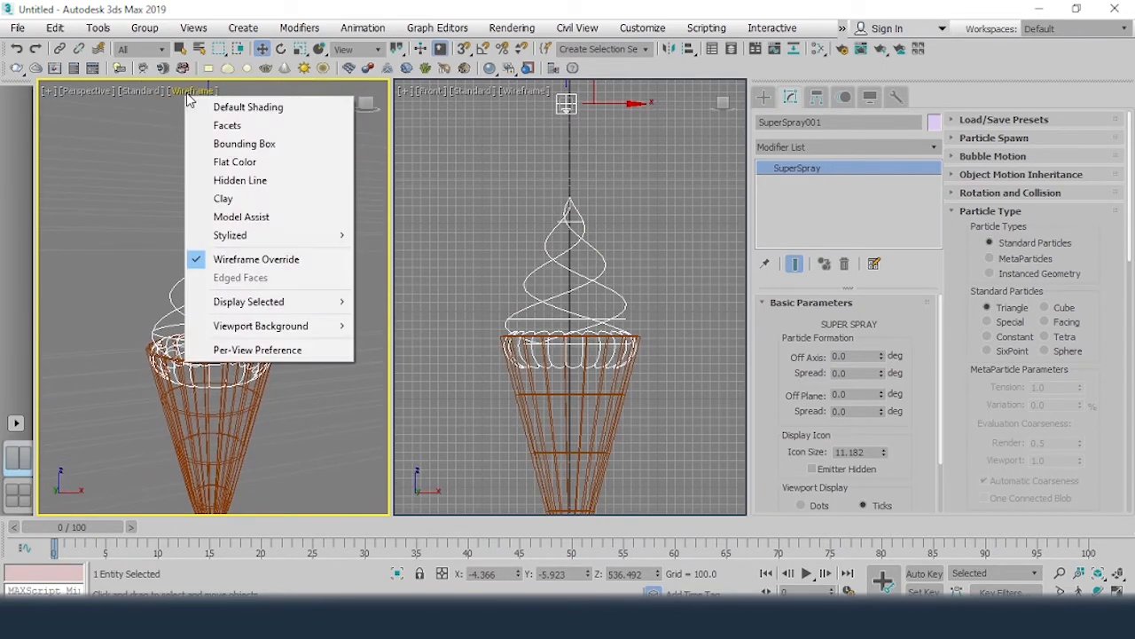
click(248, 107)
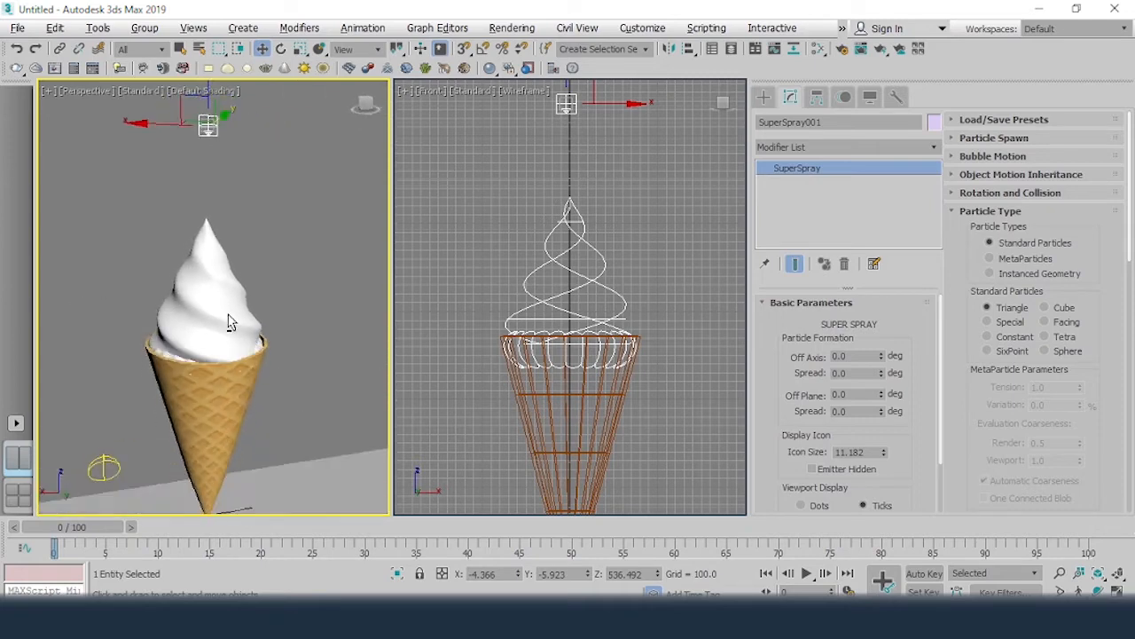
click(219, 278)
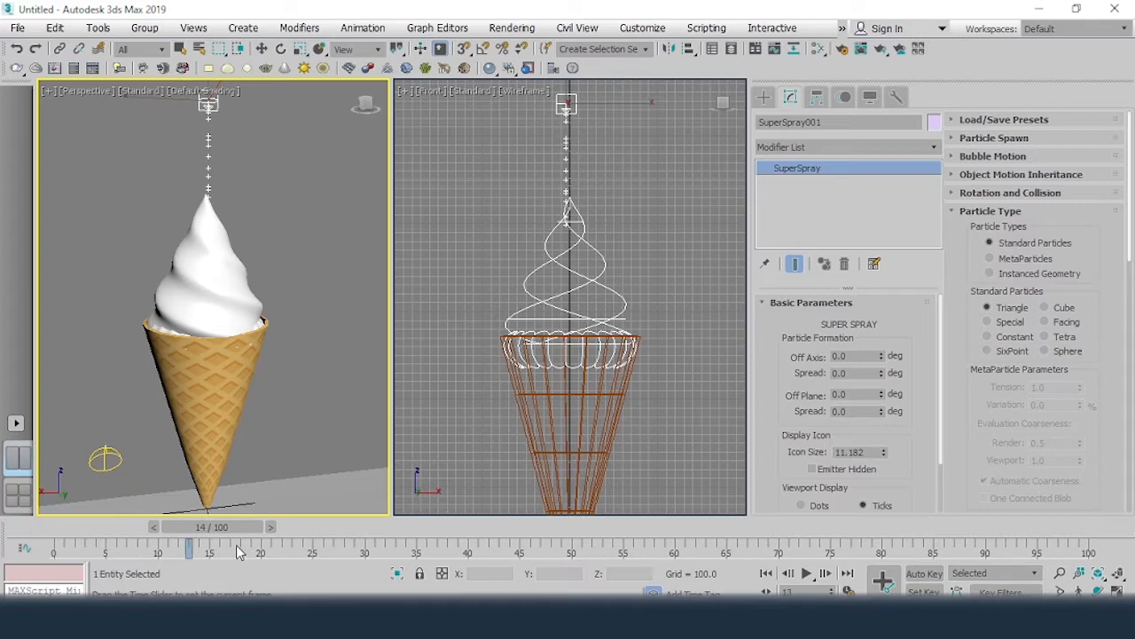
Set Off Axis Spread to 10 and Off Plane Spread to 179.
drag(188, 551, 138, 551)
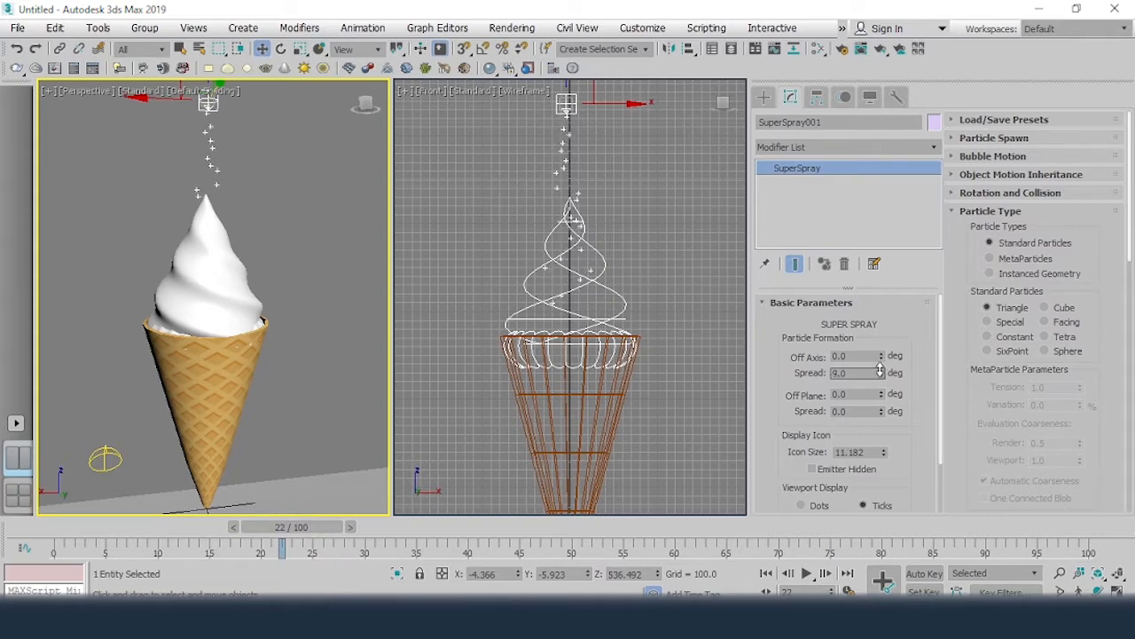
click(880, 368)
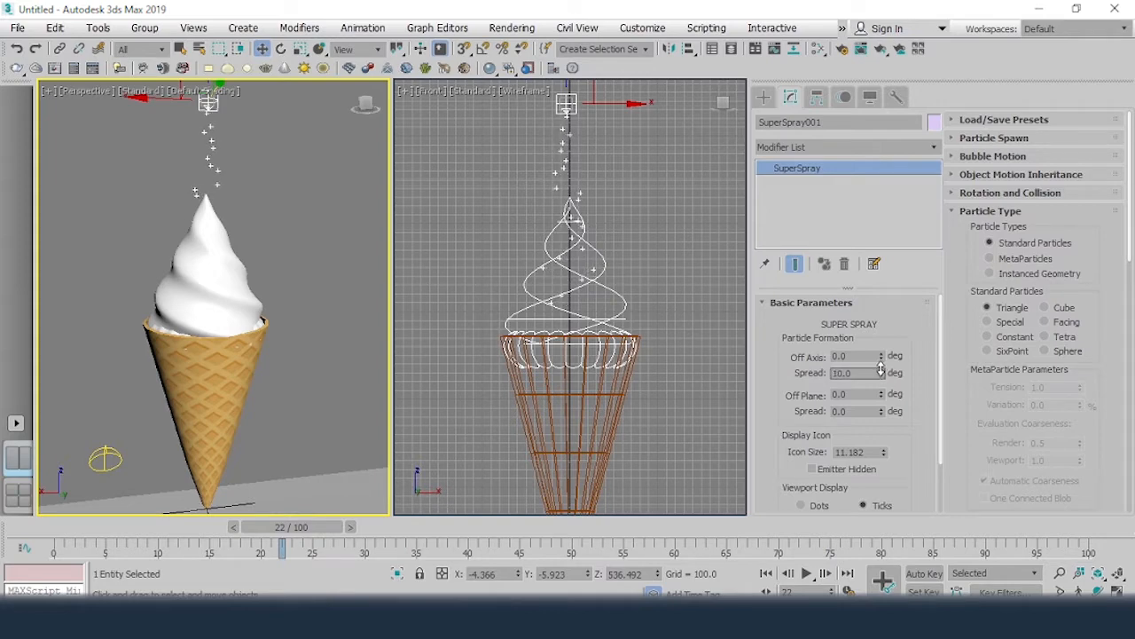
triple_click(838, 373)
text(10)
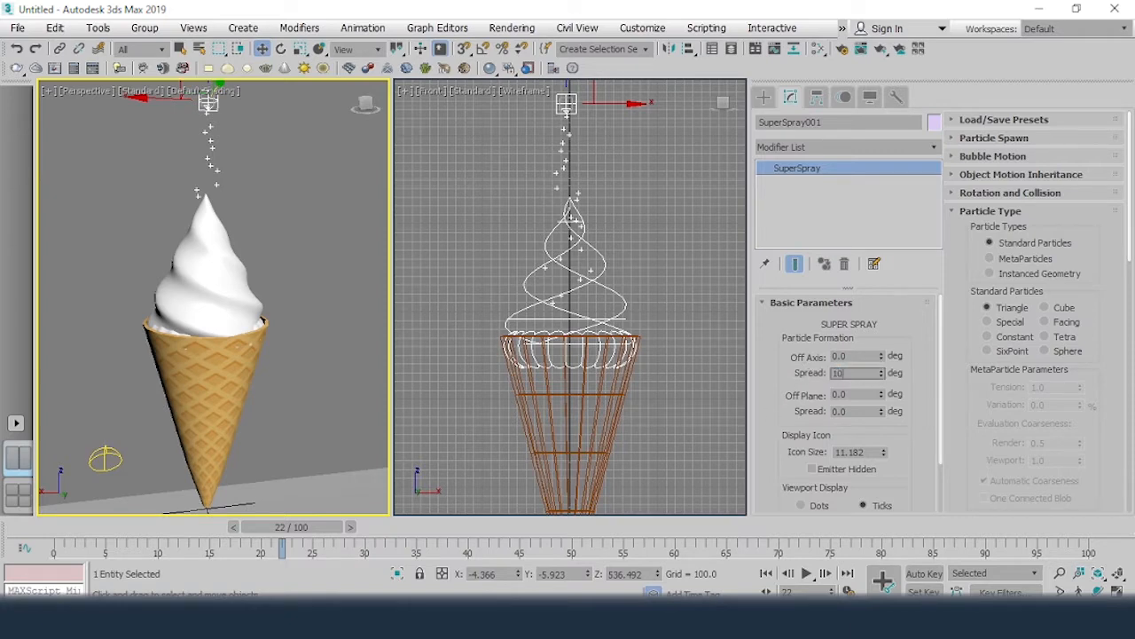
triple_click(854, 372)
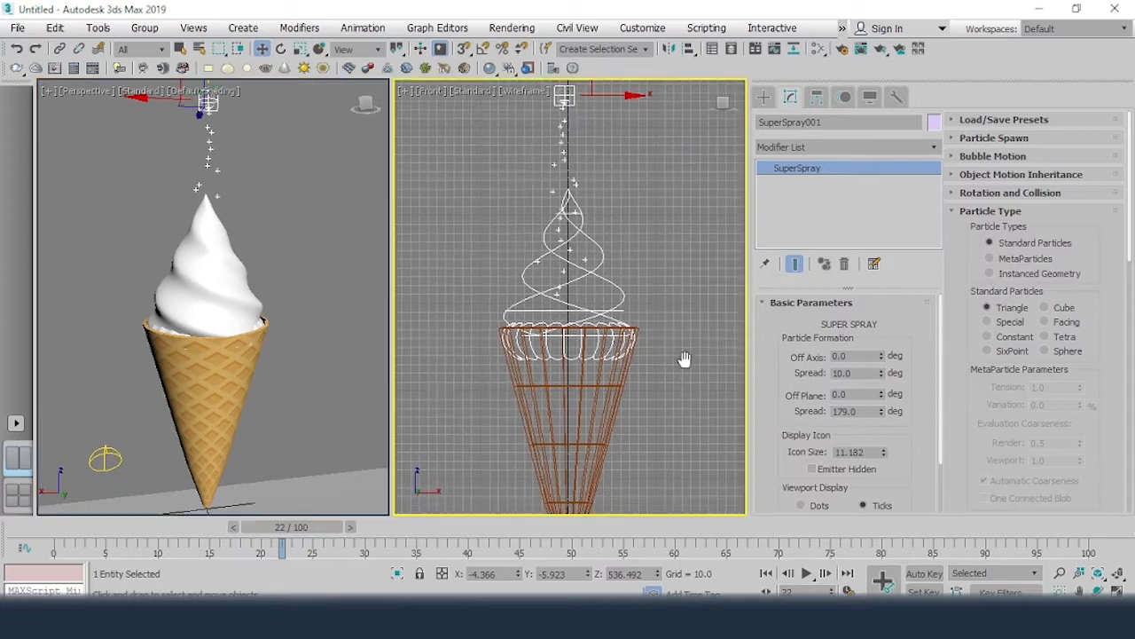
Display particles as Mesh in viewports at 100 percent.
scroll(down, 3)
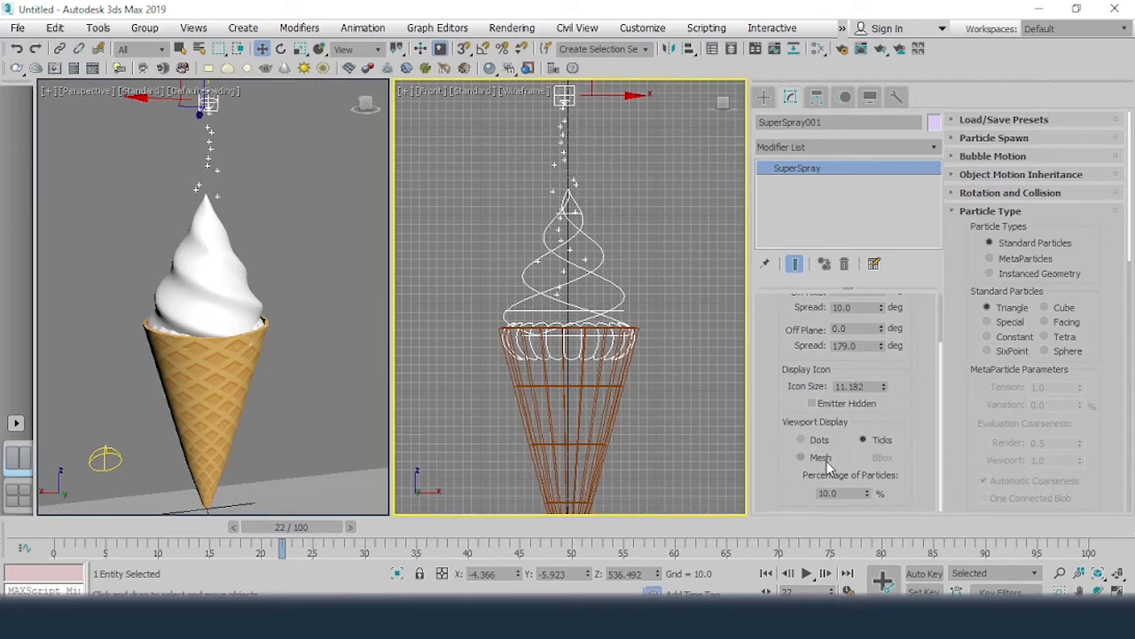
click(801, 456)
text(100)
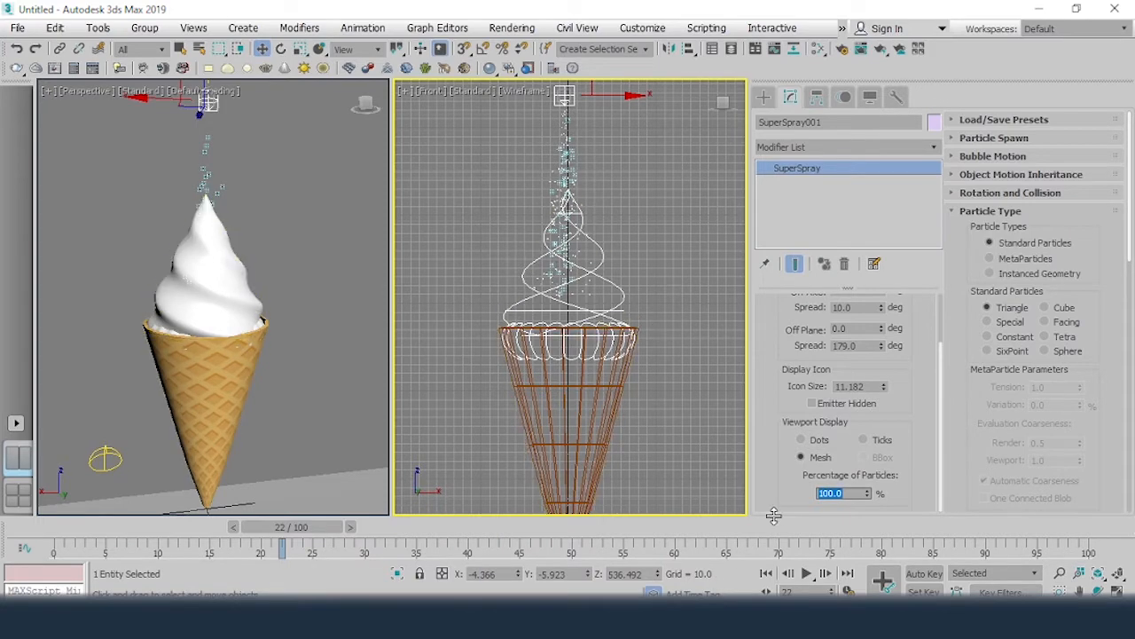
drag(282, 526, 384, 526)
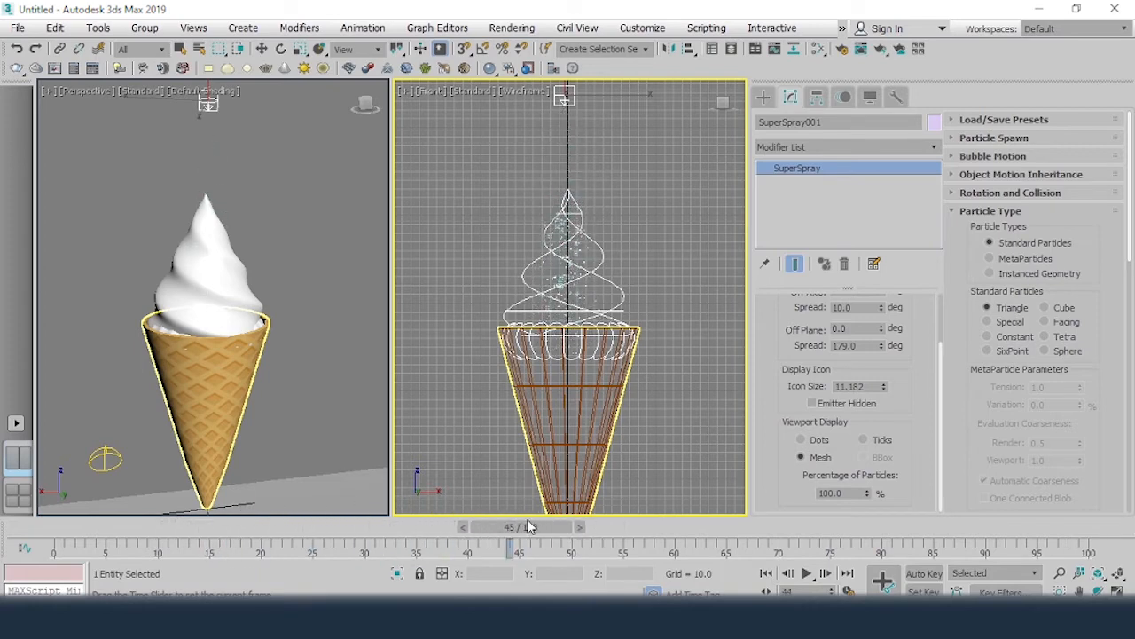
In Particle Generation, set Emit Stop to 100 and Life Variation to 10.
drag(509, 527, 488, 527)
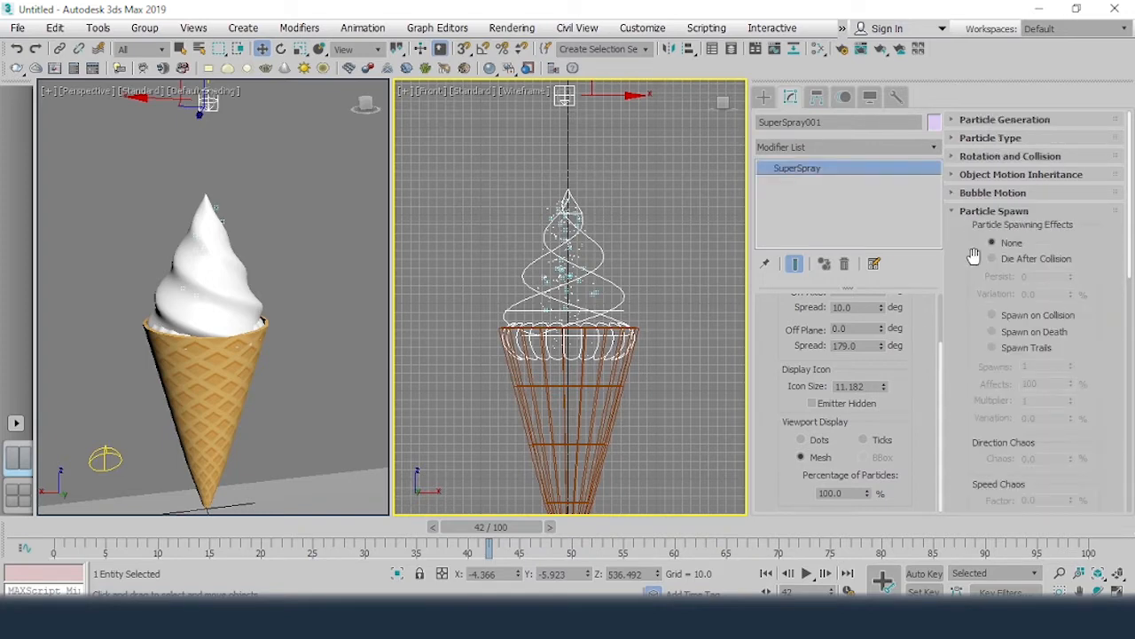
click(1004, 229)
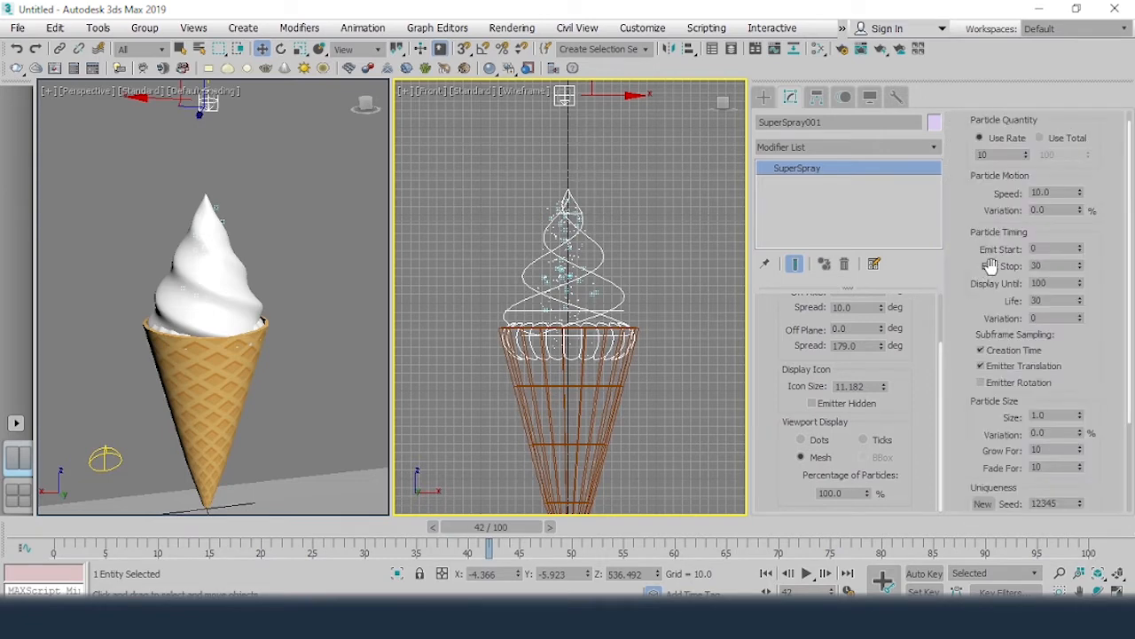
mouse_move(978, 251)
text(100)
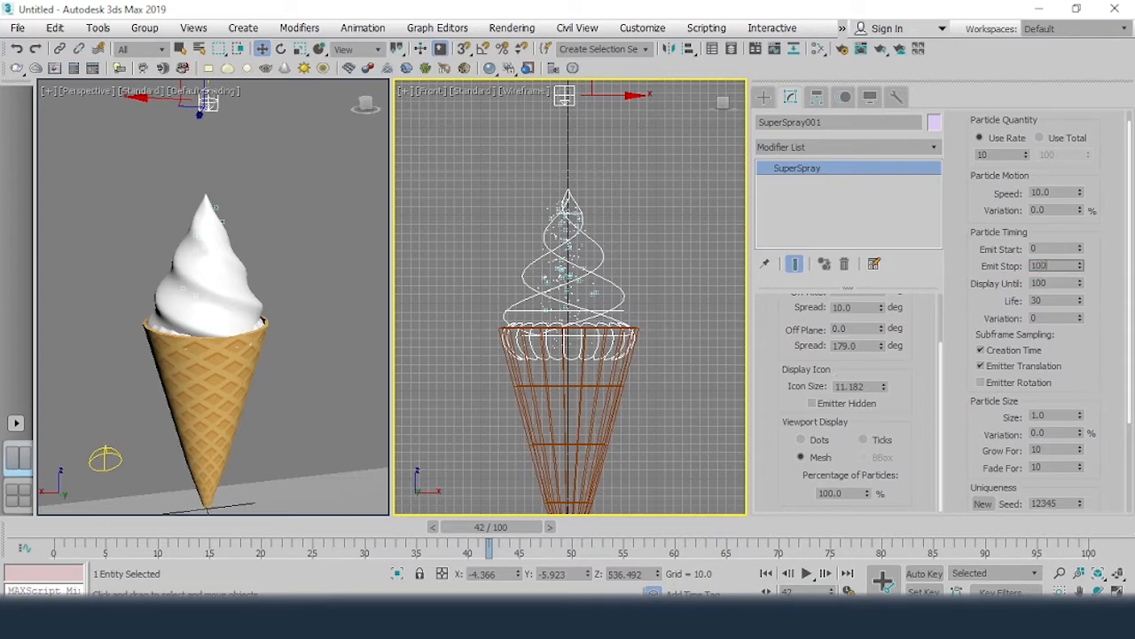
triple_click(1056, 265)
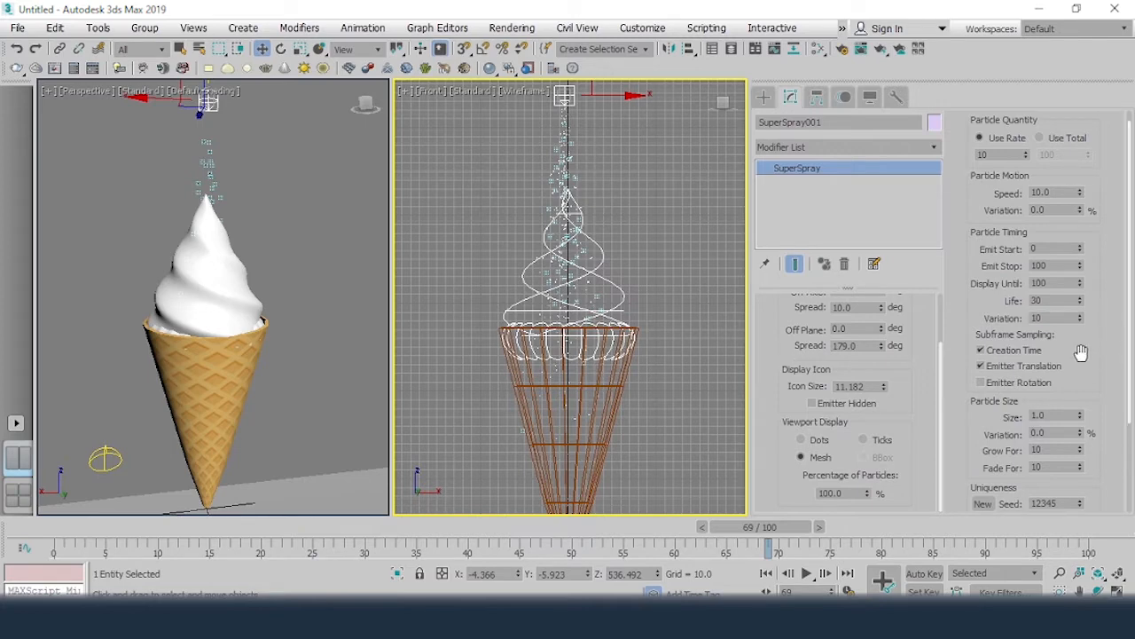
Switch the particle type to MetaParticles and set particle size to 20.
scroll(down, 3)
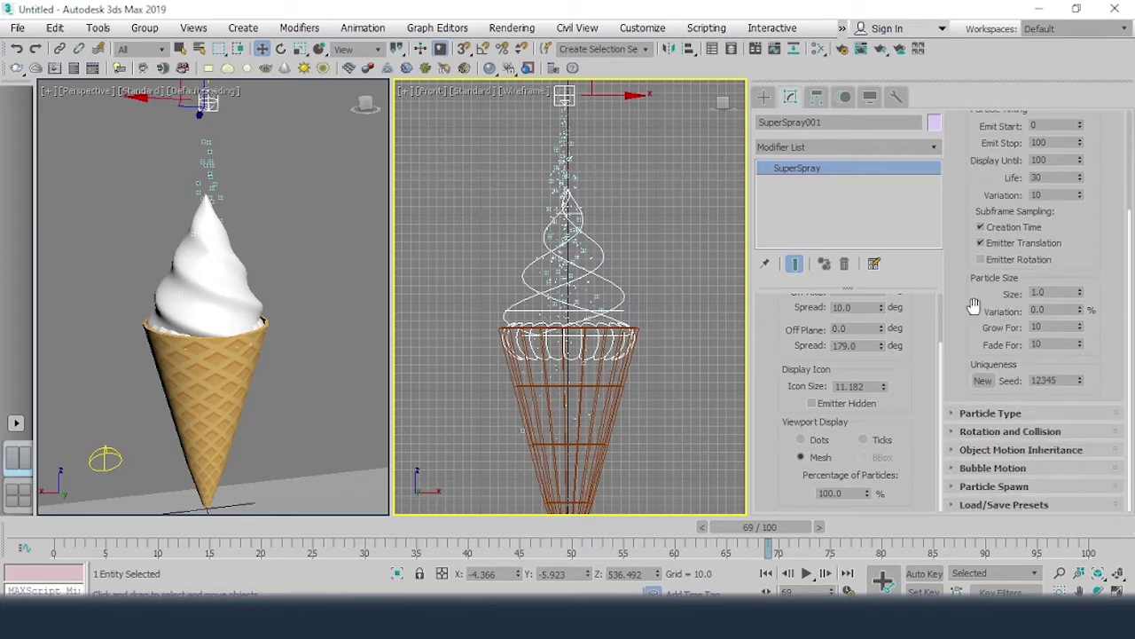
scroll(down, 3)
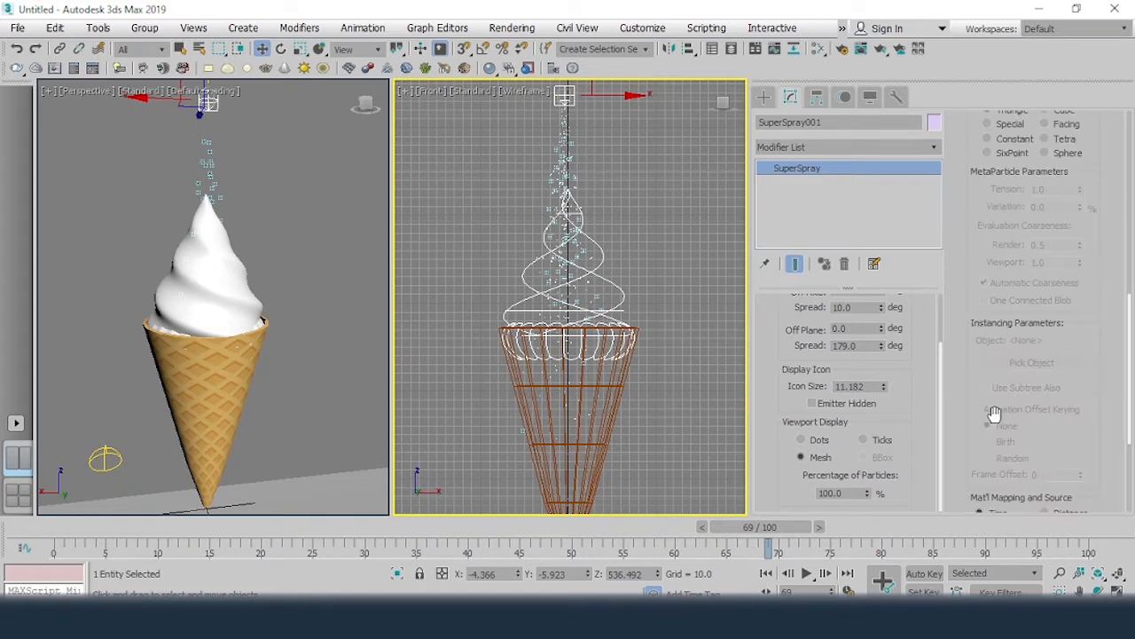
scroll(up, 3)
text(10)
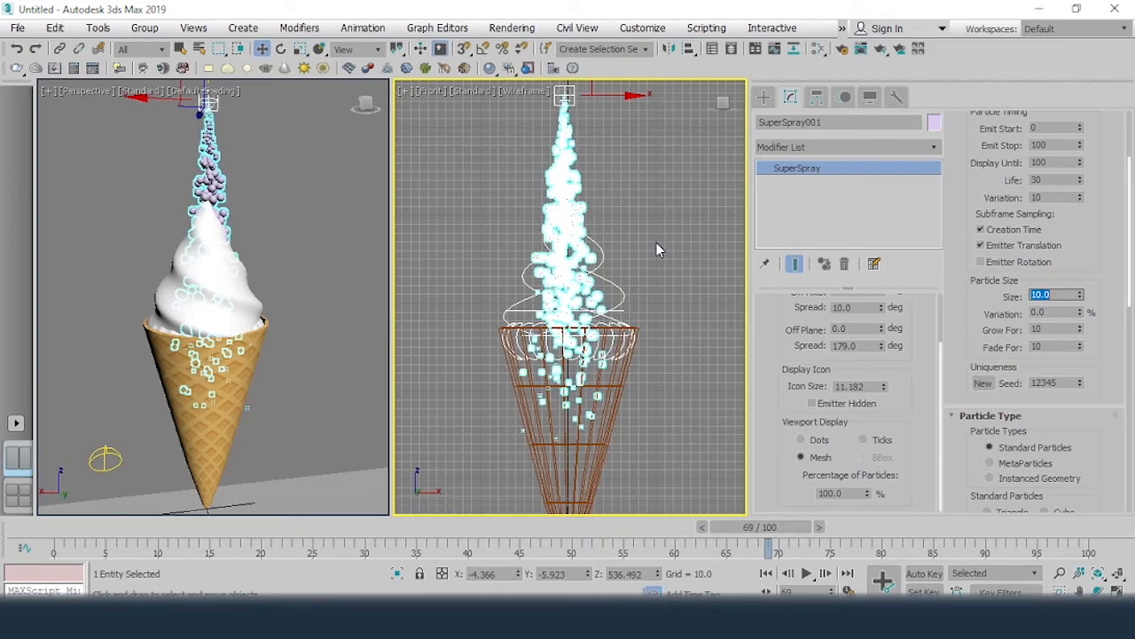
mouse_move(1051, 312)
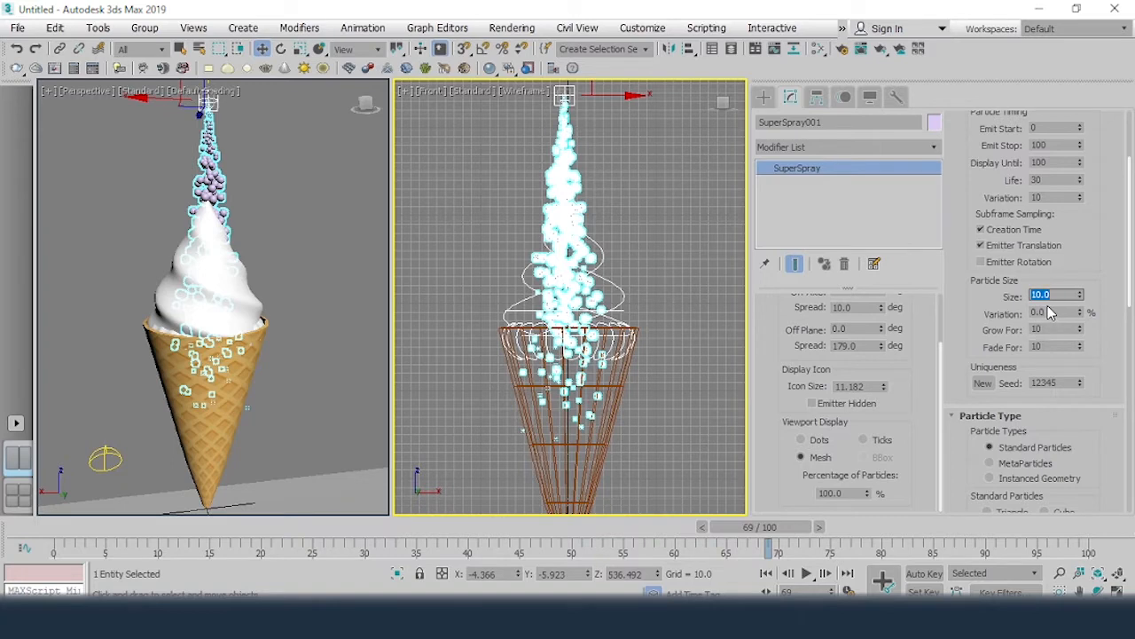
scroll(down, 3)
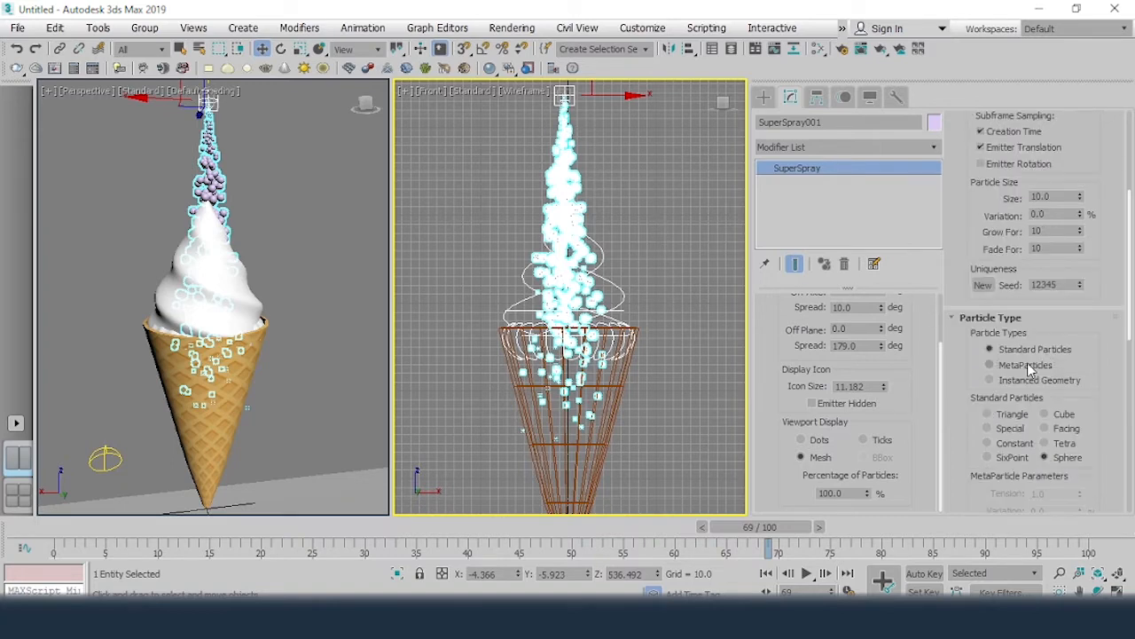
click(991, 364)
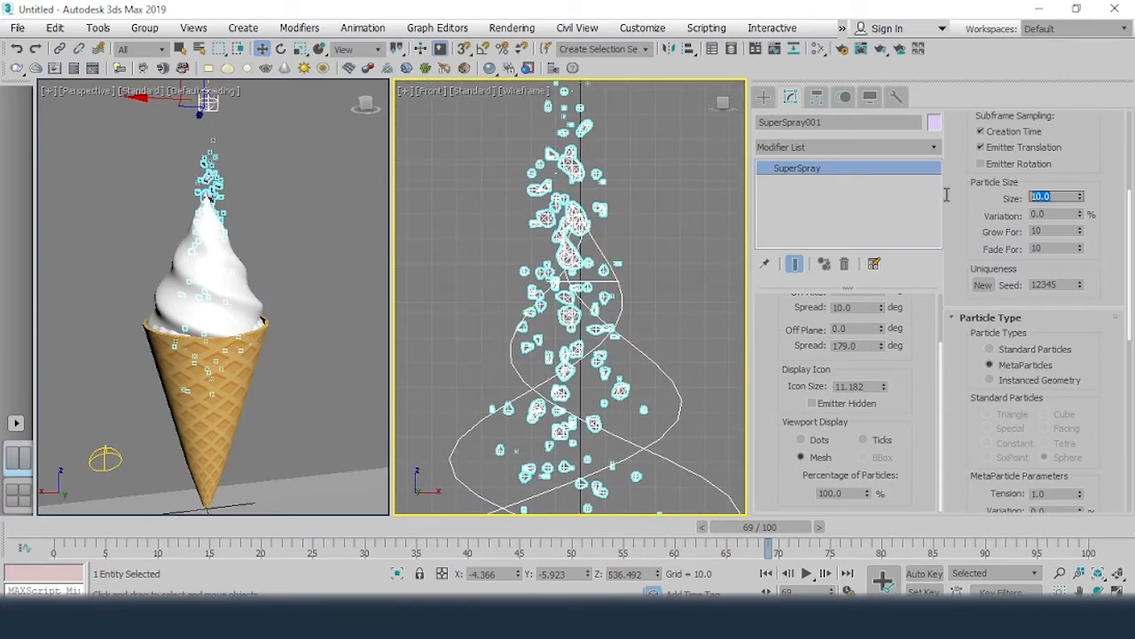
text(20)
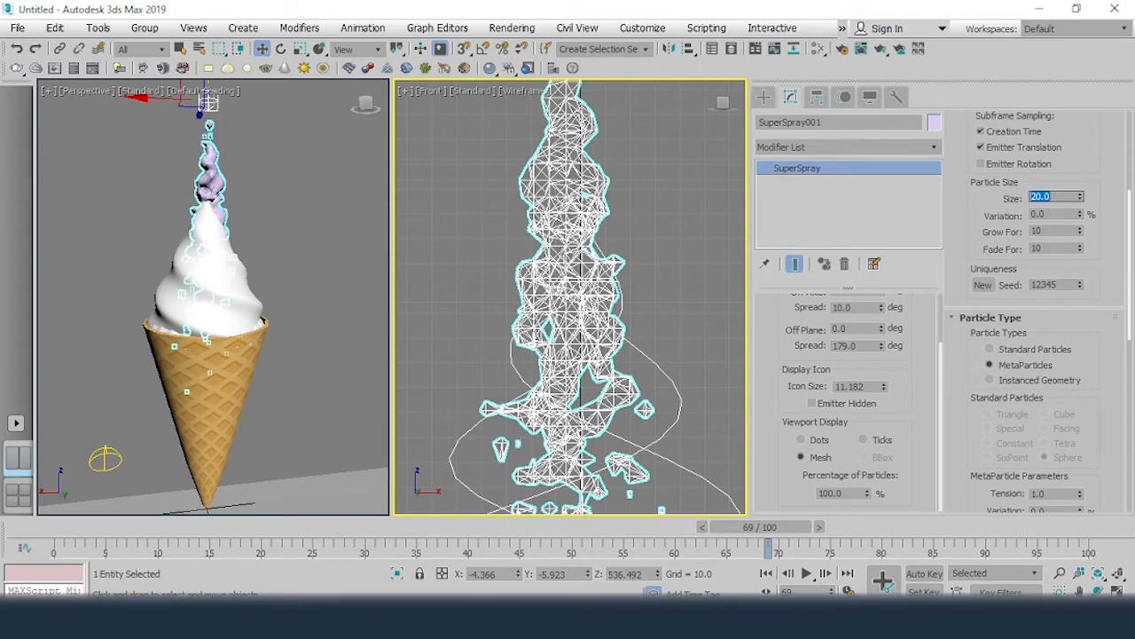
mouse_move(679, 287)
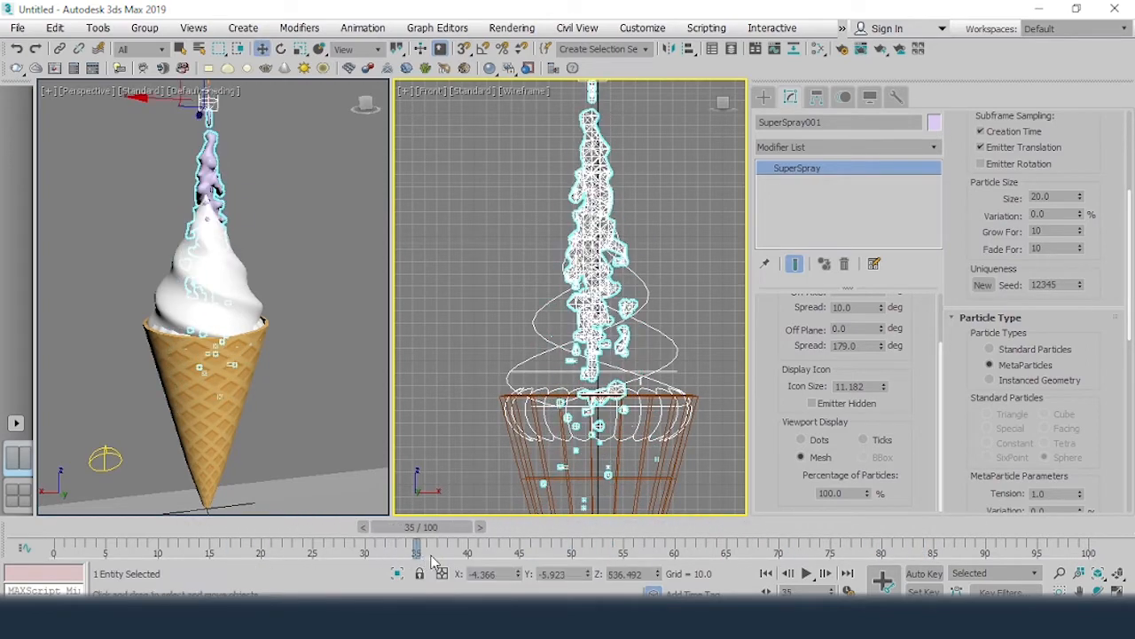
Set MetaParticle Parameters Tension to 0.75.
scroll(down, 3)
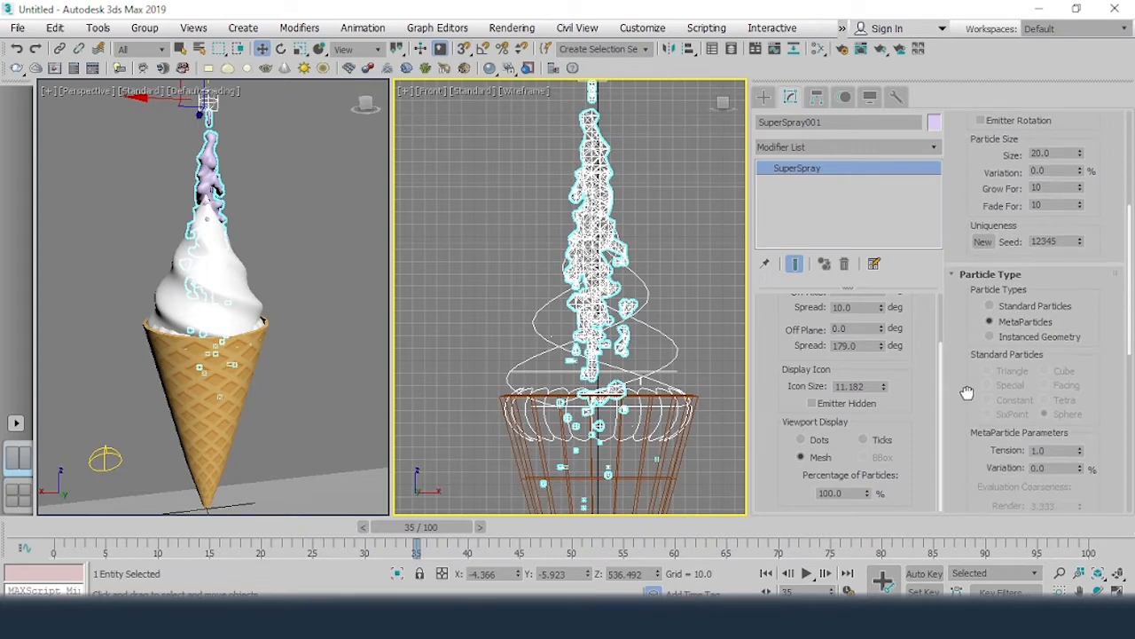
scroll(down, 3)
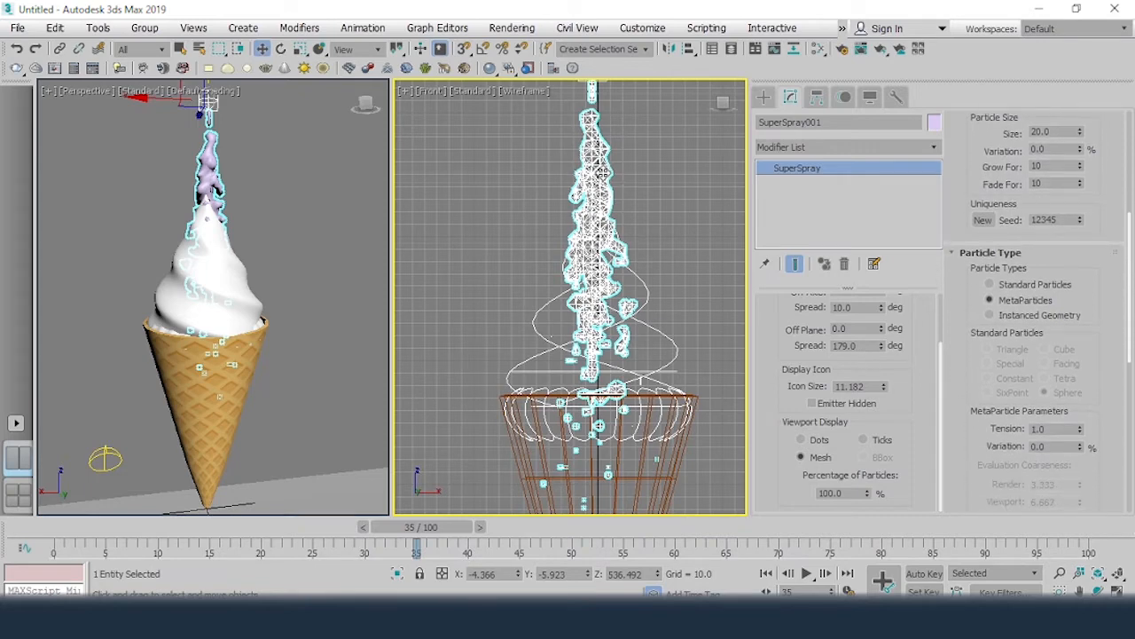
scroll(down, 3)
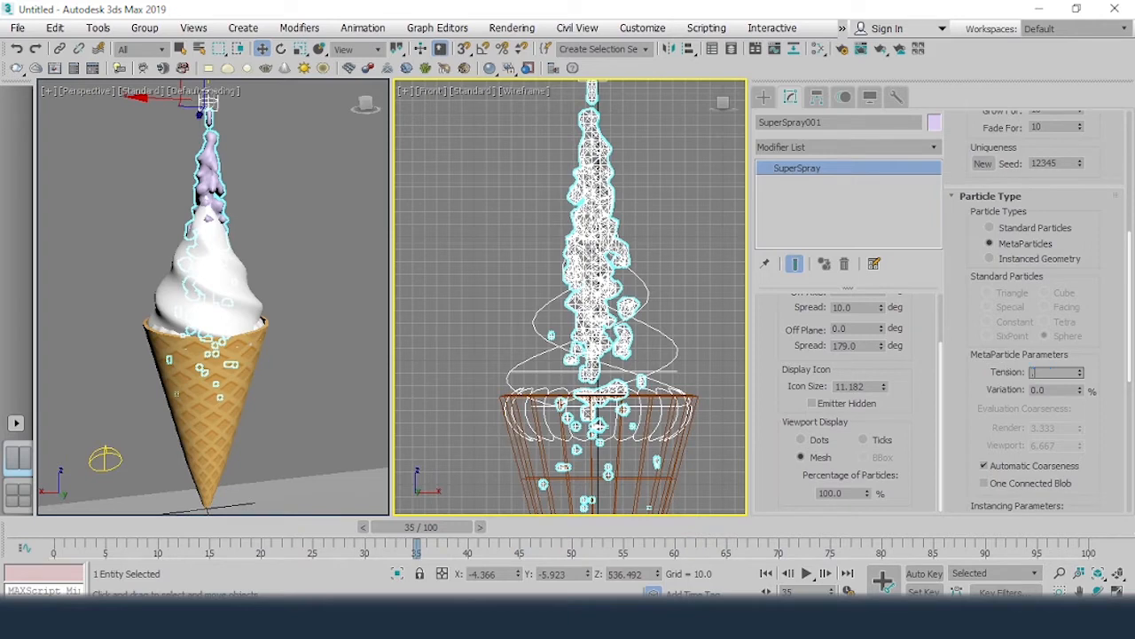
triple_click(1051, 372)
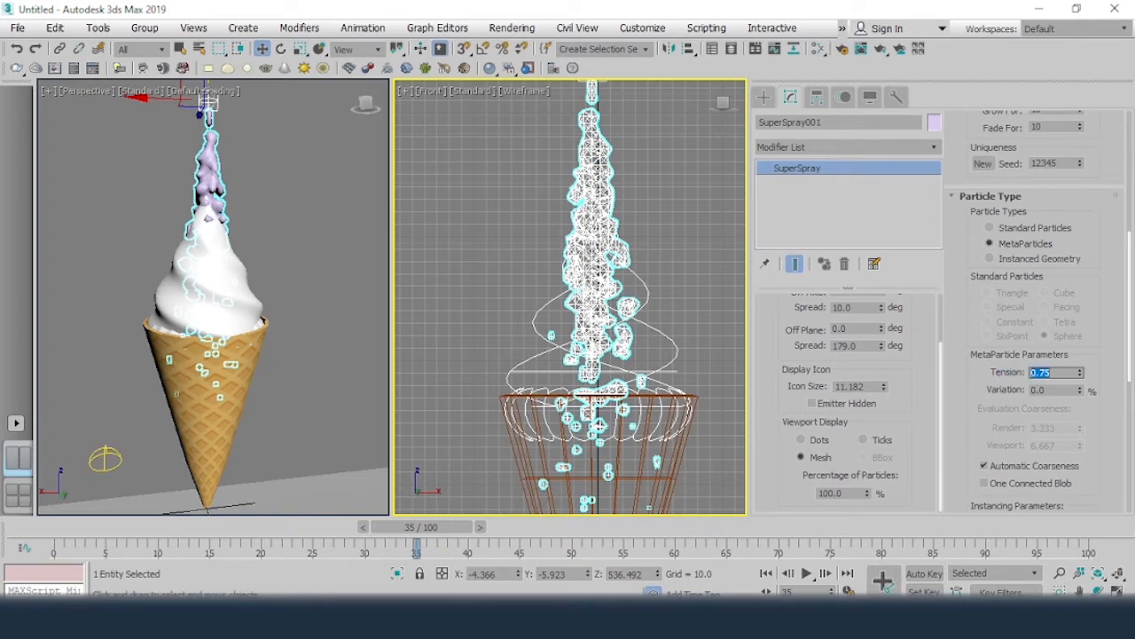
scroll(up, 3)
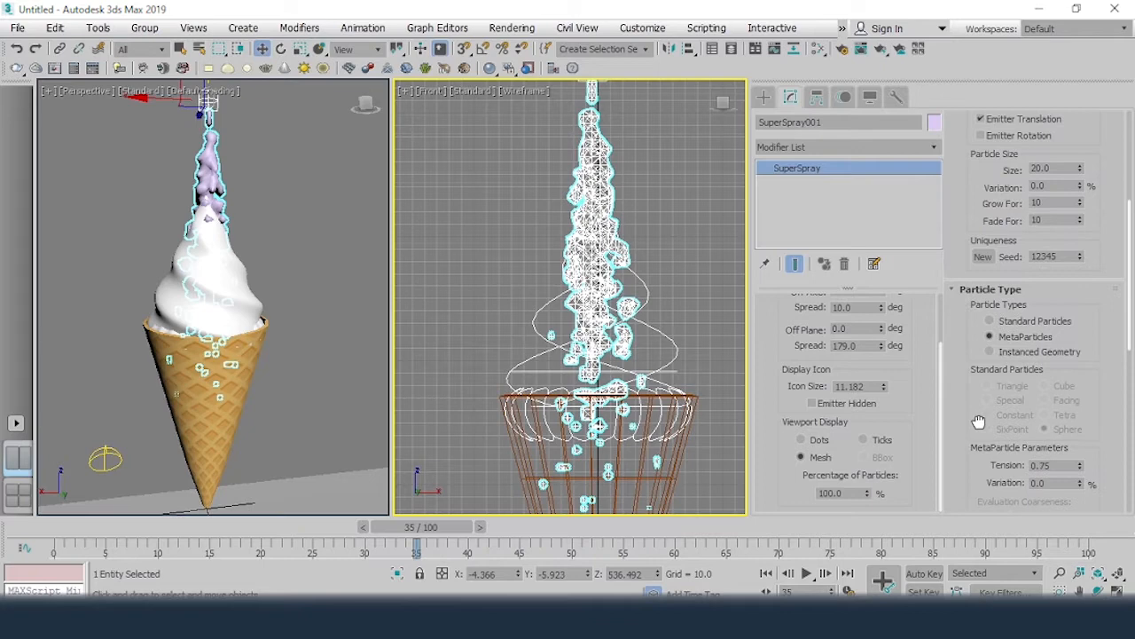
mouse_move(1079, 213)
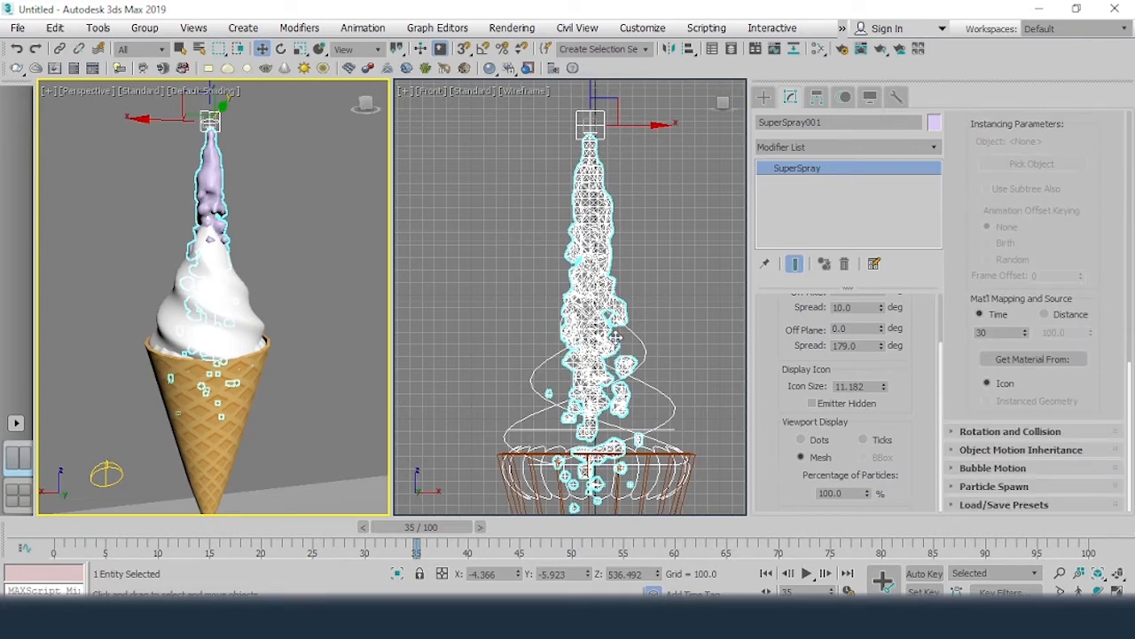
mouse_move(353, 310)
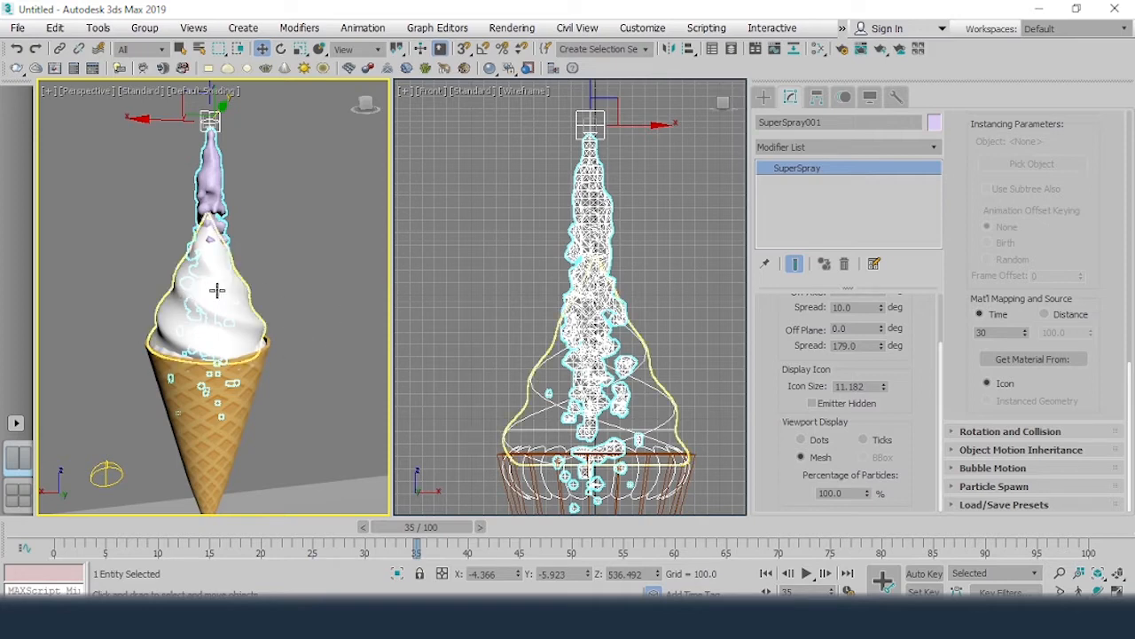
mouse_move(237, 325)
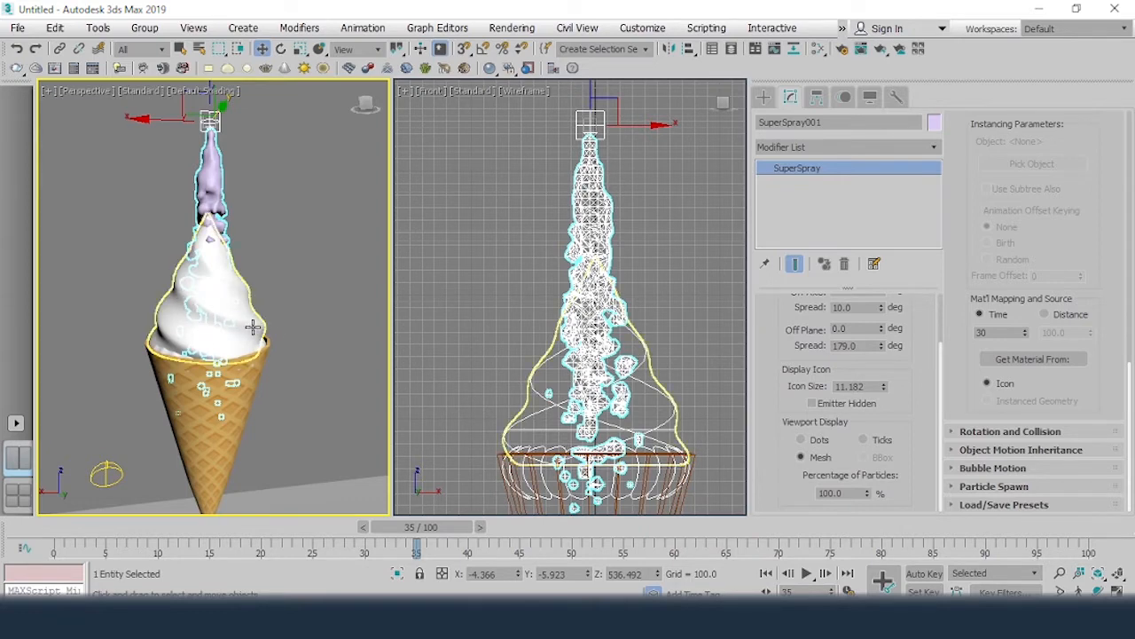
mouse_move(219, 311)
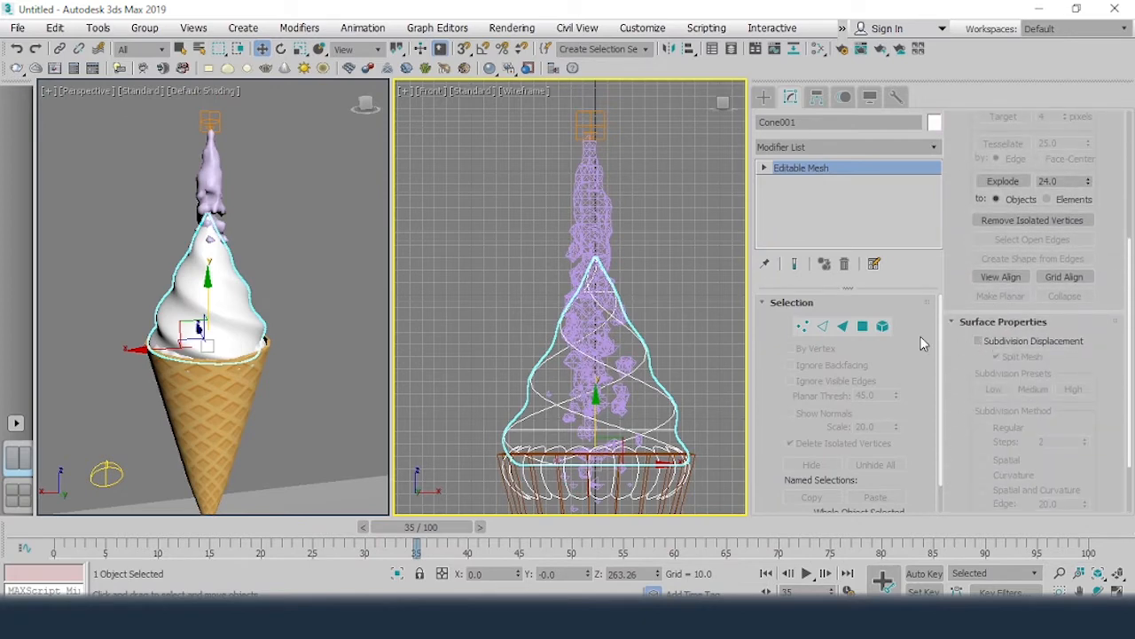
Start Attach in Edit Geometry on the Cone001 editable-mesh swirl.
click(791, 301)
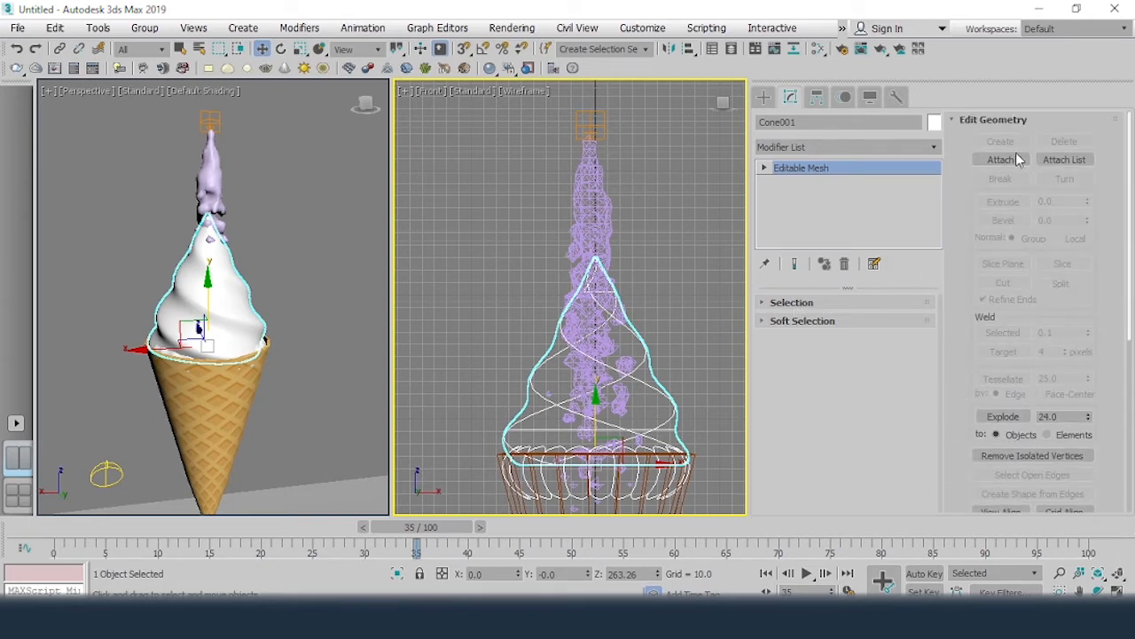
click(1000, 159)
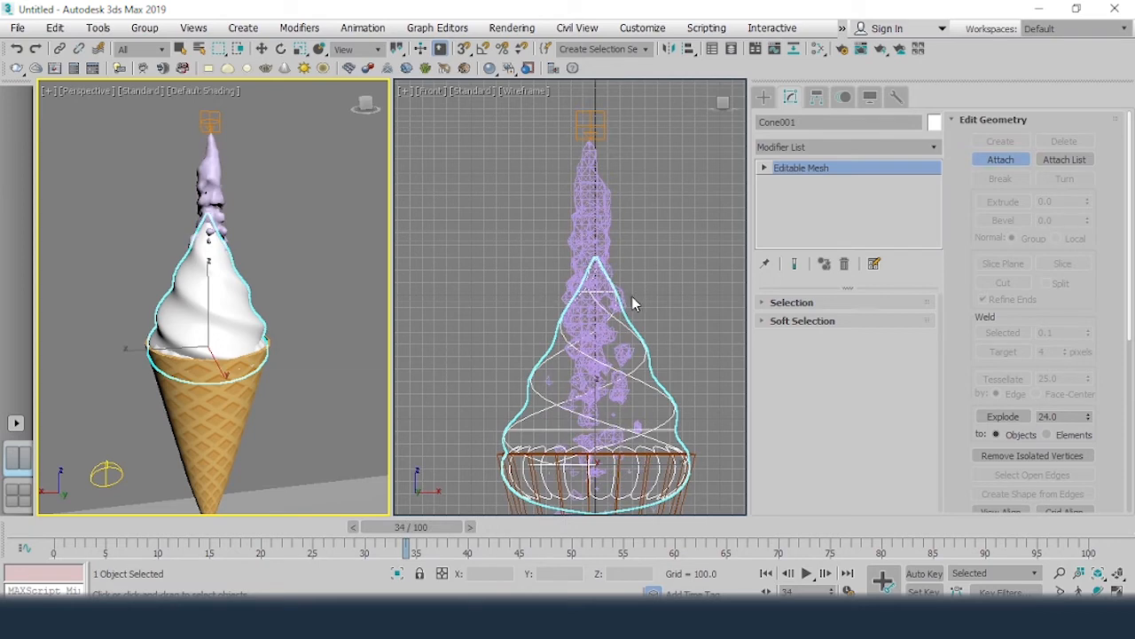
mouse_move(671, 205)
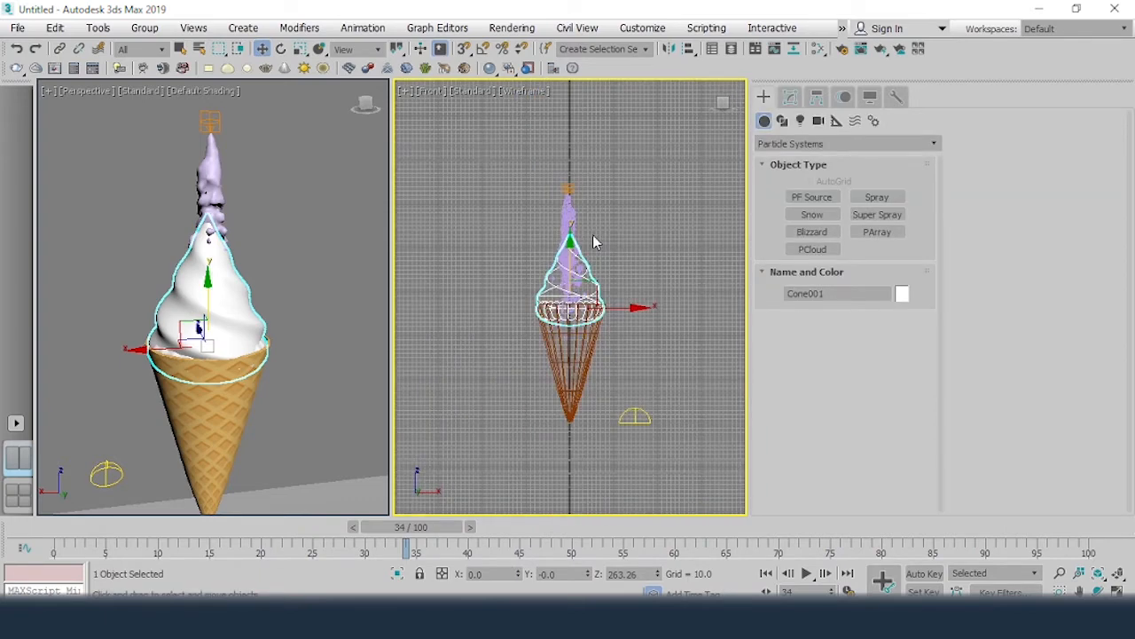
mouse_move(642, 247)
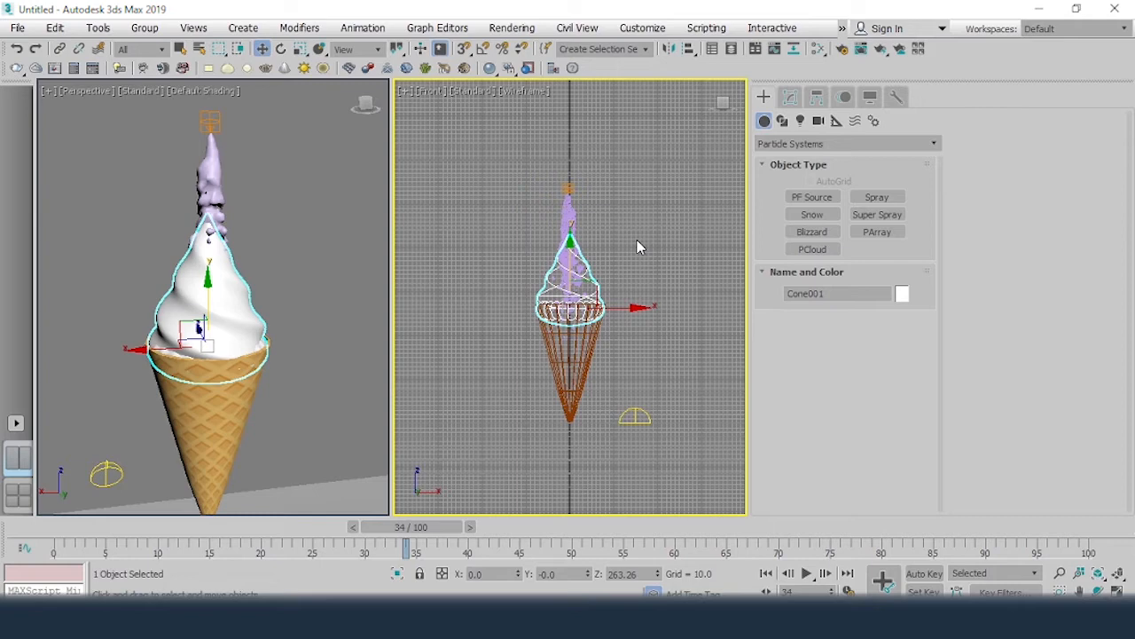
mouse_move(855, 175)
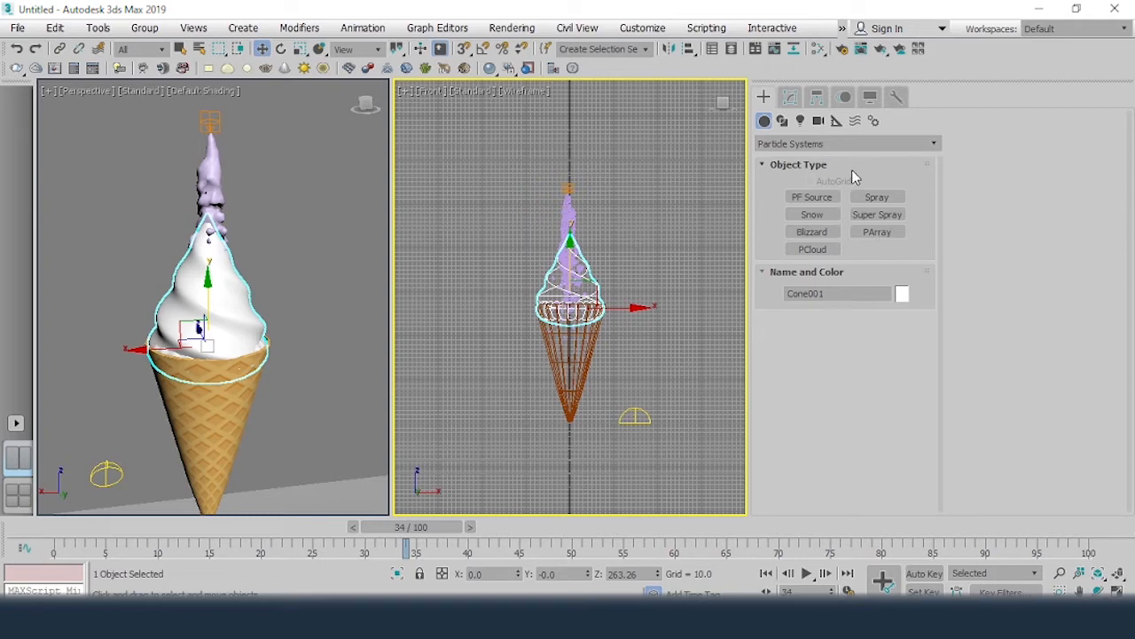
mouse_move(855, 121)
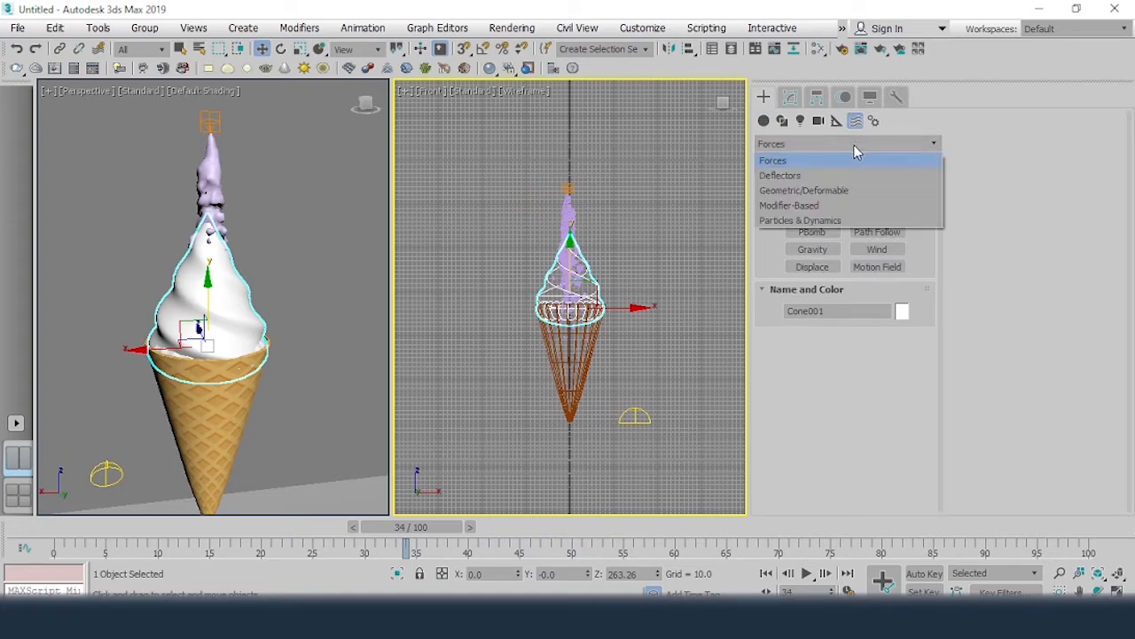
Create UDeflector001 from Deflector space warps beside the cone.
click(780, 175)
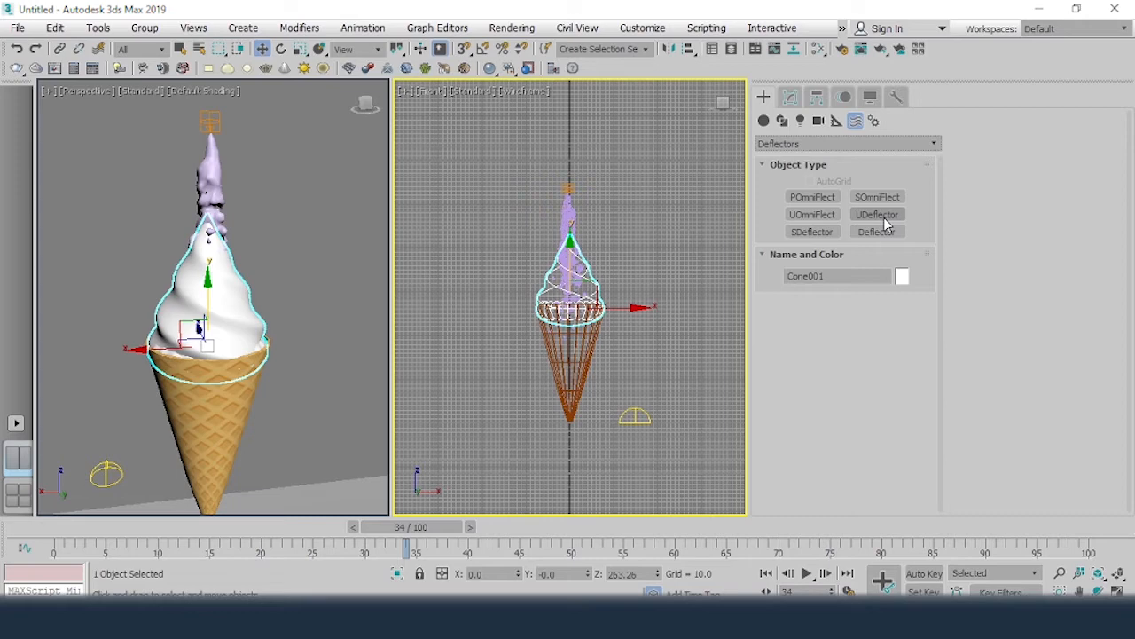
click(877, 214)
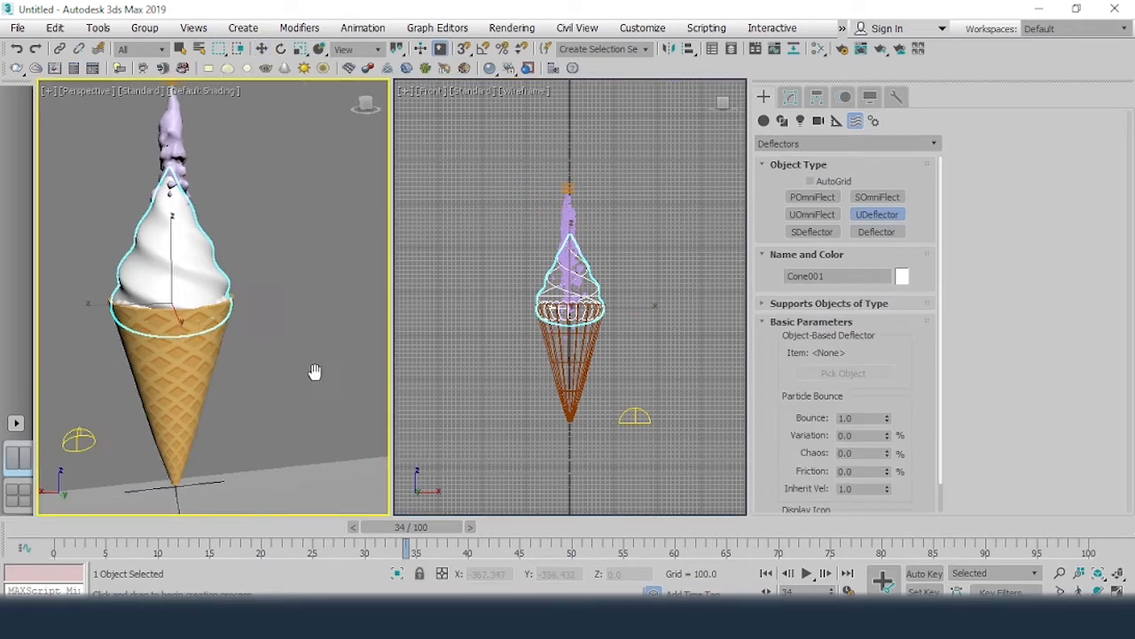
click(816, 97)
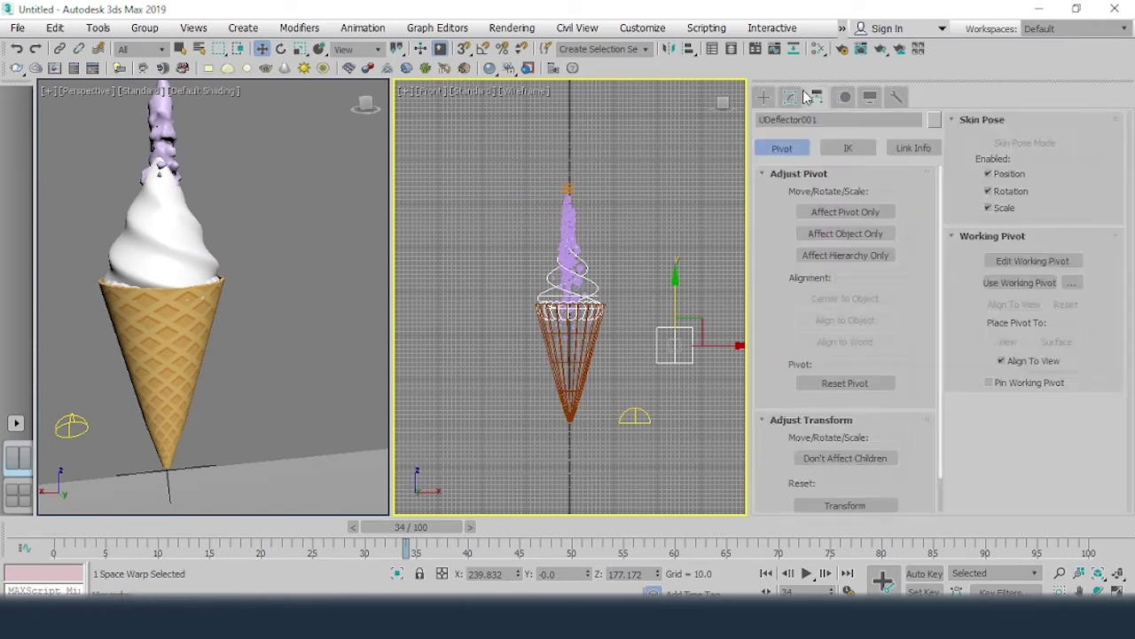
Test UDeflector001 scattering particles off Cone001, then set its Bounce to 0.0.
click(790, 97)
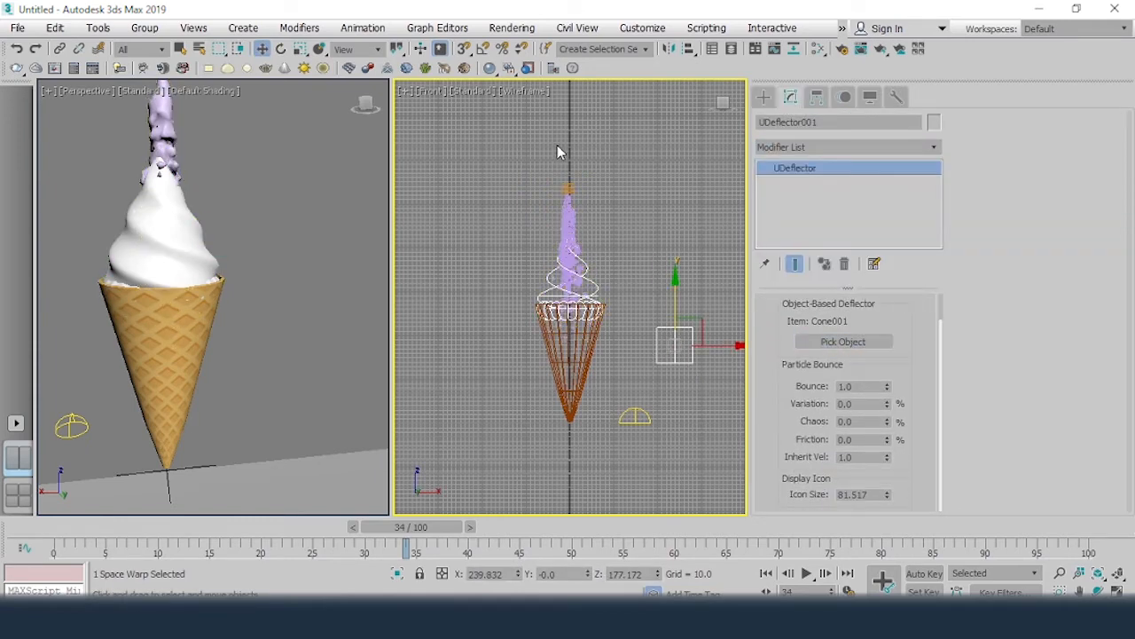
mouse_move(100, 68)
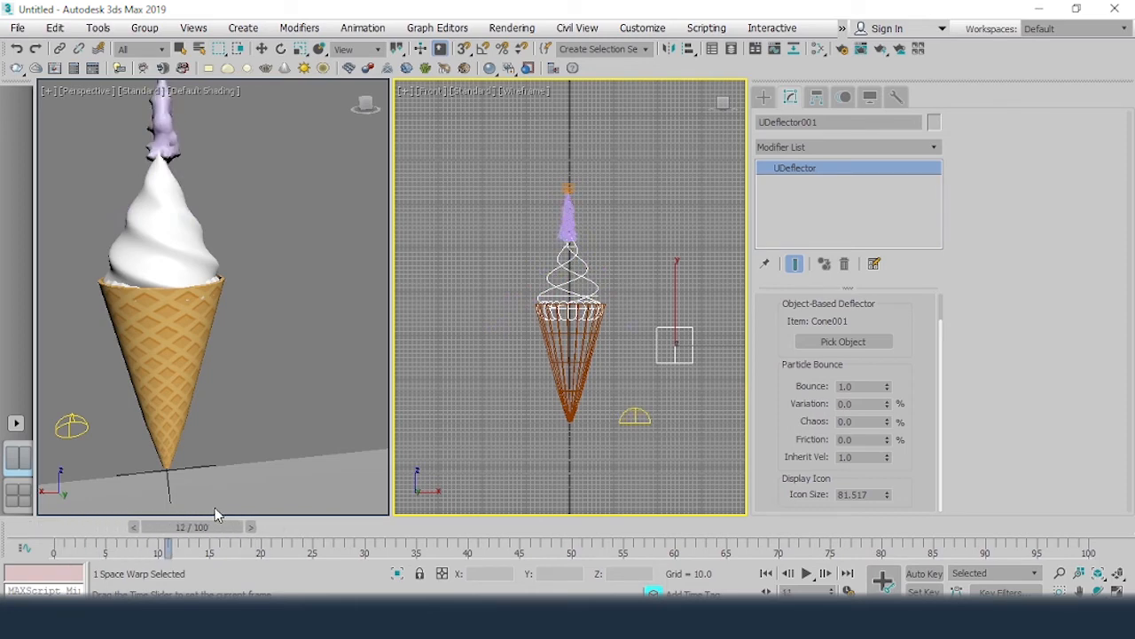
drag(168, 527, 311, 527)
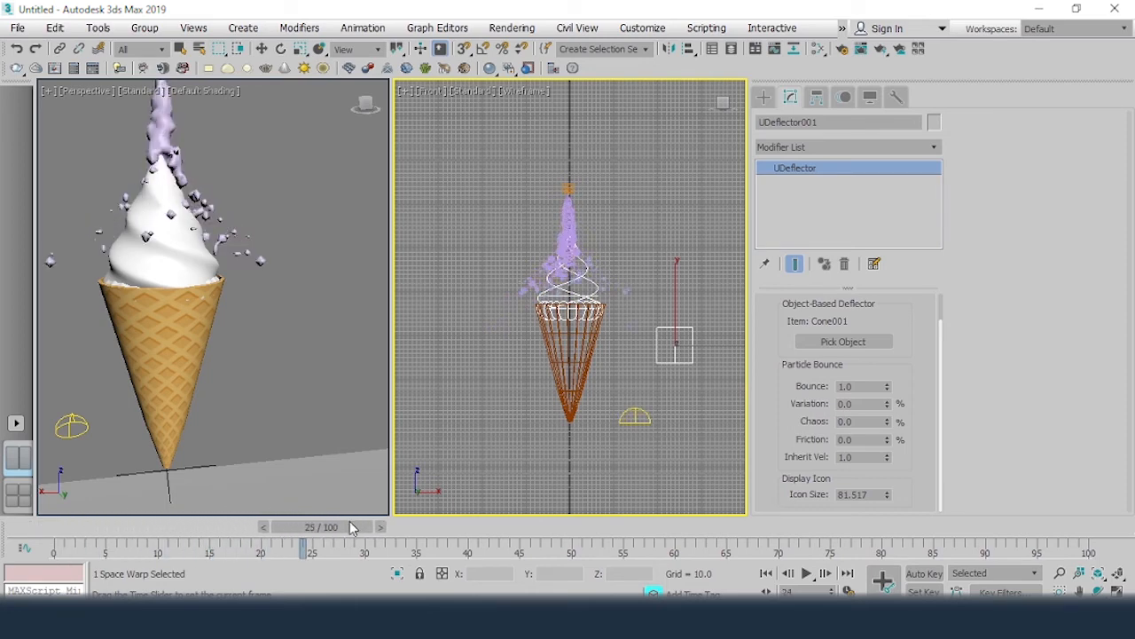
drag(301, 547, 489, 547)
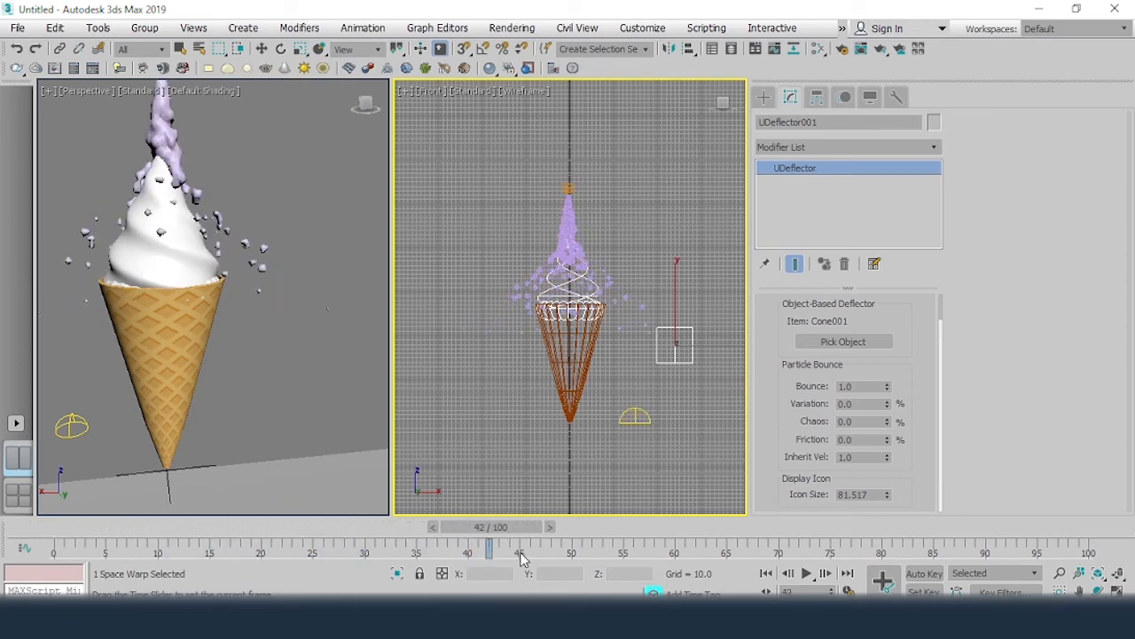
click(674, 346)
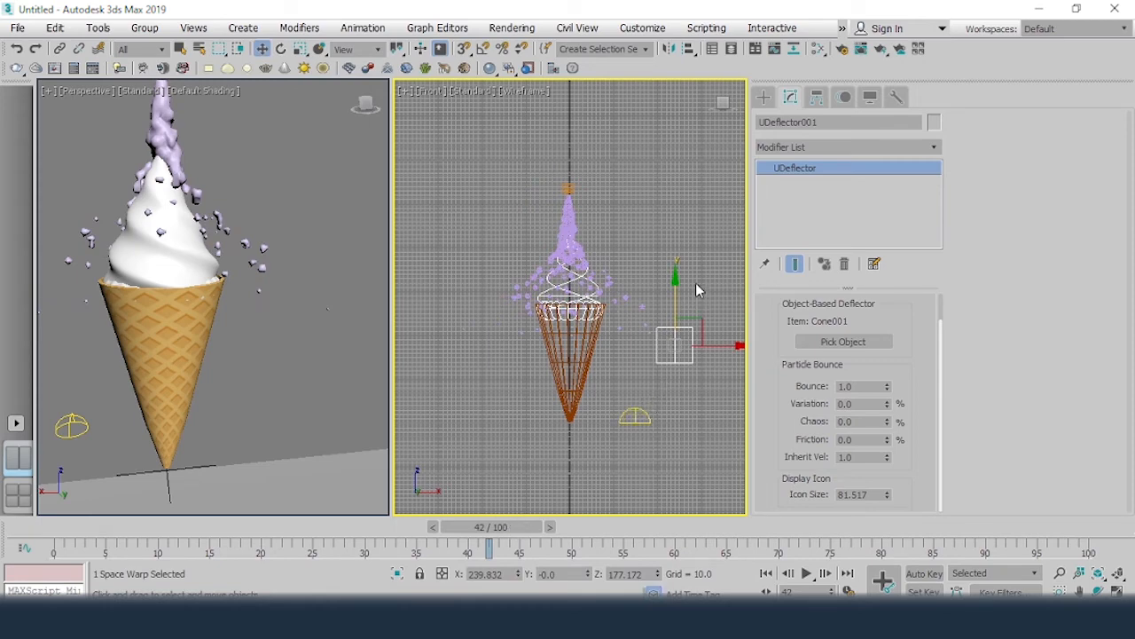
mouse_move(676, 257)
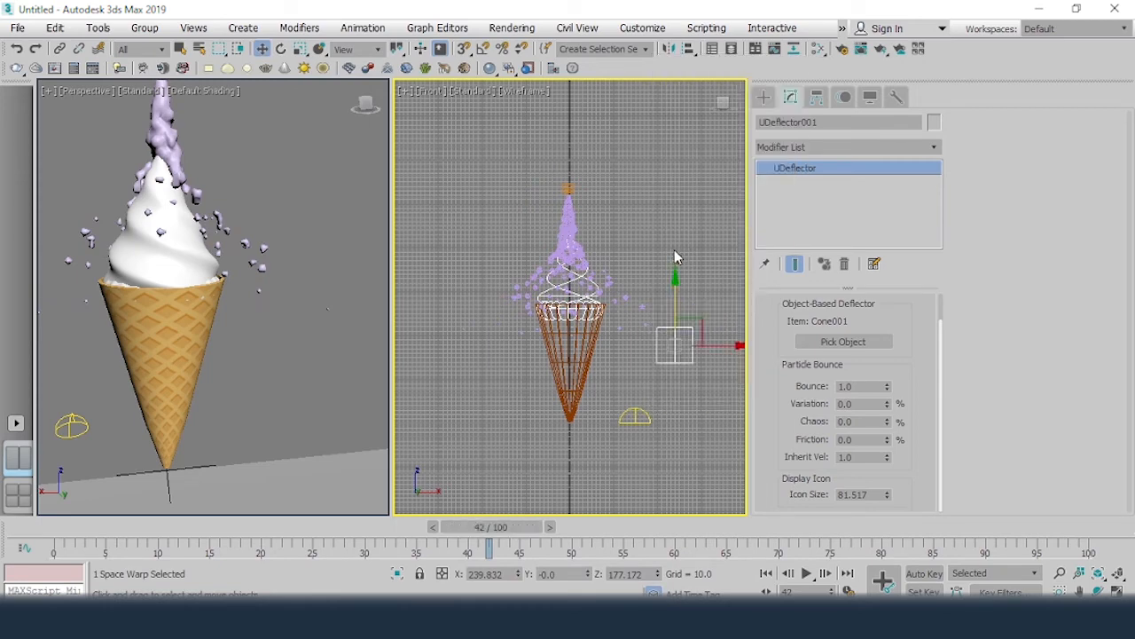
click(886, 389)
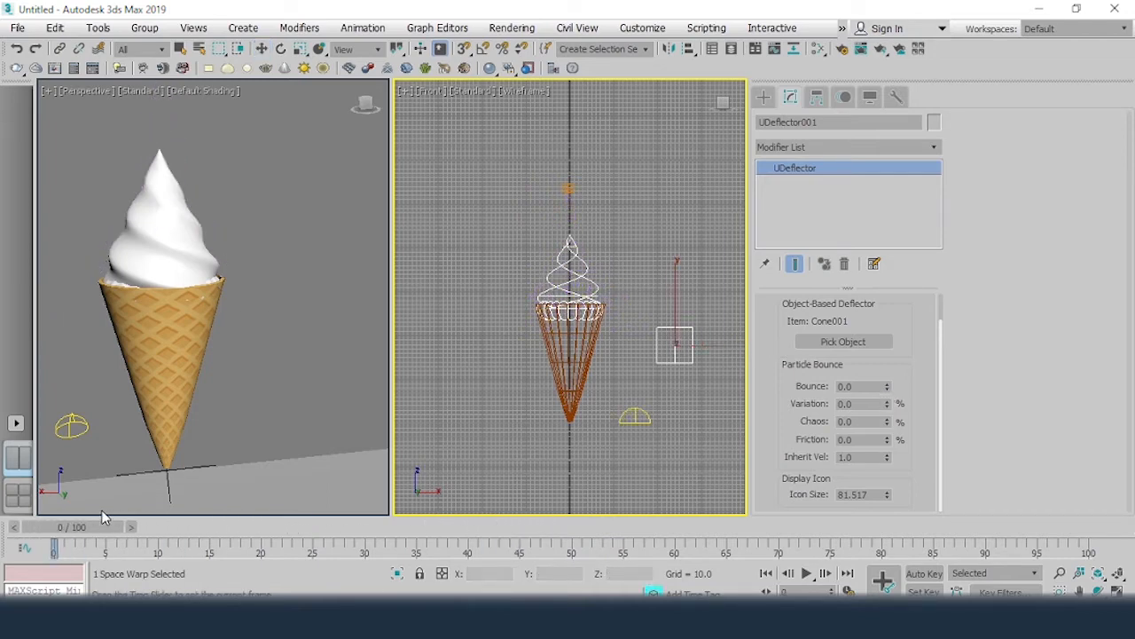
Set the deflector Friction to 75 and replay the animation from the first frame.
drag(55, 548, 333, 548)
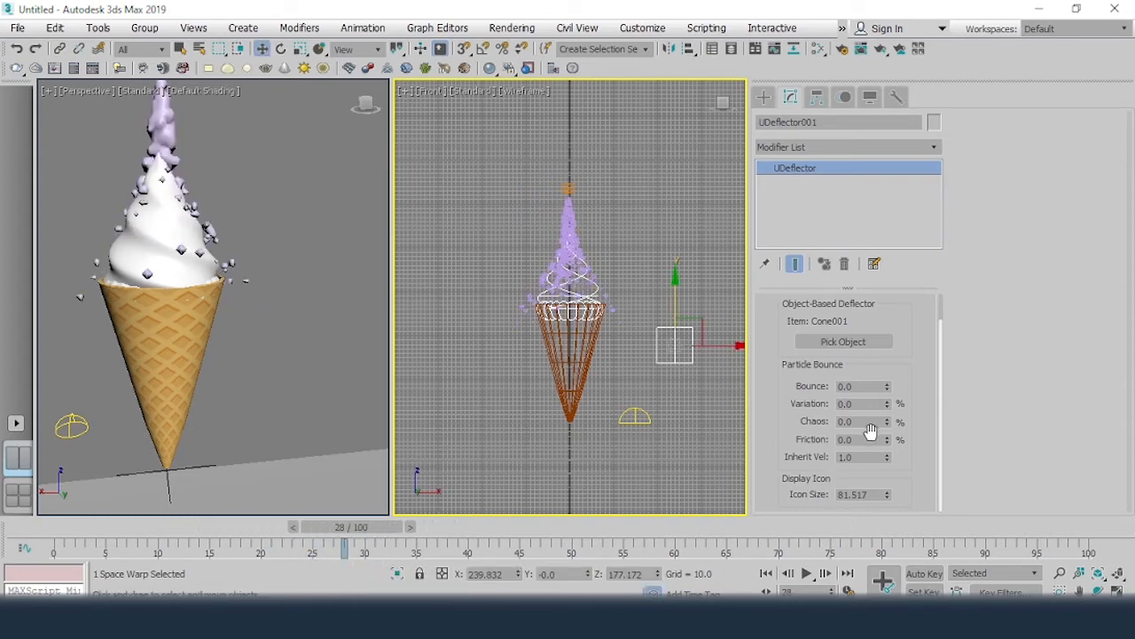
triple_click(860, 440)
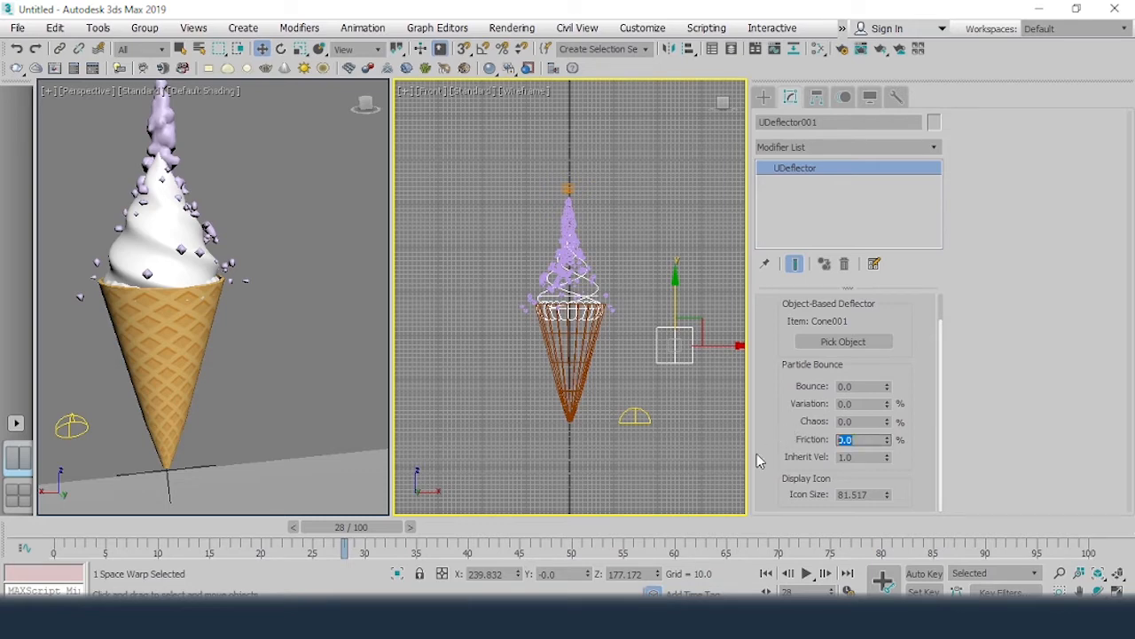
text(75.0)
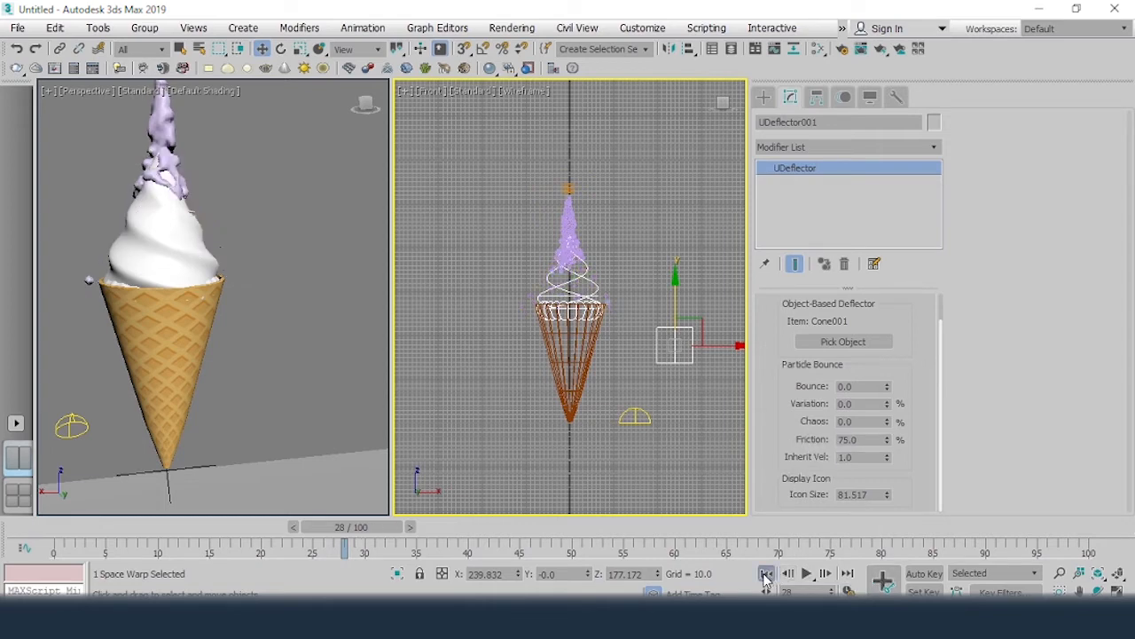
click(806, 574)
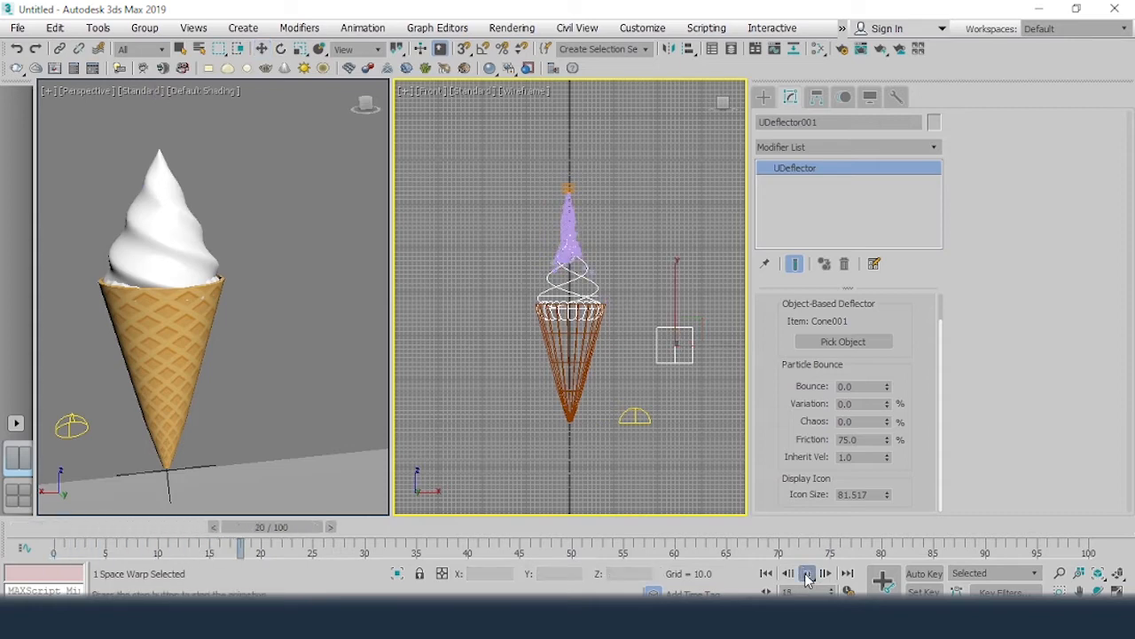
click(806, 573)
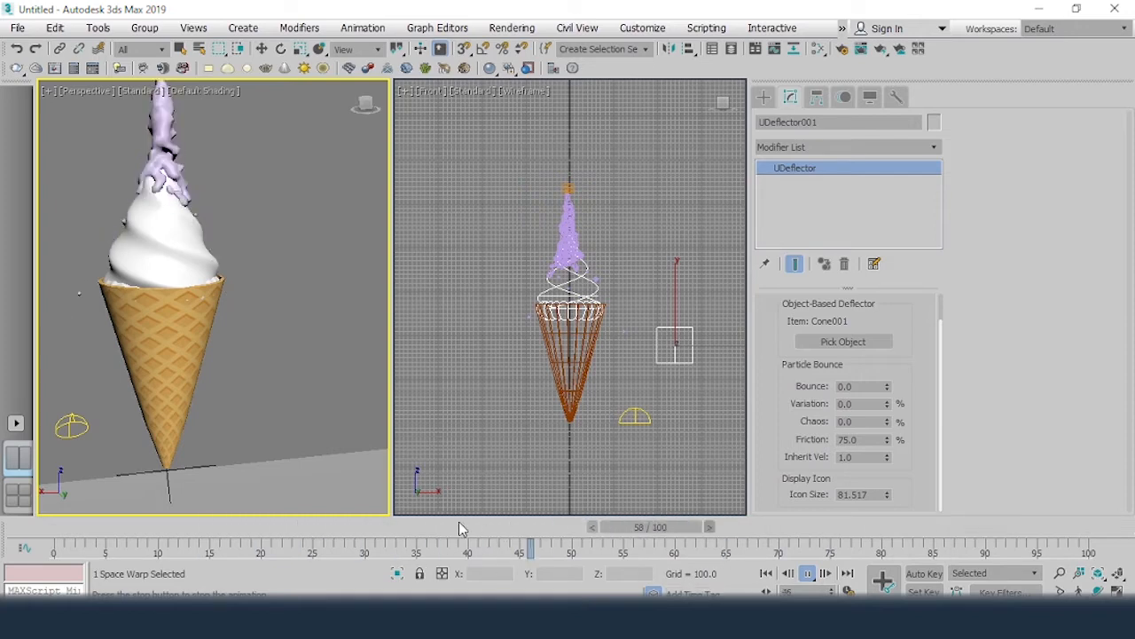
Raise Friction to 90, scrub to frame 50, and reselect the deflector.
drag(530, 541, 246, 541)
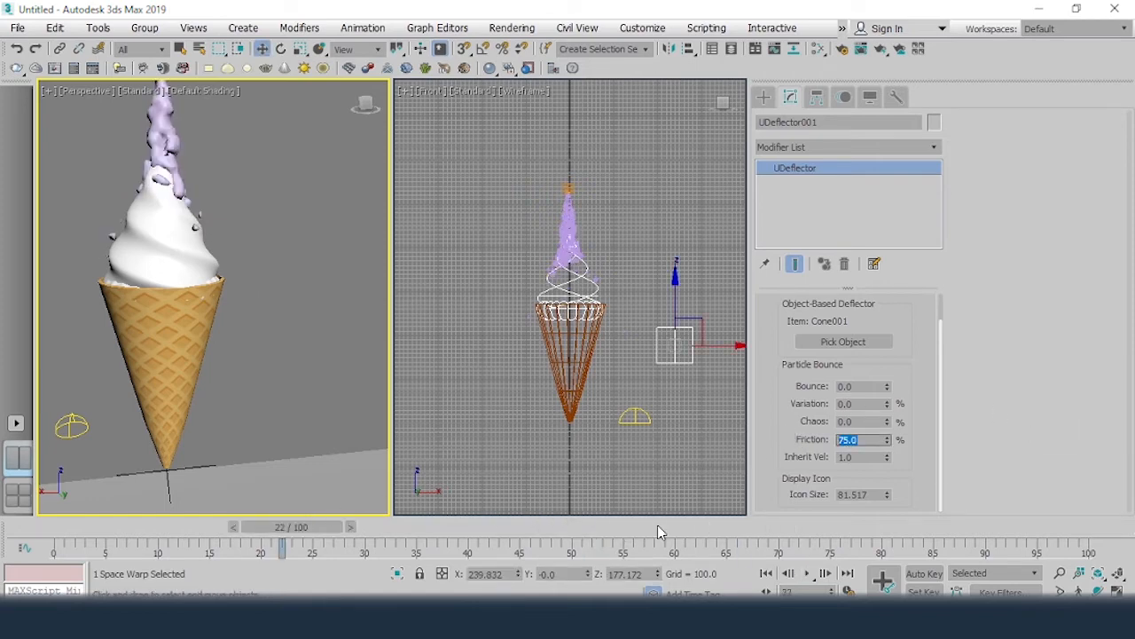
text(90)
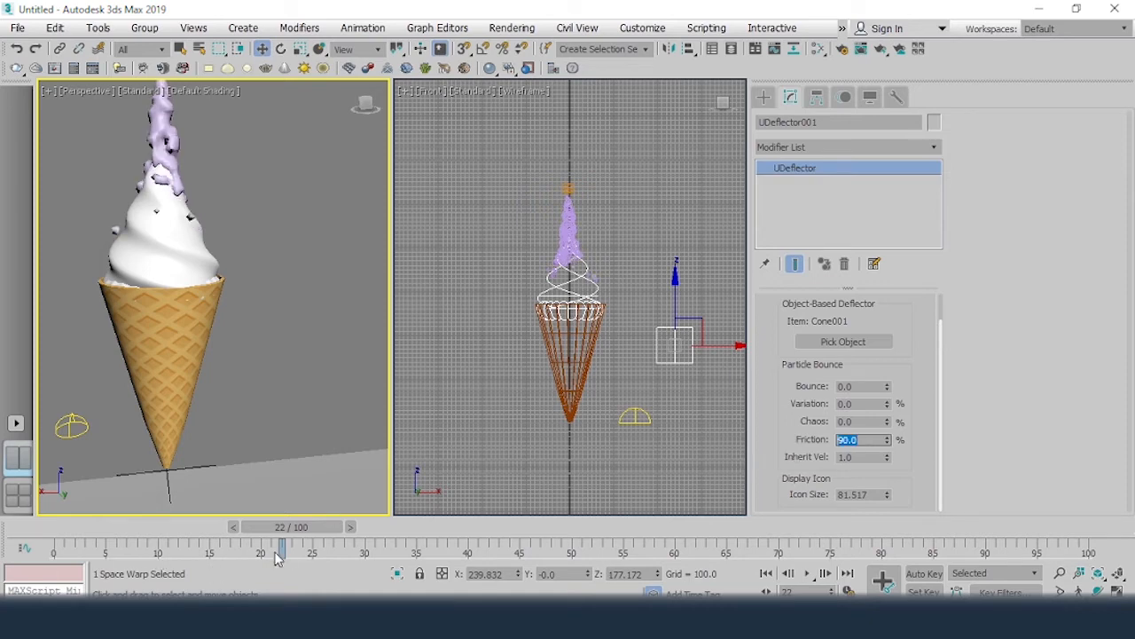
drag(282, 546, 107, 545)
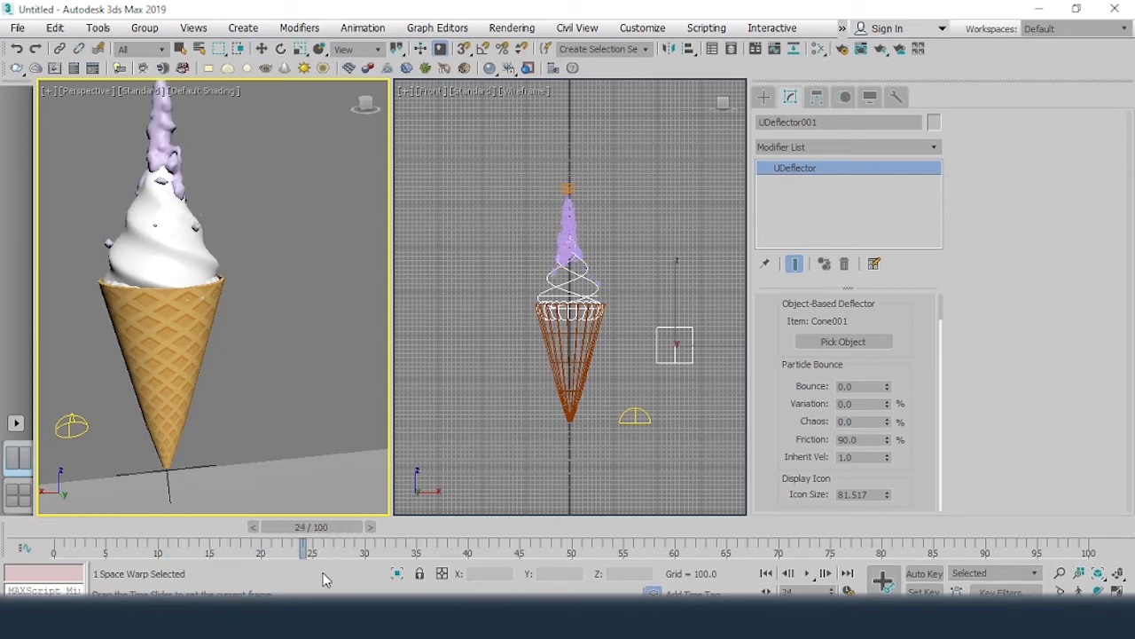
drag(302, 548, 374, 548)
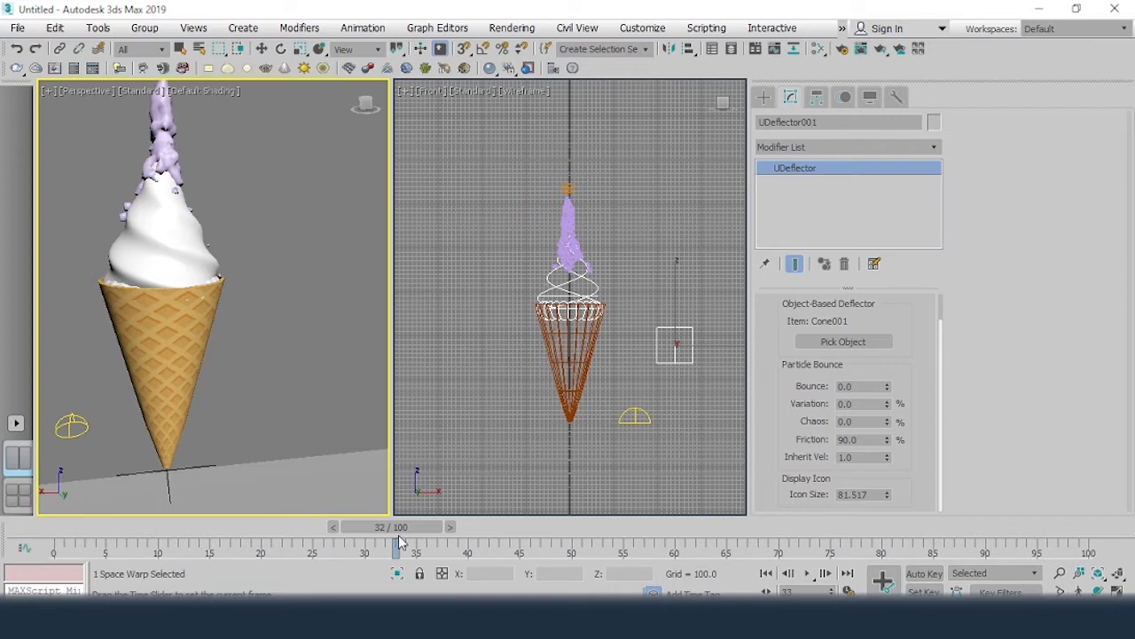
drag(398, 548, 490, 548)
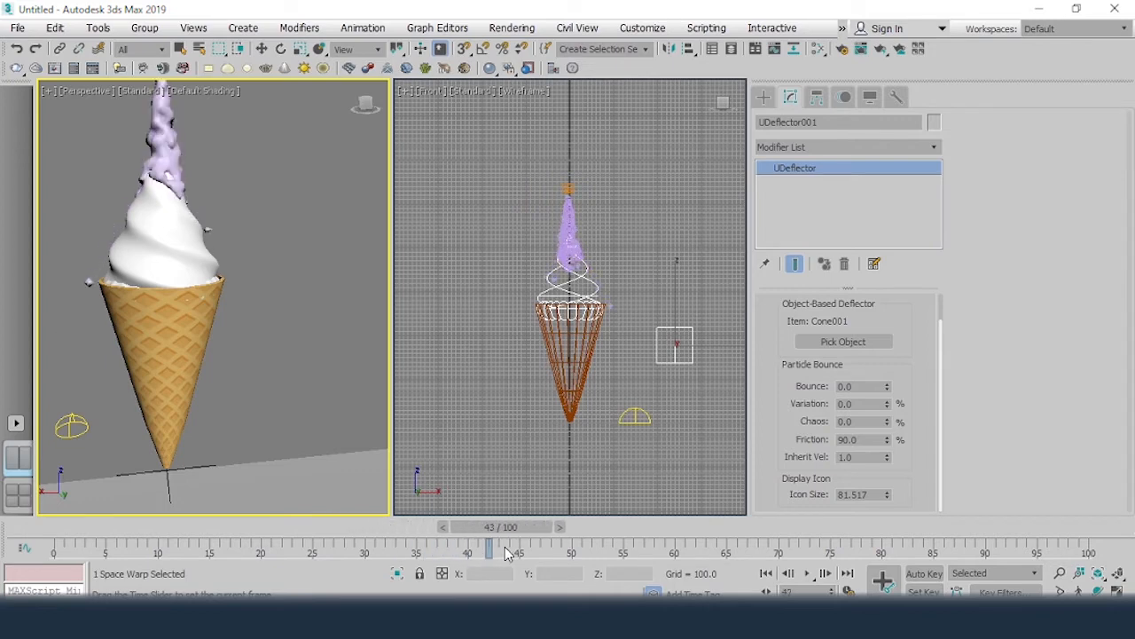
drag(490, 548, 572, 548)
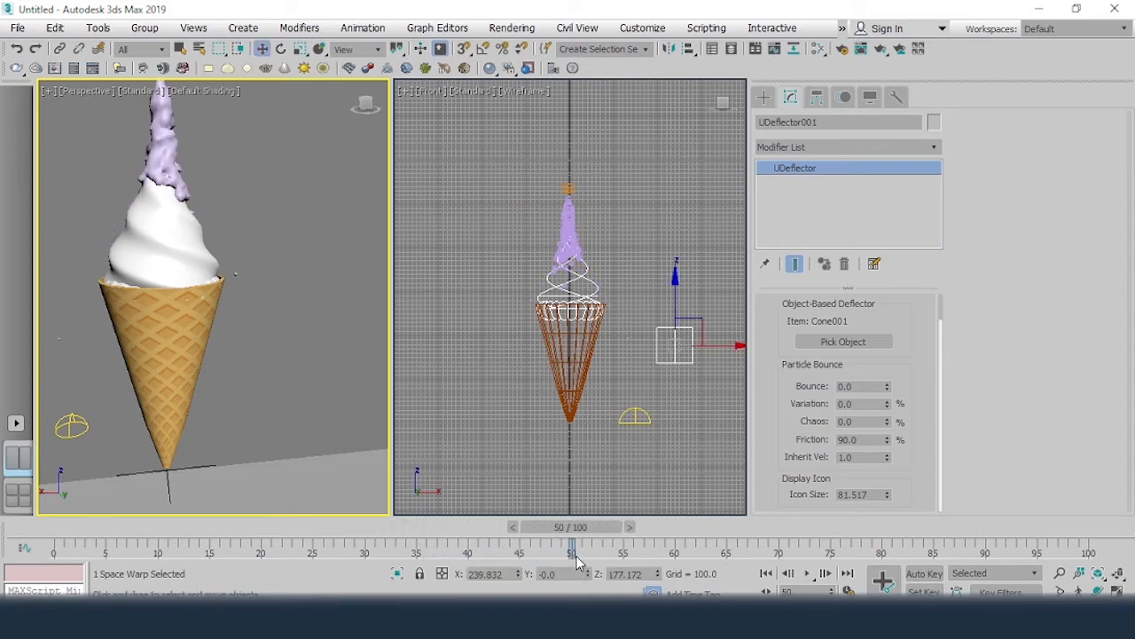
mouse_move(621, 222)
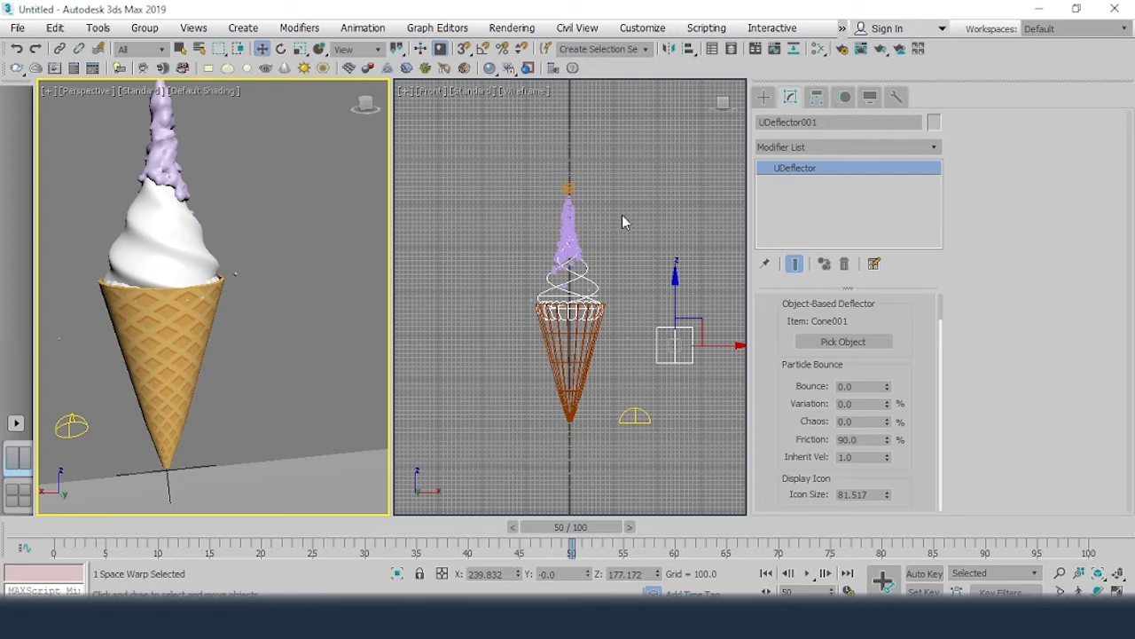
click(573, 227)
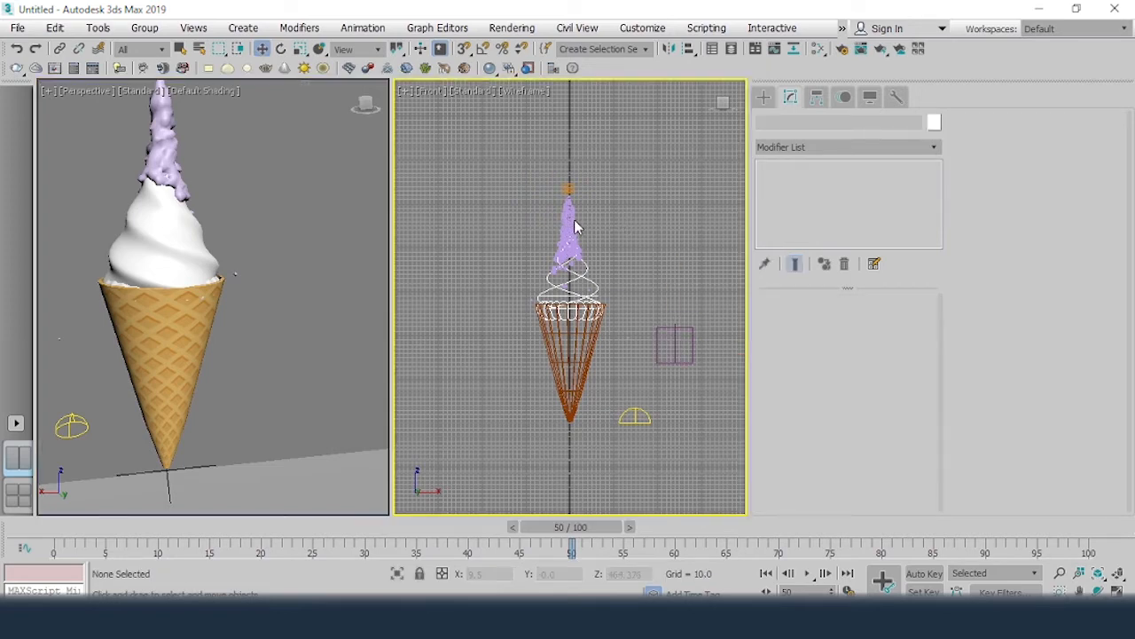
click(674, 345)
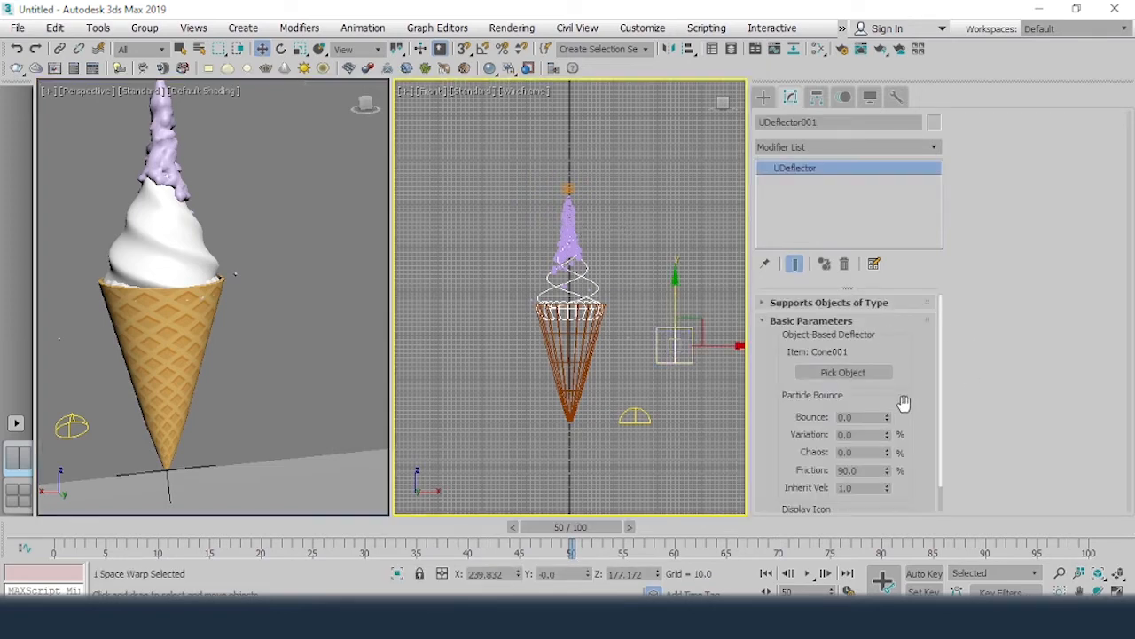
scroll(down, 3)
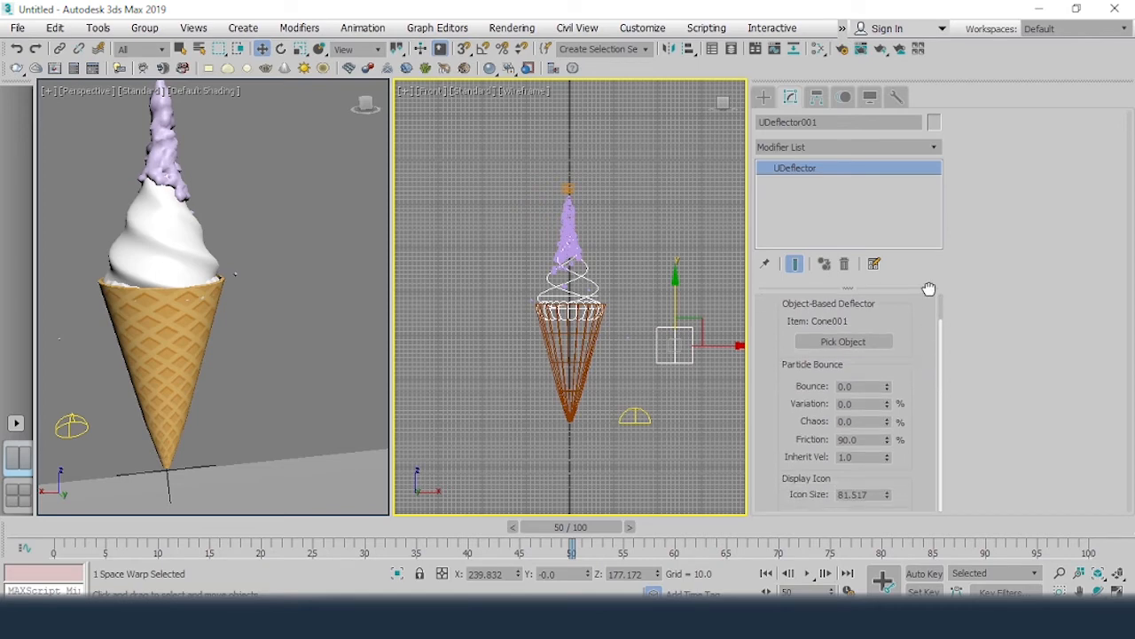
mouse_move(655, 347)
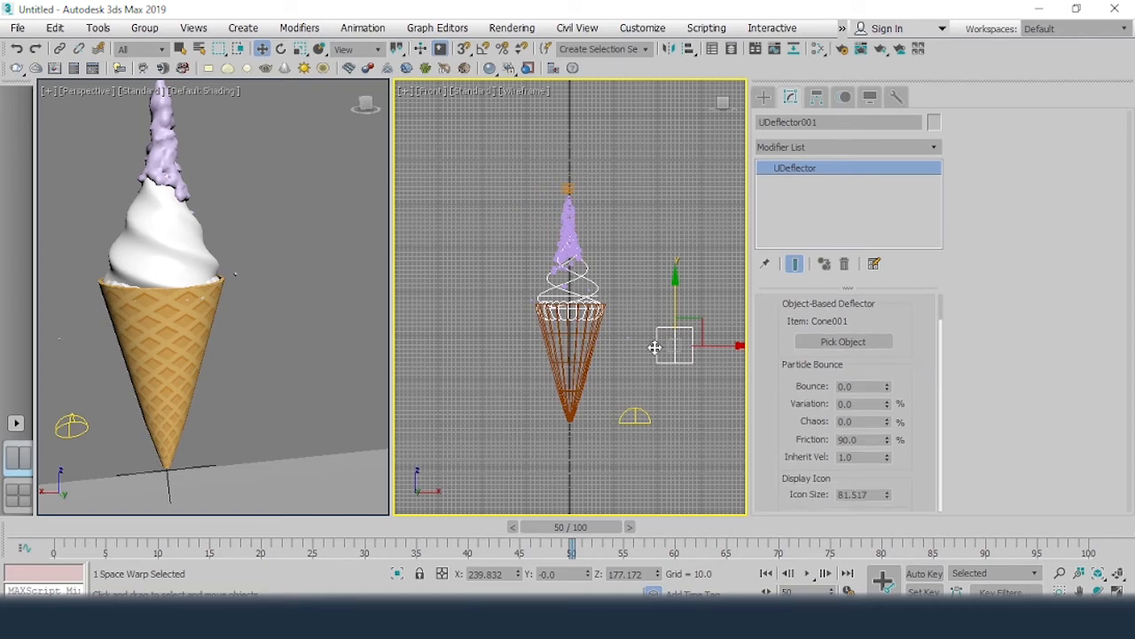
mouse_move(647, 224)
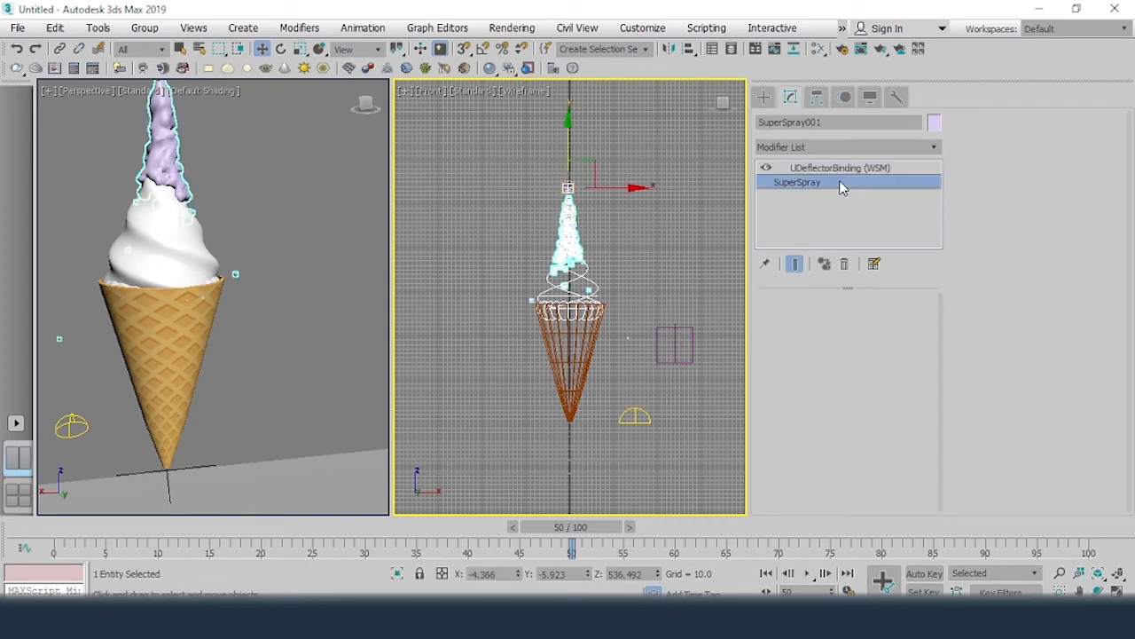
Set the Super Spray particle Life to 50 in Particle Generation and scrub to preview.
click(796, 182)
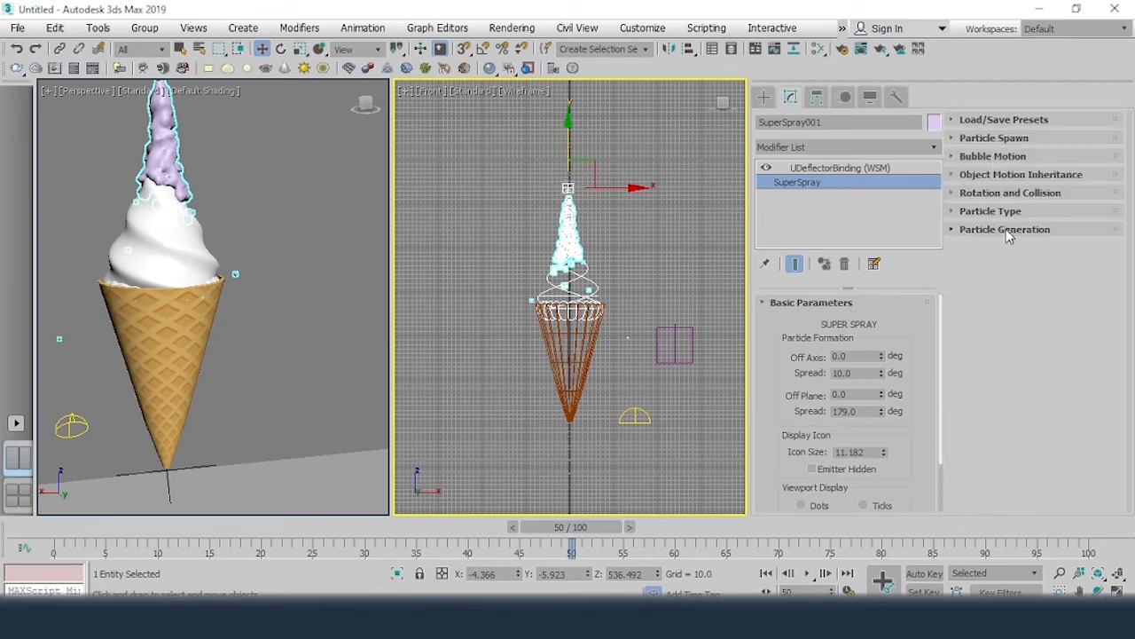
click(1006, 229)
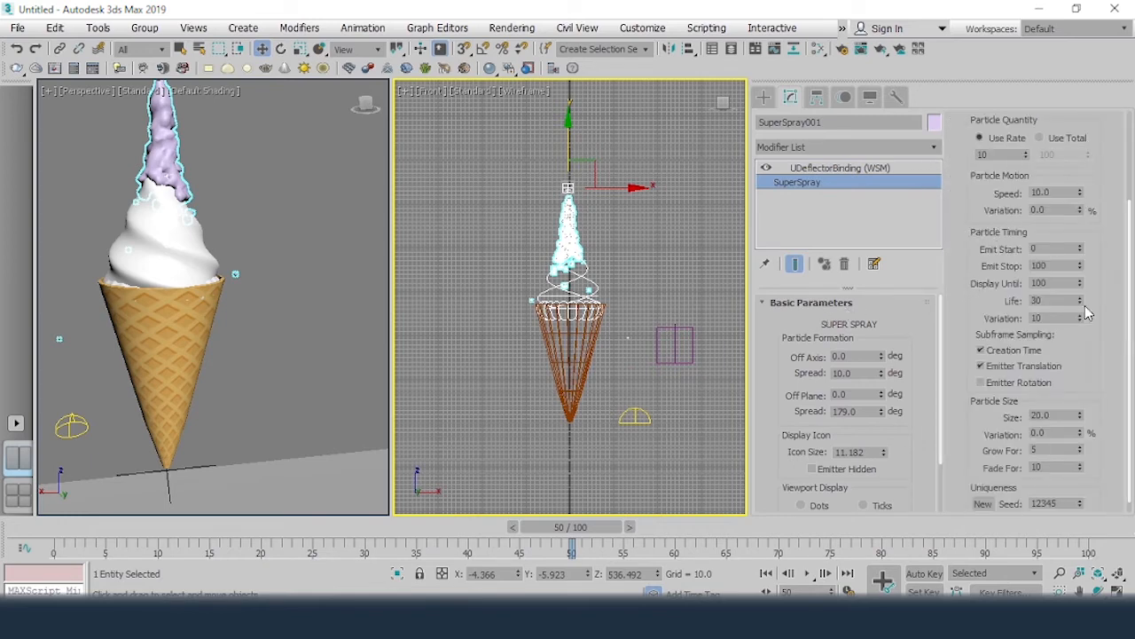
triple_click(1051, 299)
text(50)
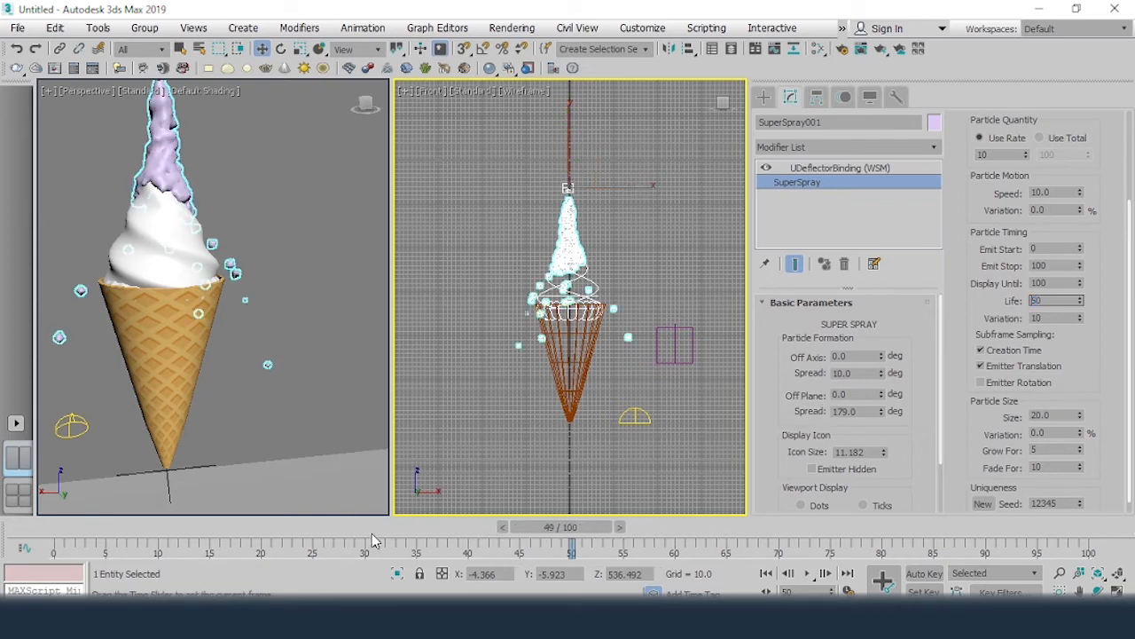
drag(572, 548, 306, 548)
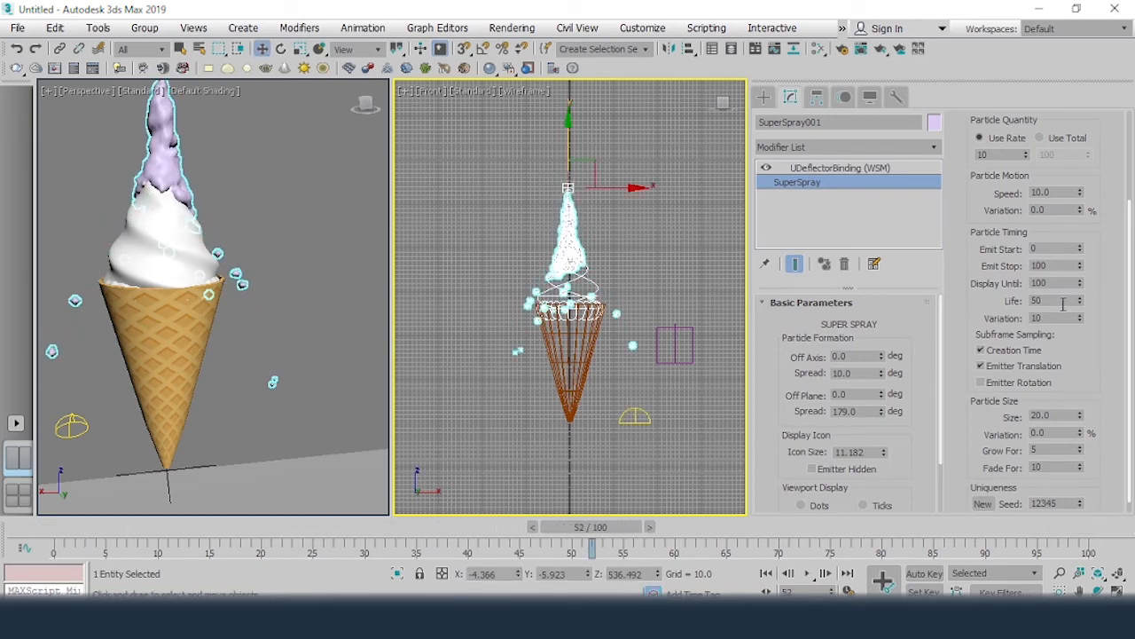
drag(591, 526, 613, 526)
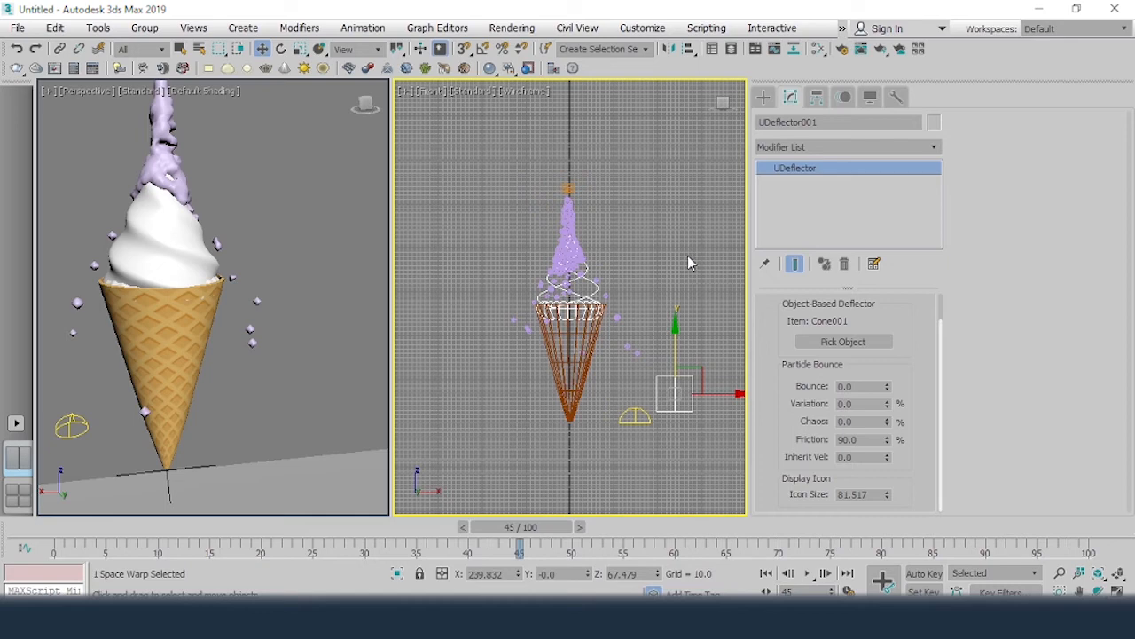
mouse_move(577, 231)
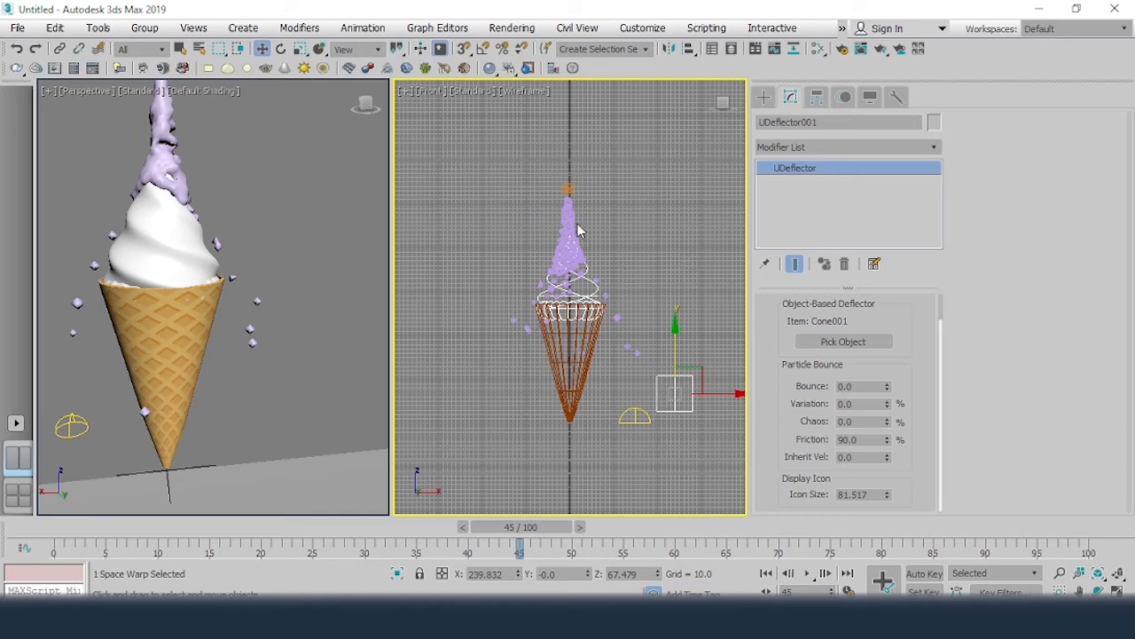
Deselect the deflector, select the Super Spray emitter, and open the Slate Material Editor.
click(594, 219)
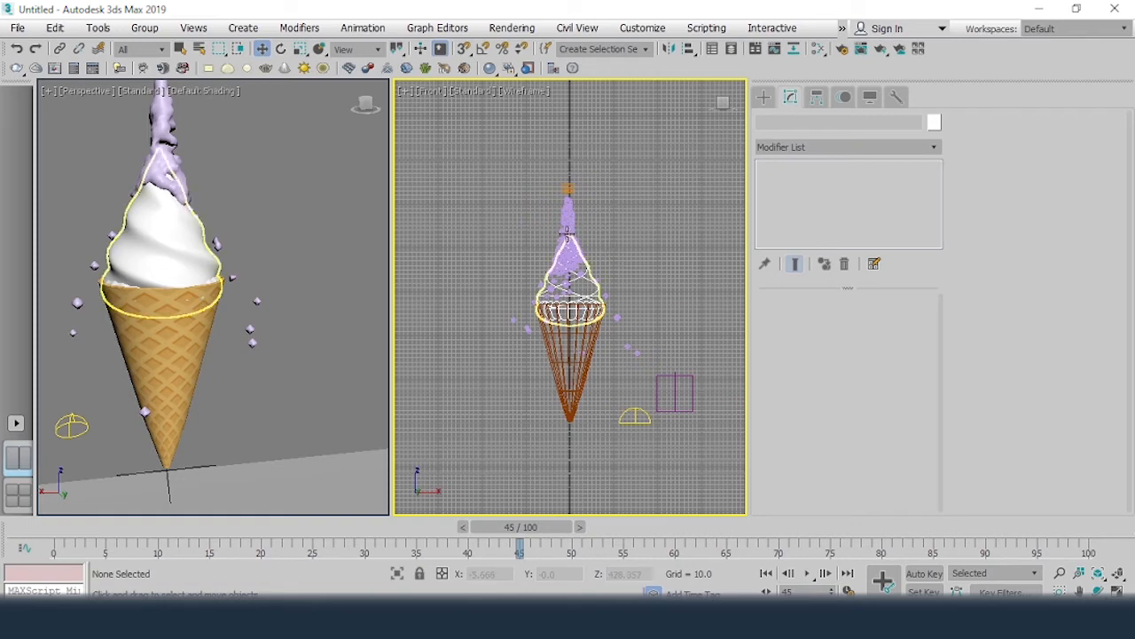
click(568, 222)
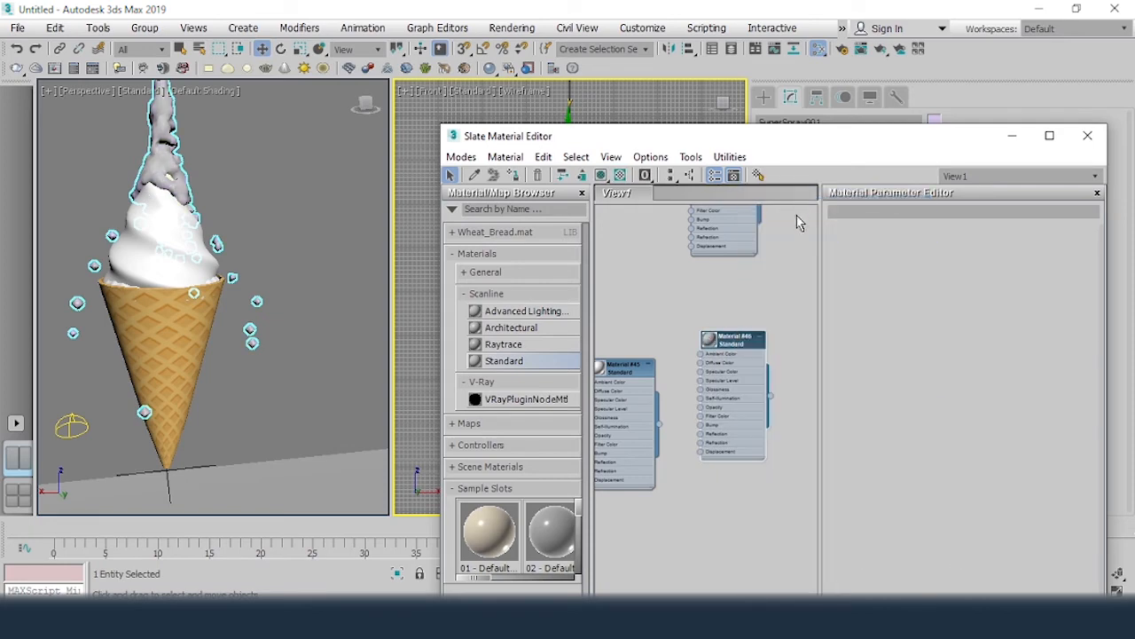
Give Material #46 dark brown ambient (16,3,3), Specular Level 89 and Glossiness 41.
click(732, 342)
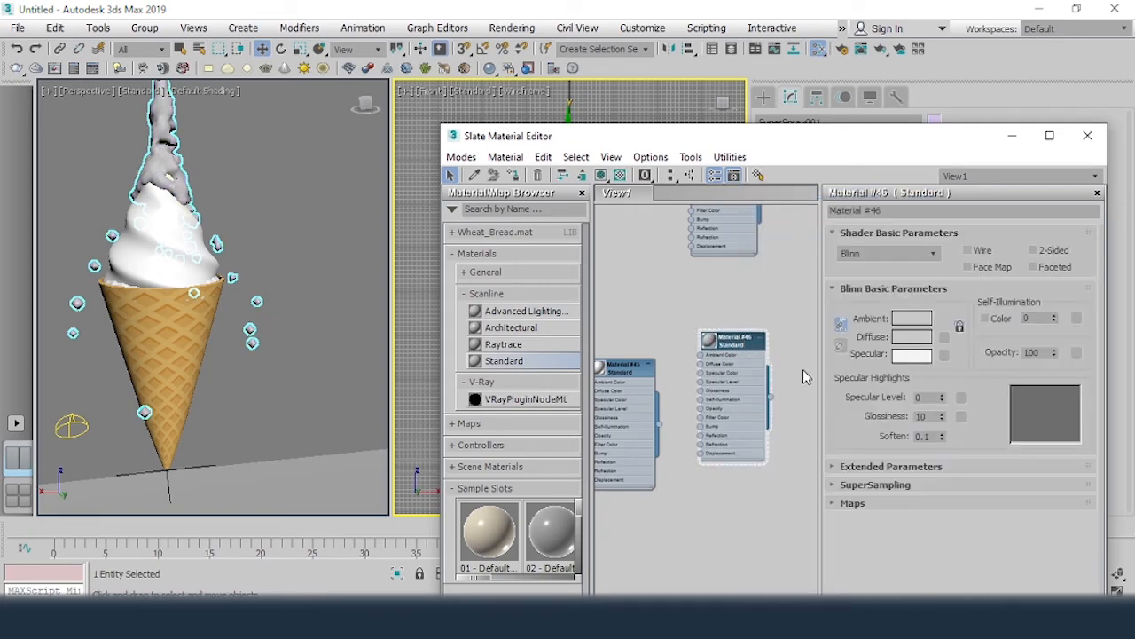
click(912, 318)
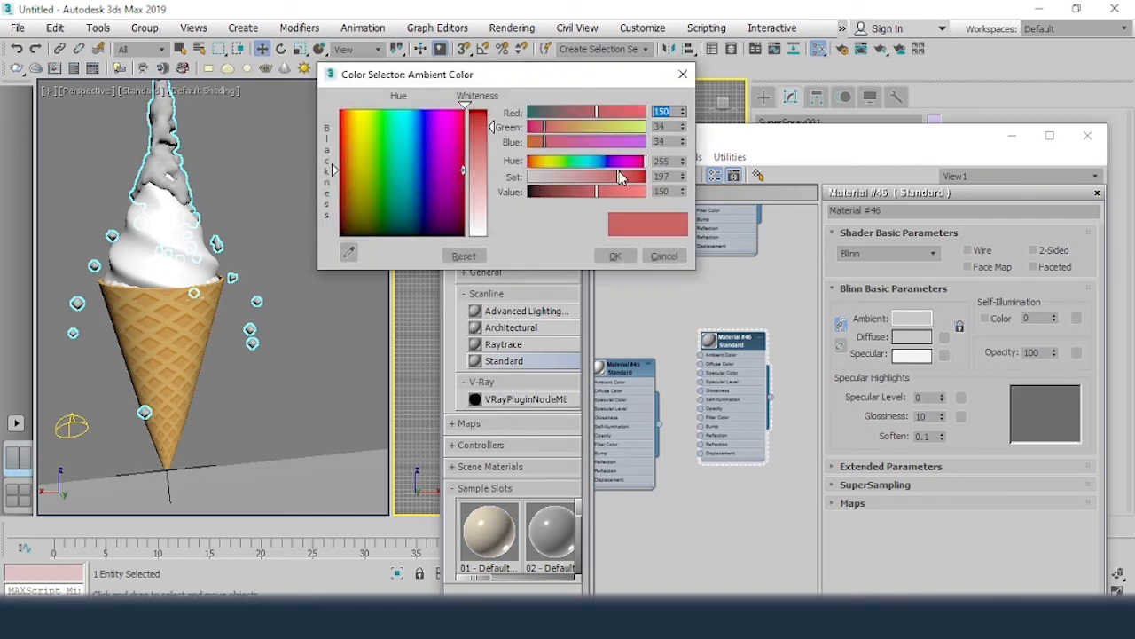
drag(621, 175, 563, 176)
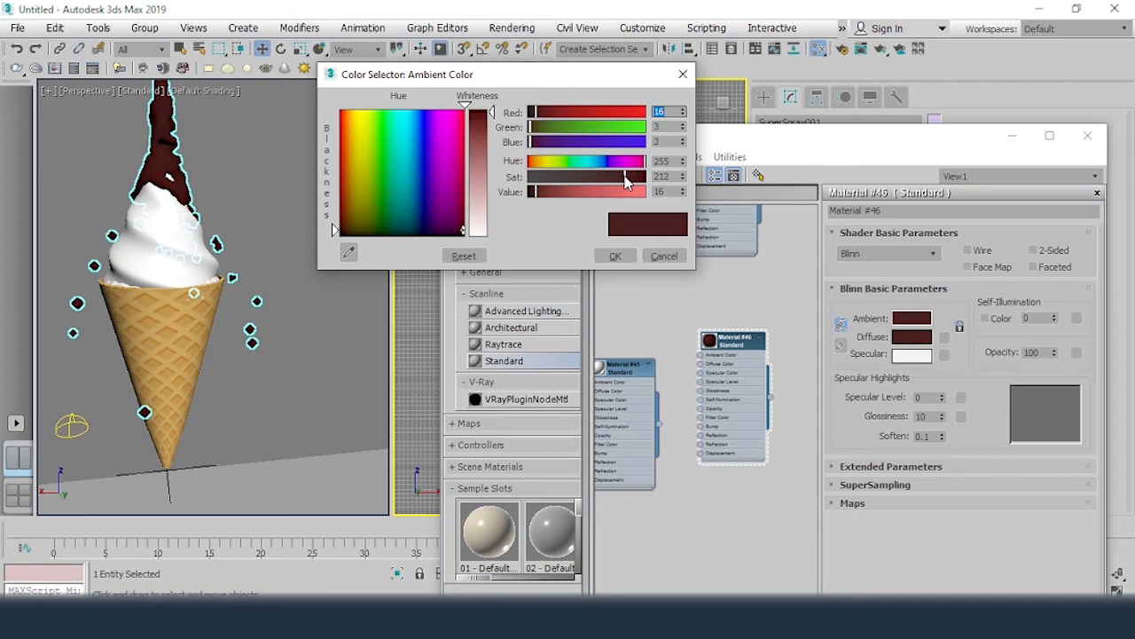
click(664, 256)
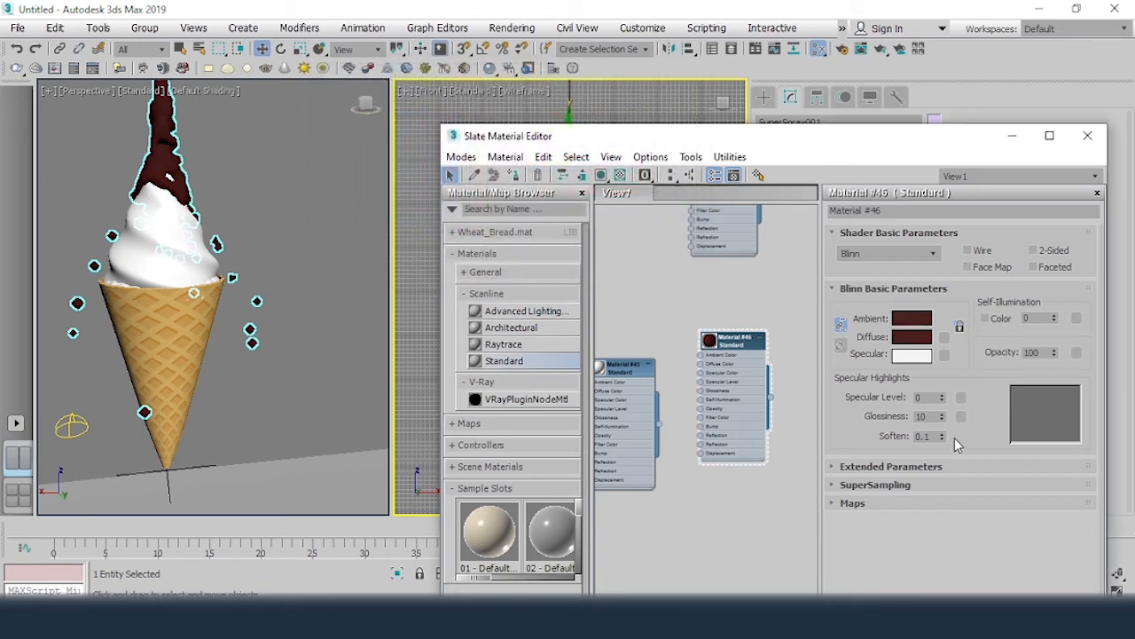
click(931, 397)
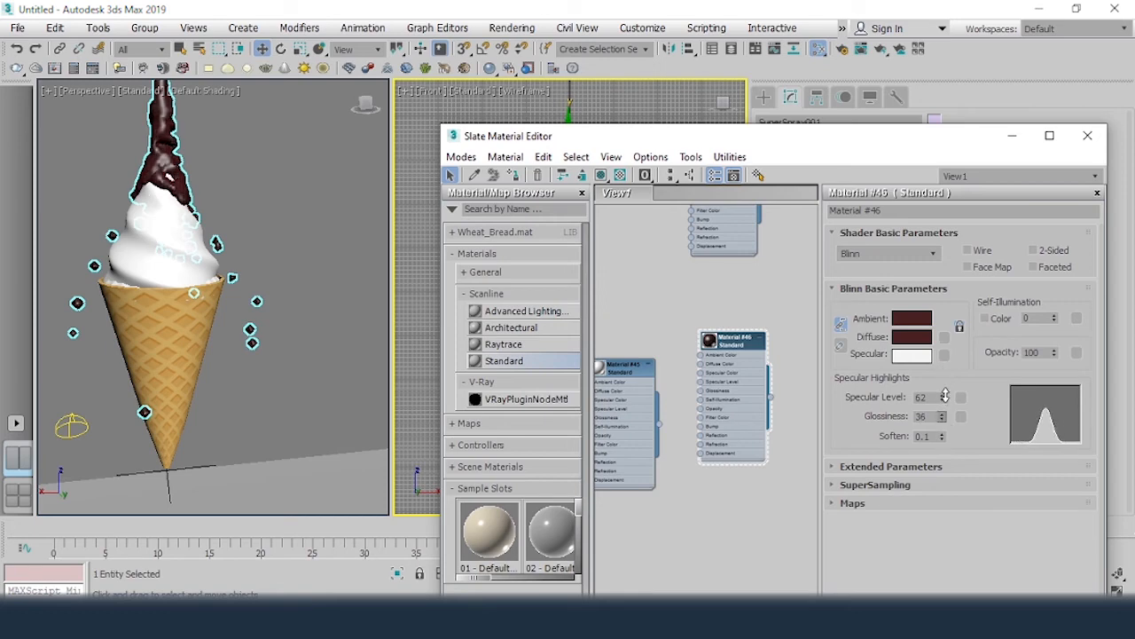
click(943, 412)
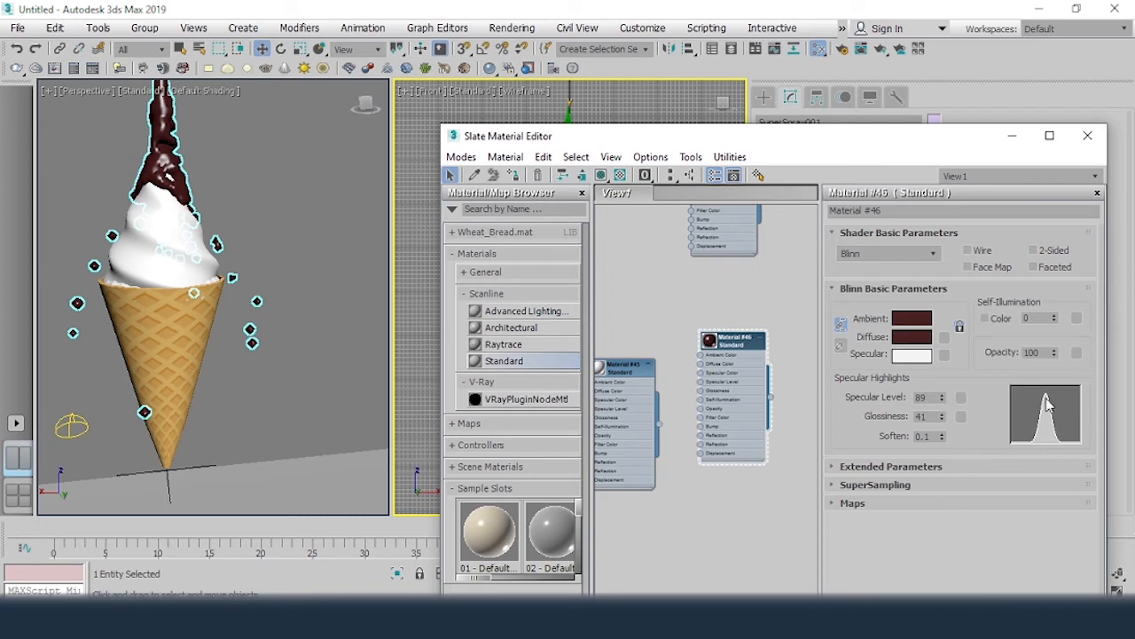
click(1087, 136)
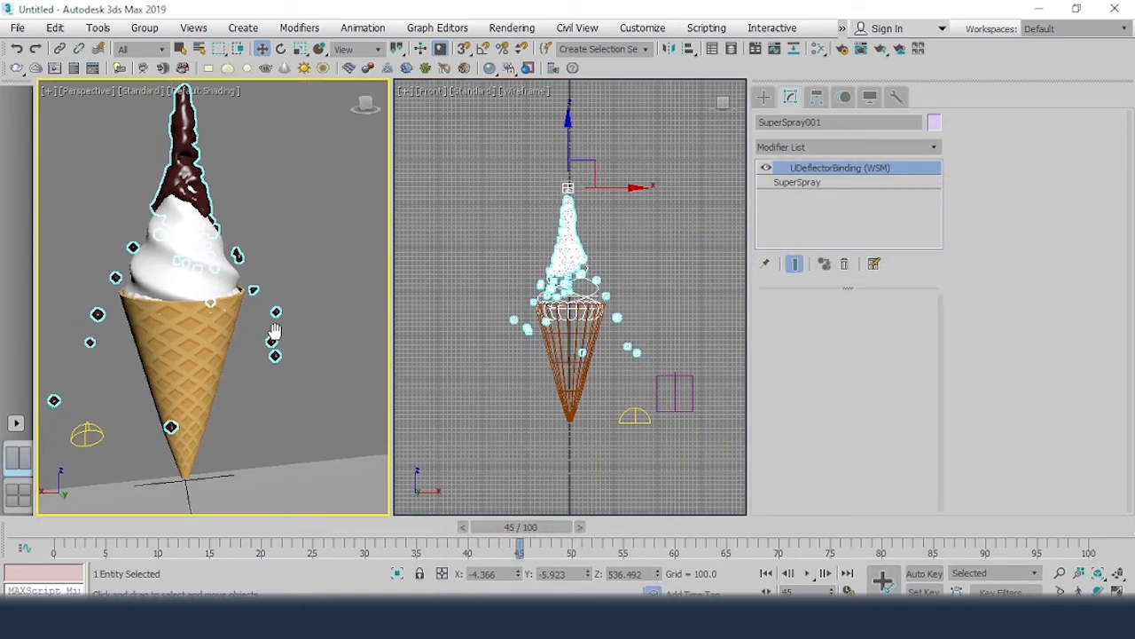
mouse_move(647, 270)
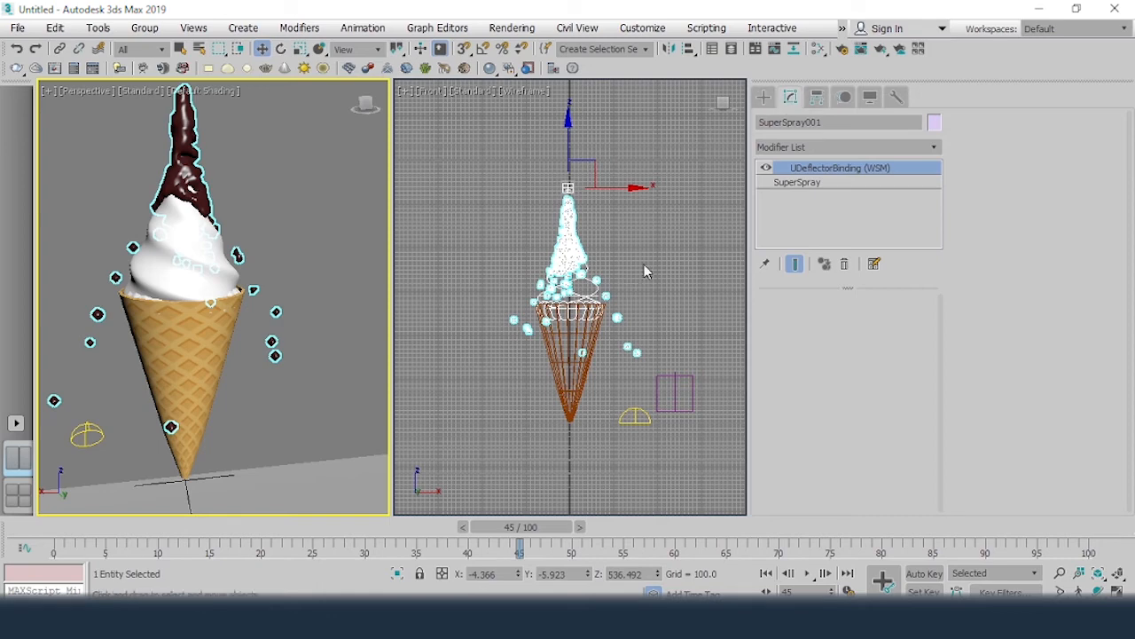
click(635, 424)
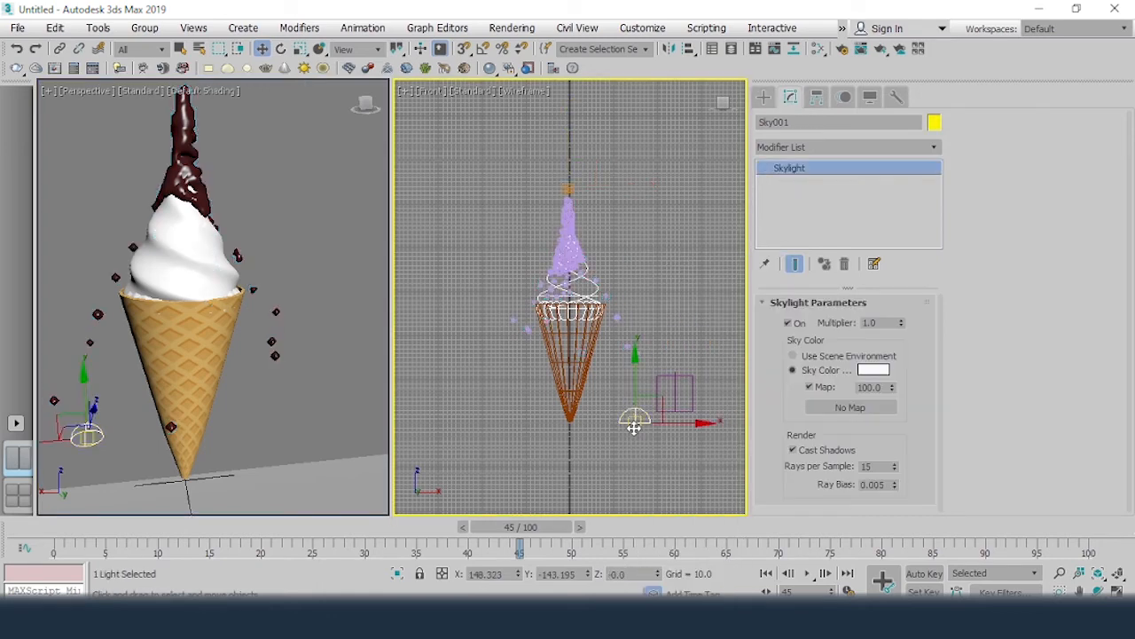
click(630, 446)
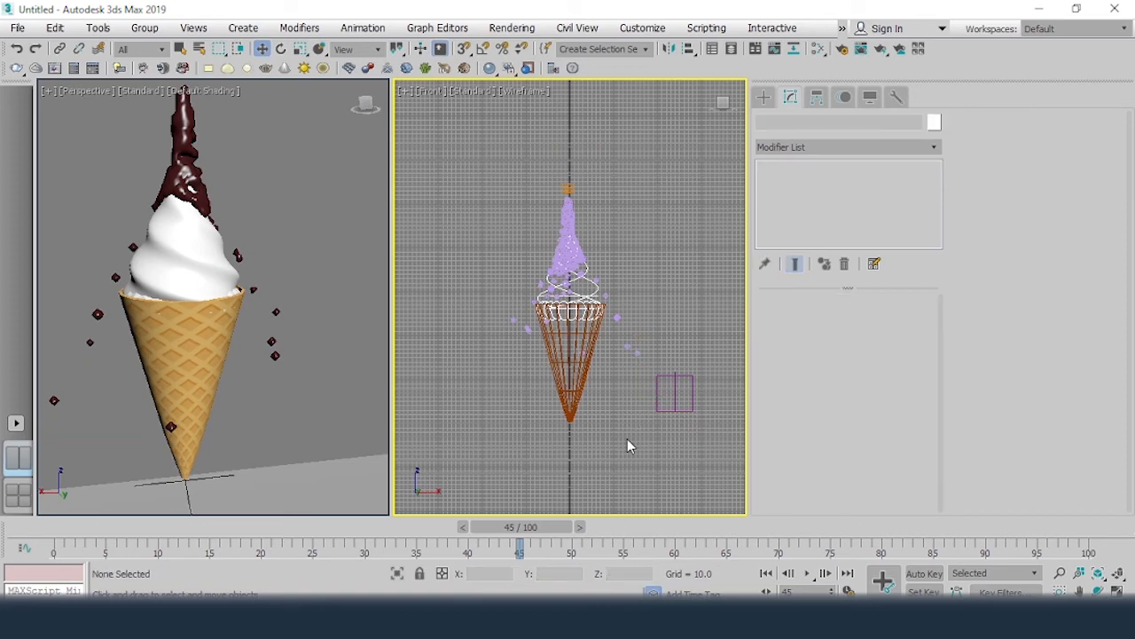
mouse_move(277, 298)
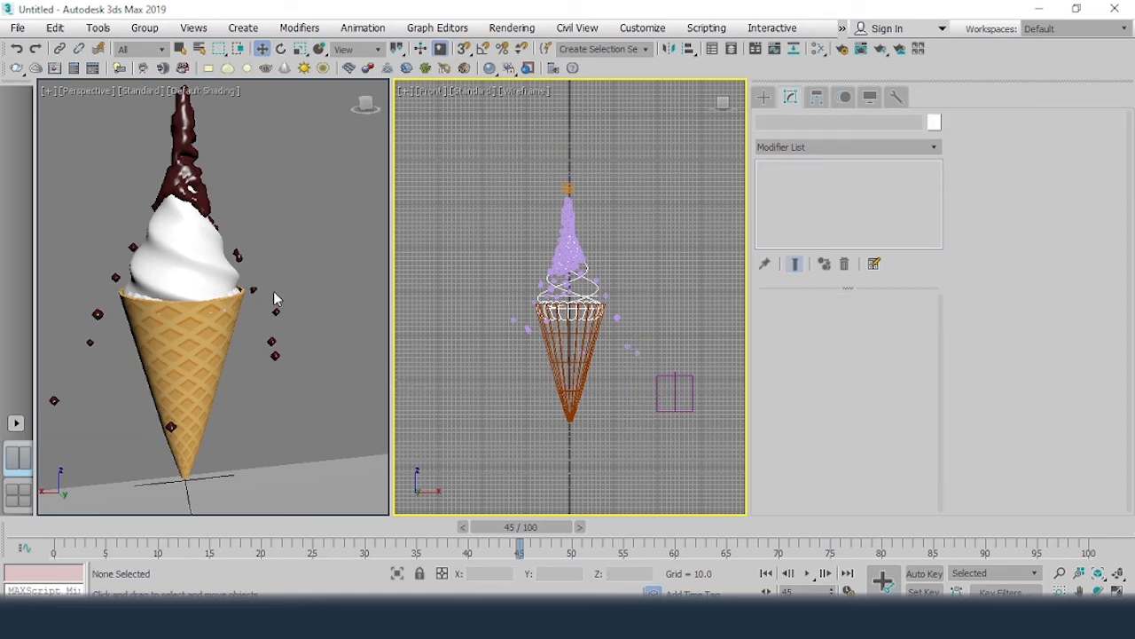
click(212, 298)
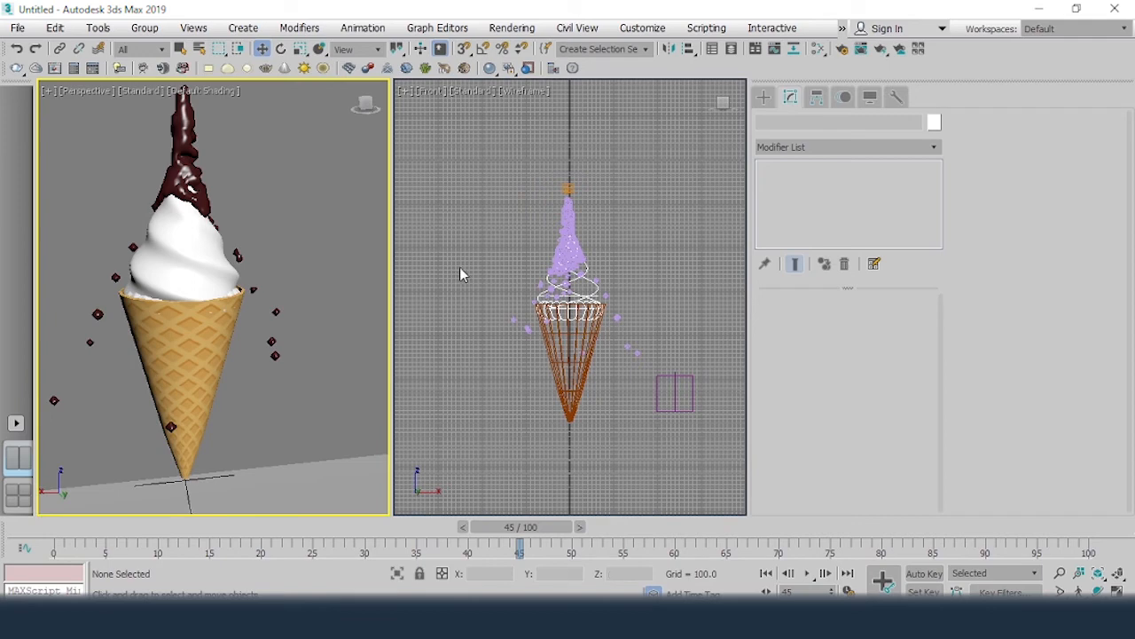
mouse_move(576, 301)
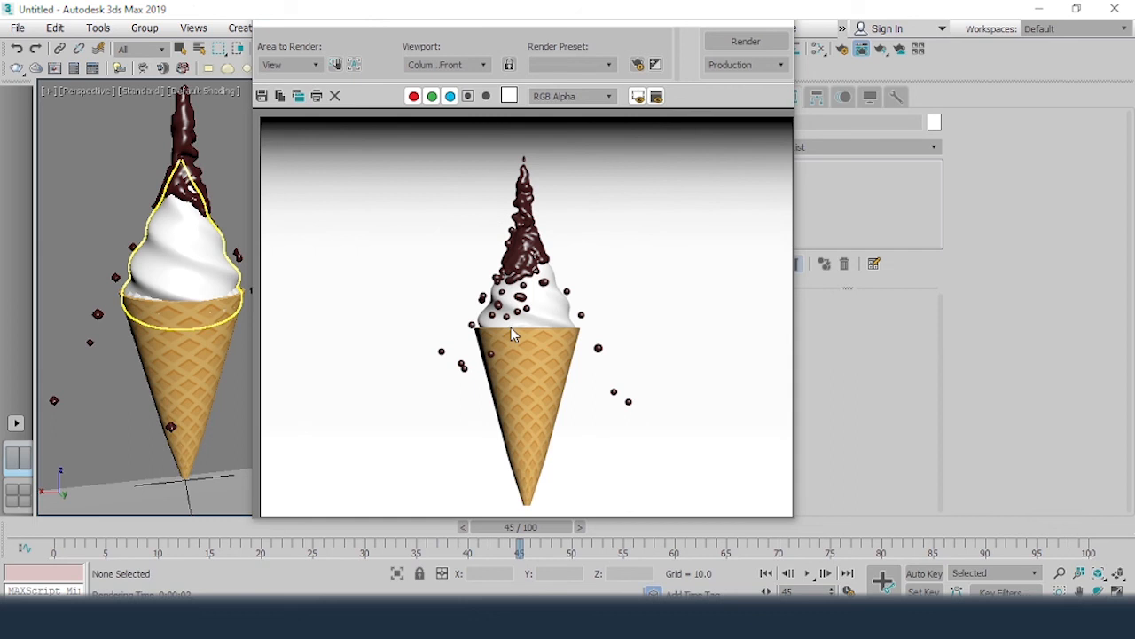
mouse_move(759, 154)
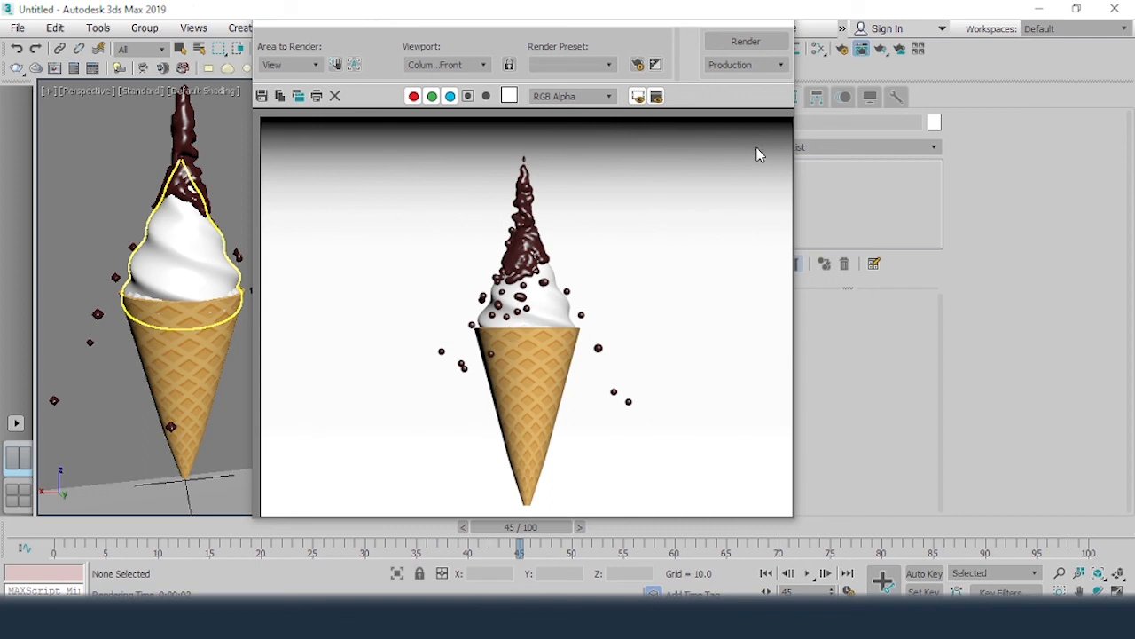
mouse_move(748, 41)
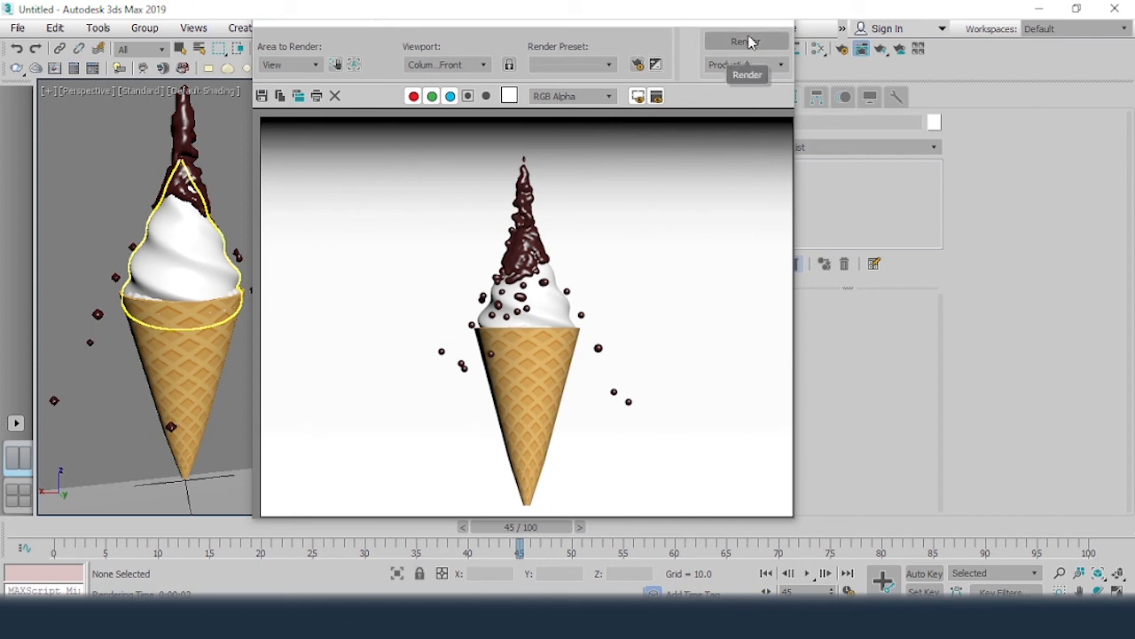